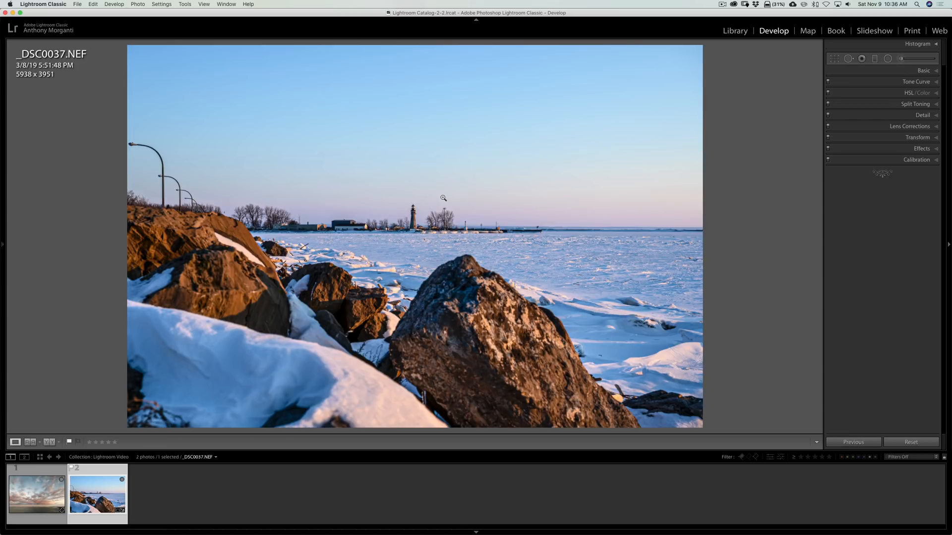
- Flip between the cloudy sky photo and the snowy lakeshore photo to compare them
{"action": "left_click", "coordinate": [35, 492]}
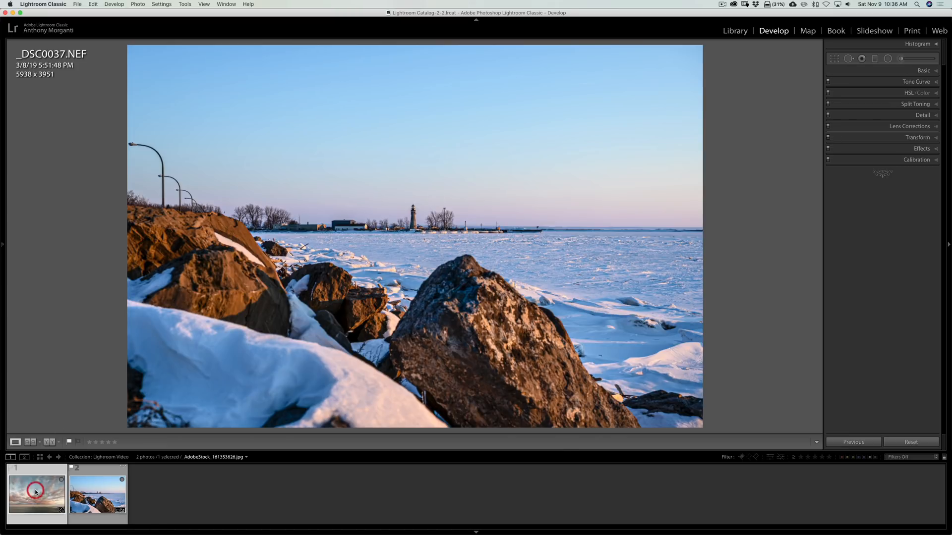
{"action": "left_click", "coordinate": [36, 493]}
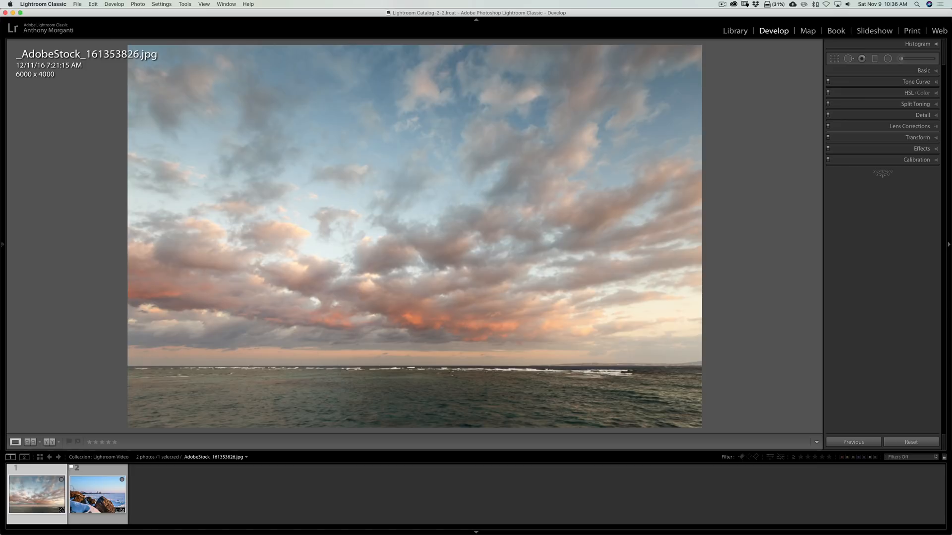
{"action": "mouse_move", "coordinate": [355, 333]}
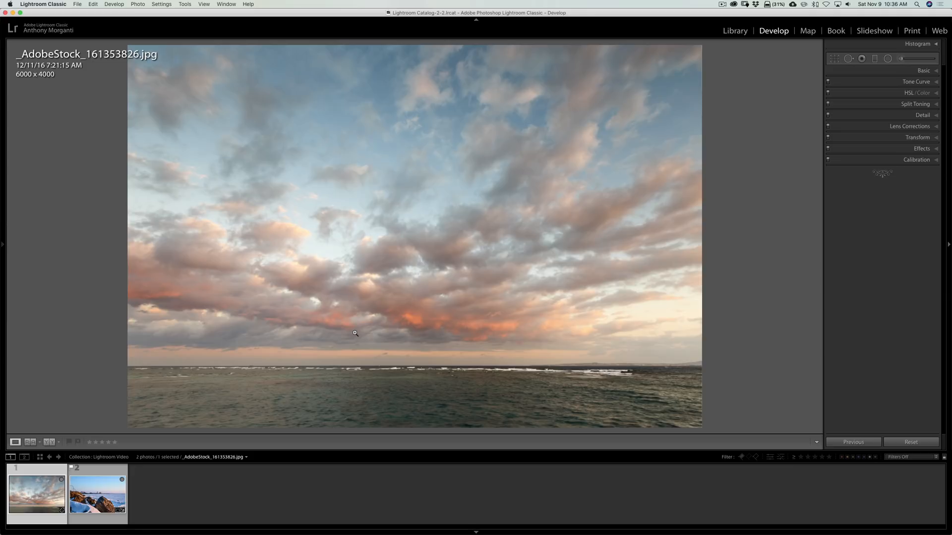
{"action": "left_click", "coordinate": [97, 493]}
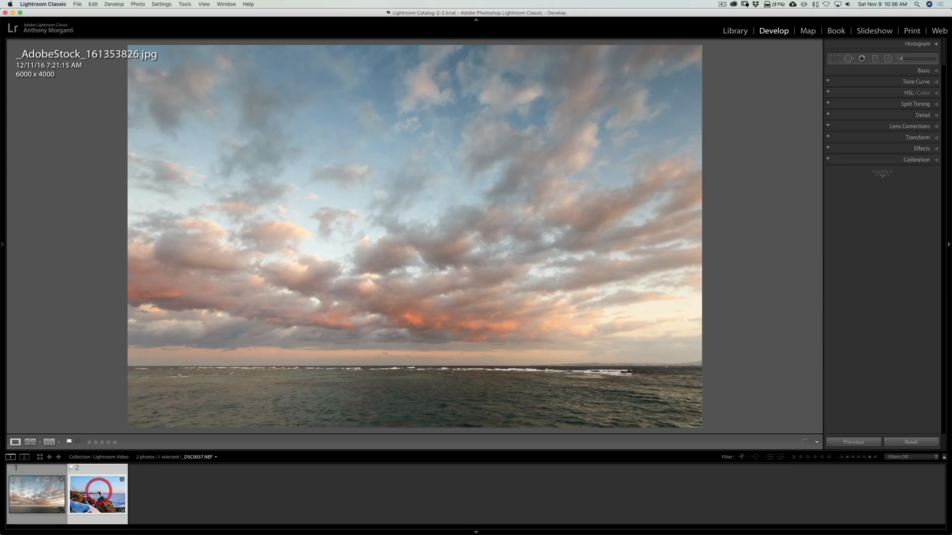
{"action": "left_click", "coordinate": [96, 494]}
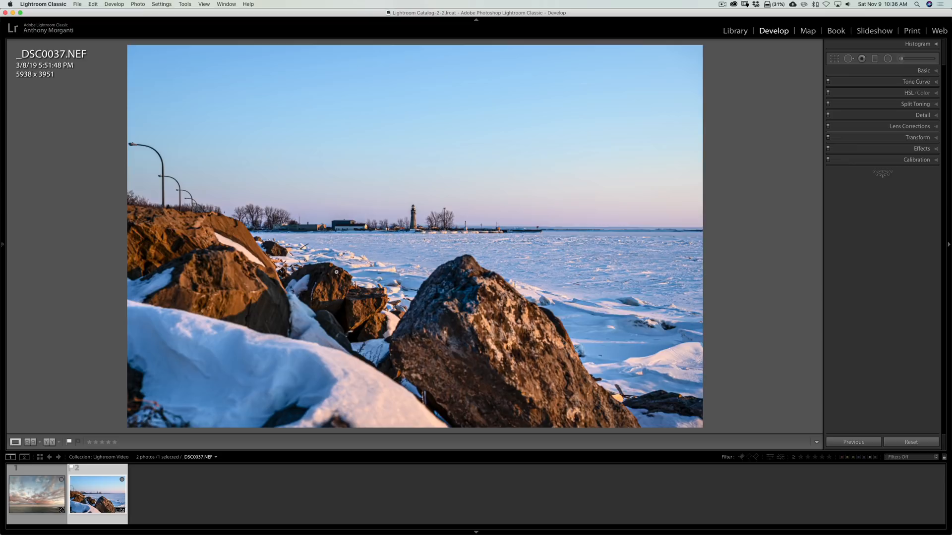
{"action": "left_click", "coordinate": [36, 492]}
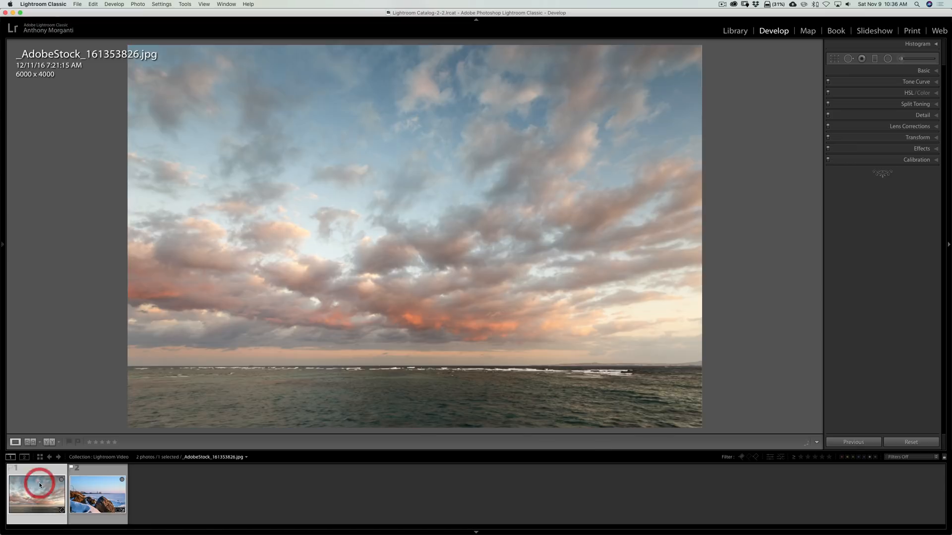
{"action": "mouse_move", "coordinate": [577, 309]}
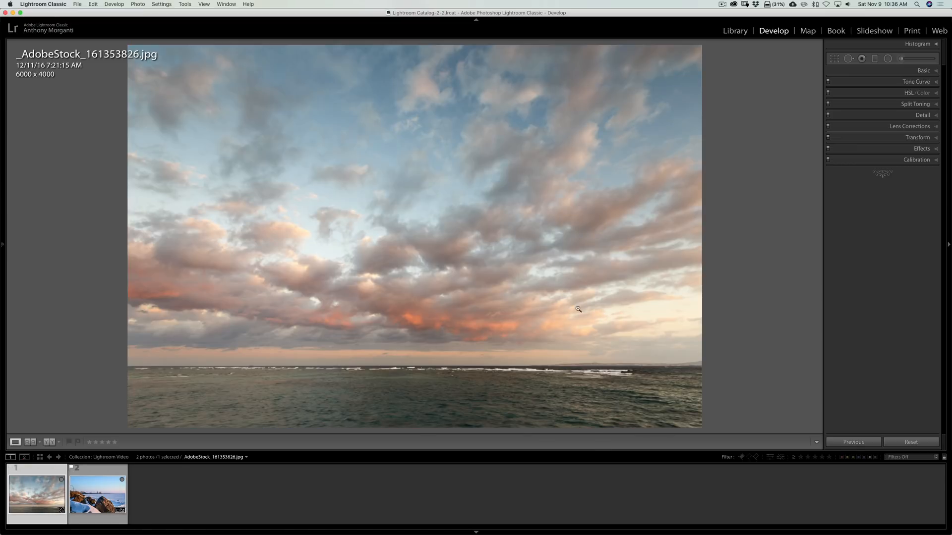
{"action": "mouse_move", "coordinate": [563, 136]}
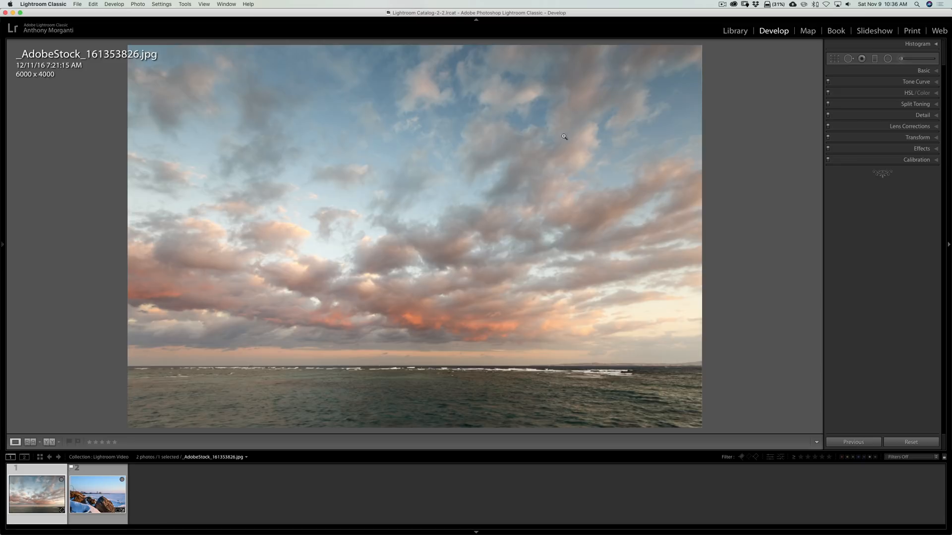
{"action": "mouse_move", "coordinate": [569, 143]}
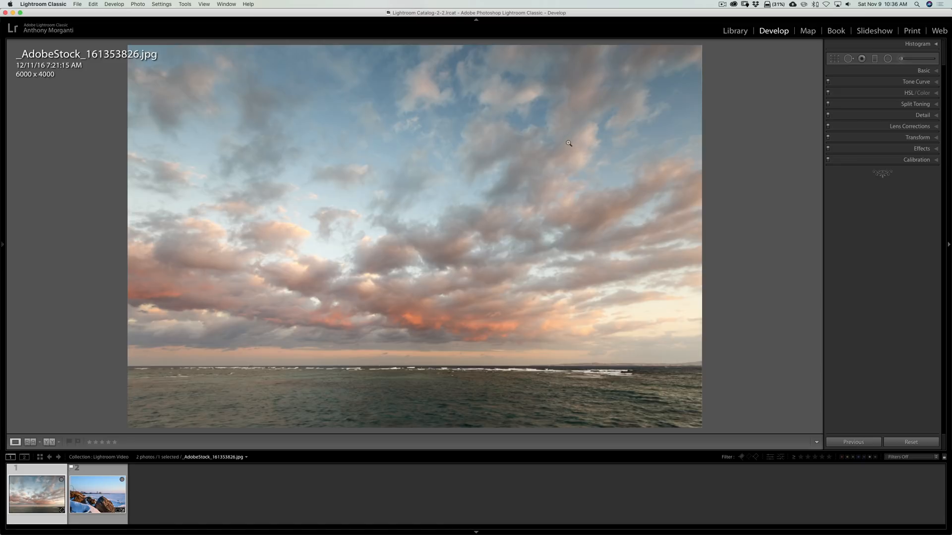
{"action": "mouse_move", "coordinate": [517, 182]}
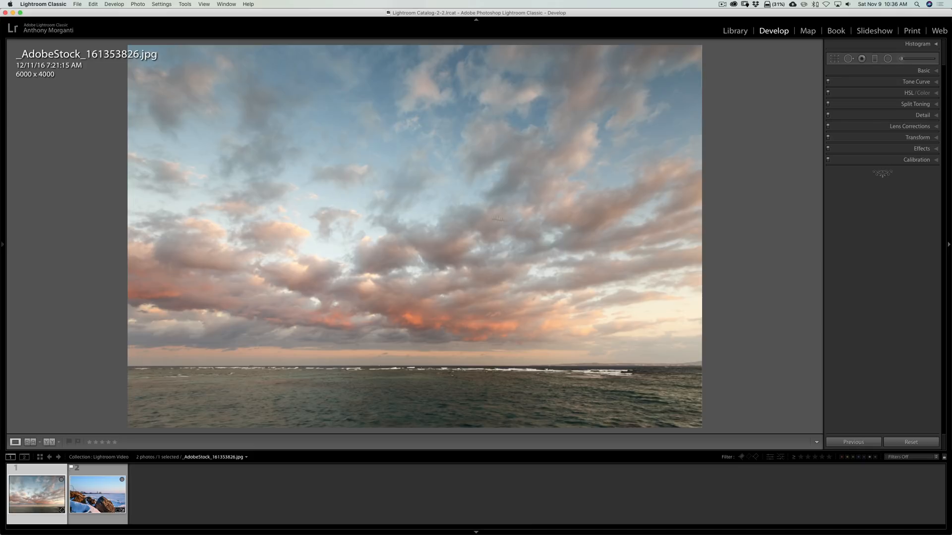
{"action": "mouse_move", "coordinate": [508, 232]}
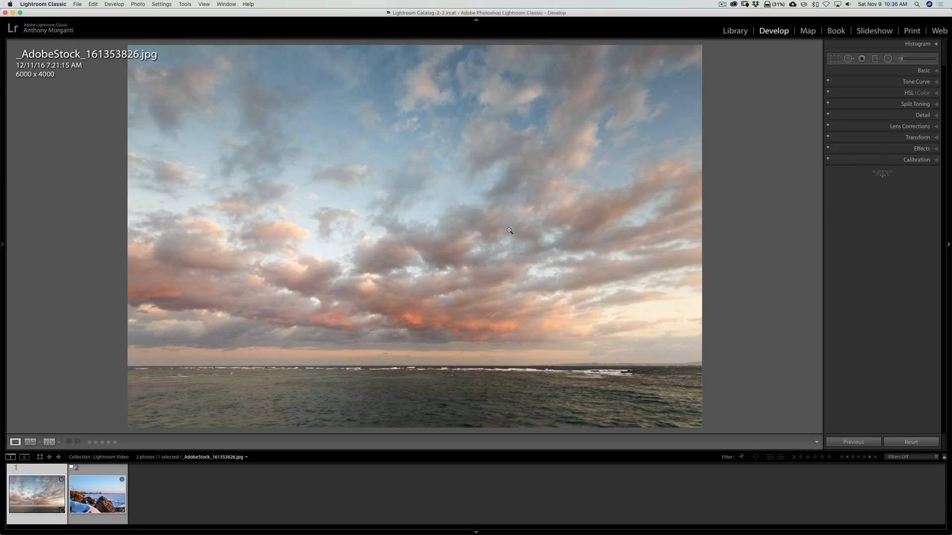
{"action": "left_click", "coordinate": [96, 494]}
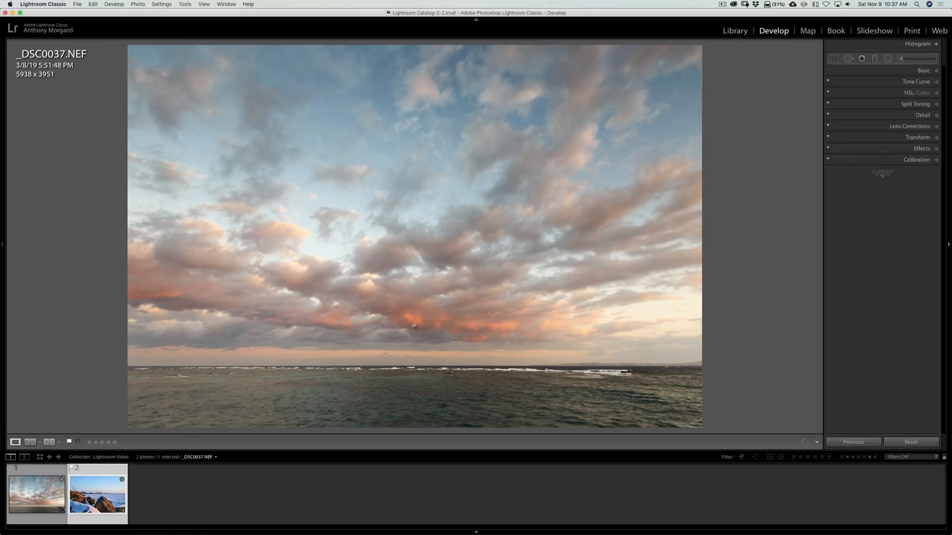
{"action": "left_click", "coordinate": [97, 493]}
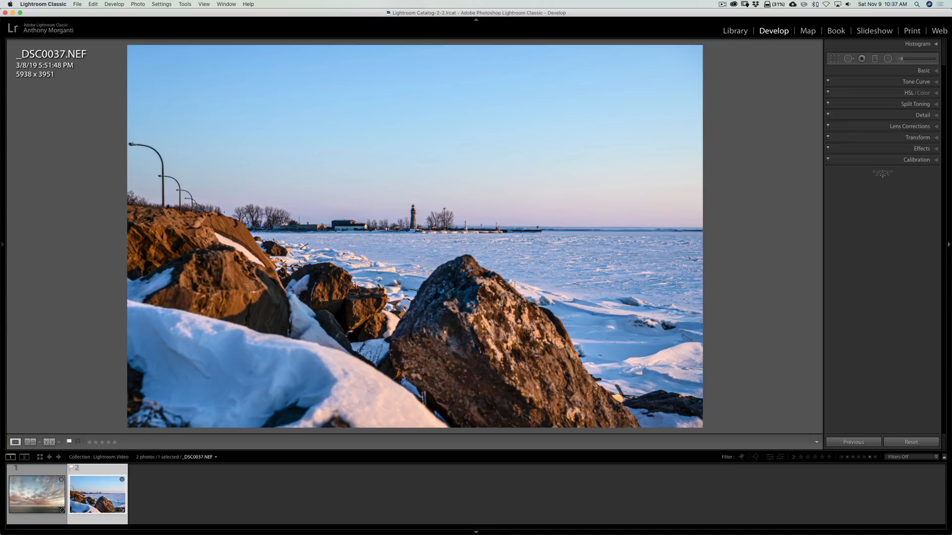
{"action": "left_click", "coordinate": [35, 492]}
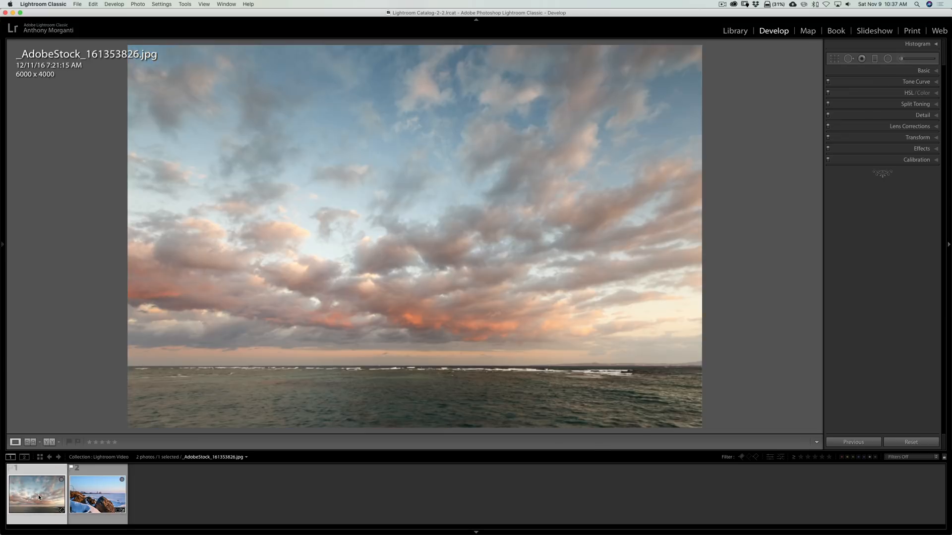
{"action": "left_click", "coordinate": [97, 494]}
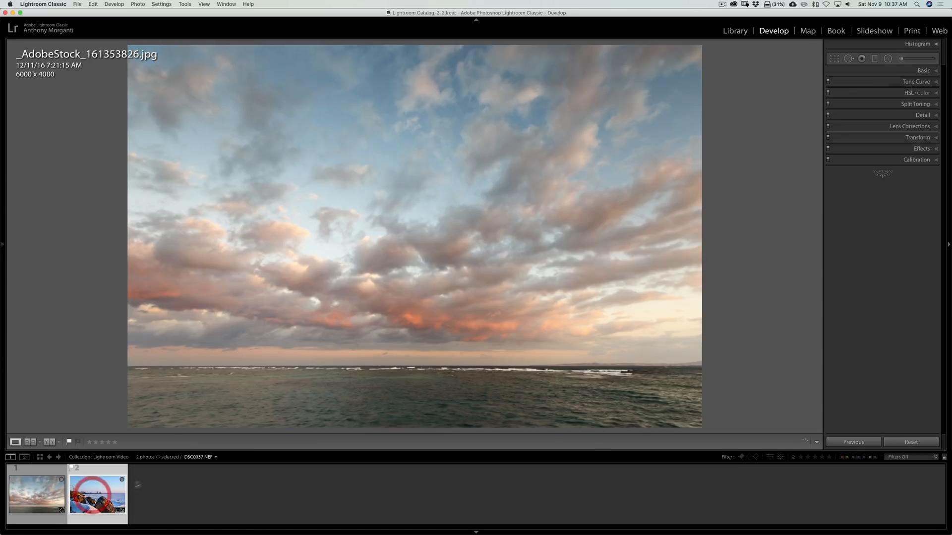
{"action": "left_click", "coordinate": [95, 491]}
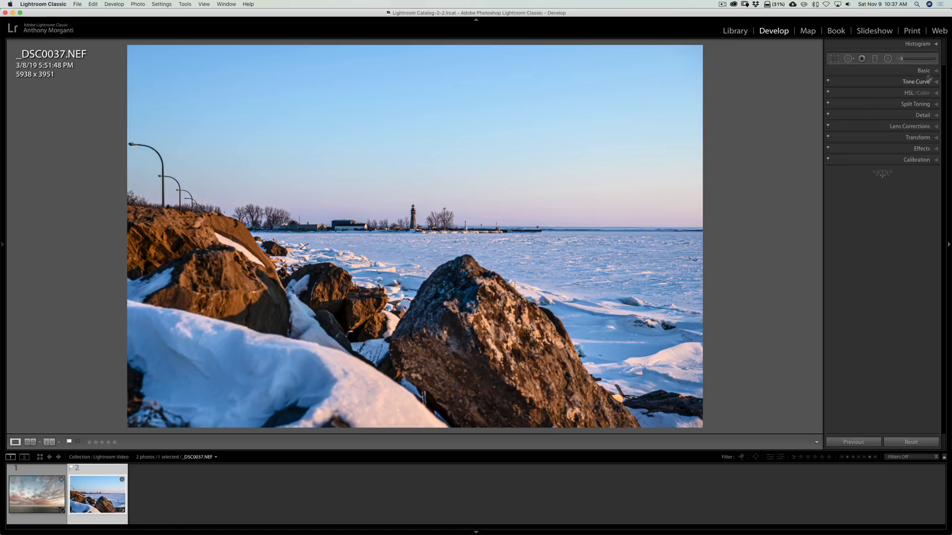
- Try Cloudy white balance on the lakeshore photo, then settle on Shade (Temp 7,500, Tint +10)
{"action": "left_click", "coordinate": [922, 70]}
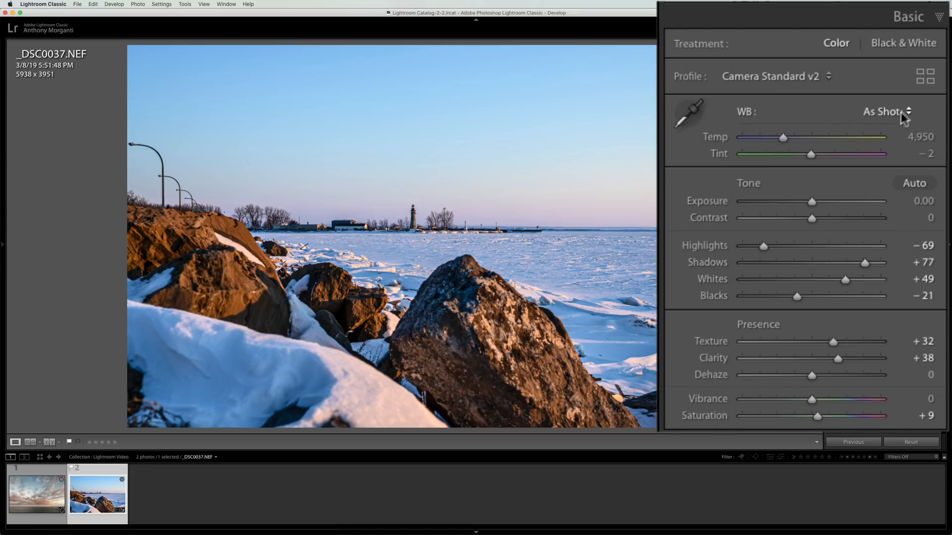
{"action": "left_click", "coordinate": [887, 111]}
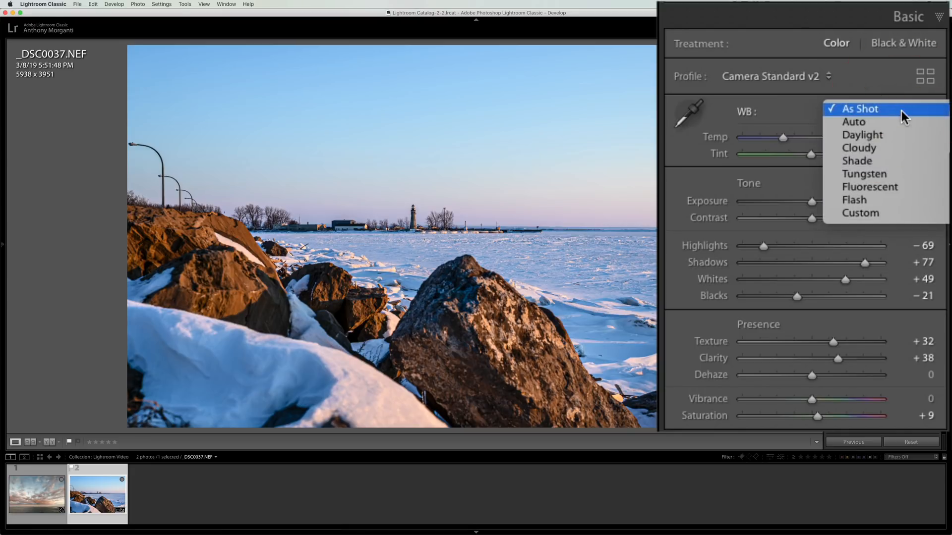
{"action": "left_click", "coordinate": [859, 148]}
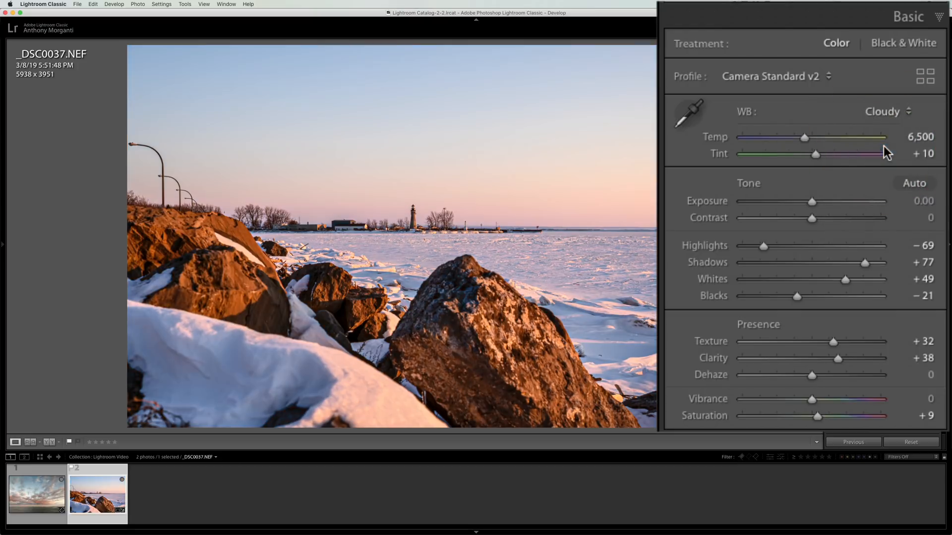
{"action": "left_click", "coordinate": [36, 492]}
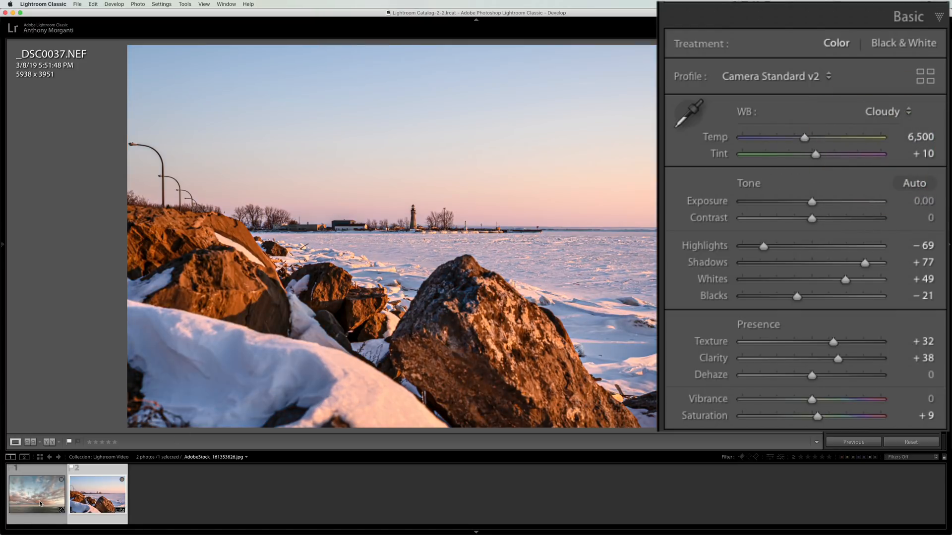
{"action": "left_click", "coordinate": [96, 492]}
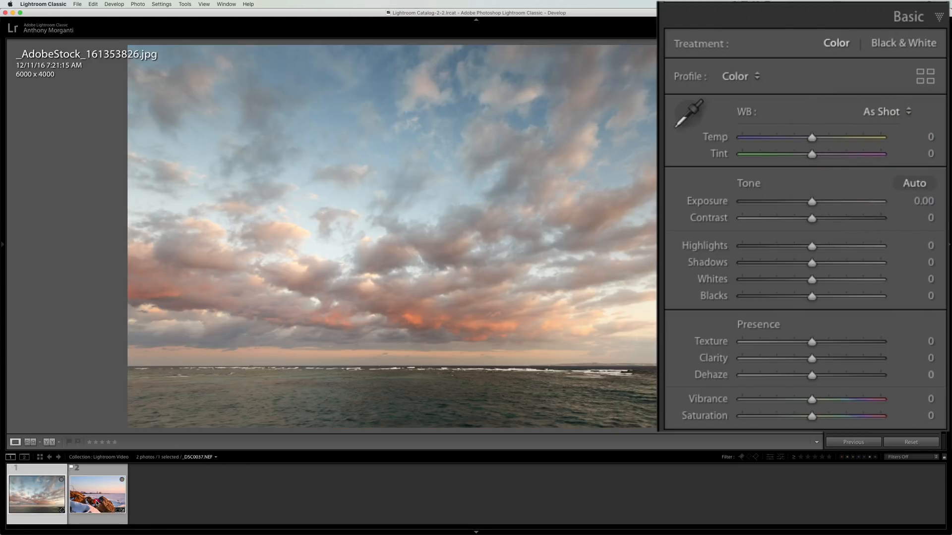
{"action": "left_click", "coordinate": [96, 492]}
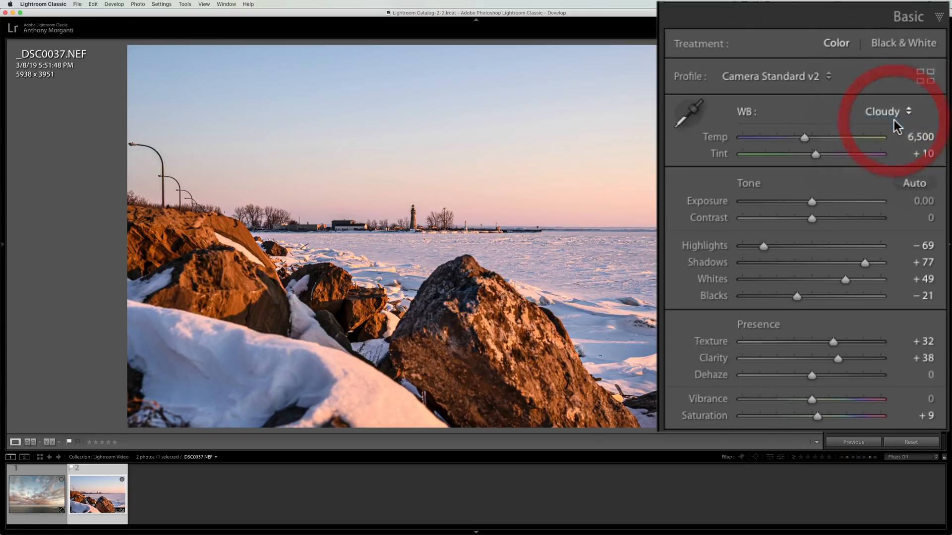
{"action": "left_click", "coordinate": [888, 111]}
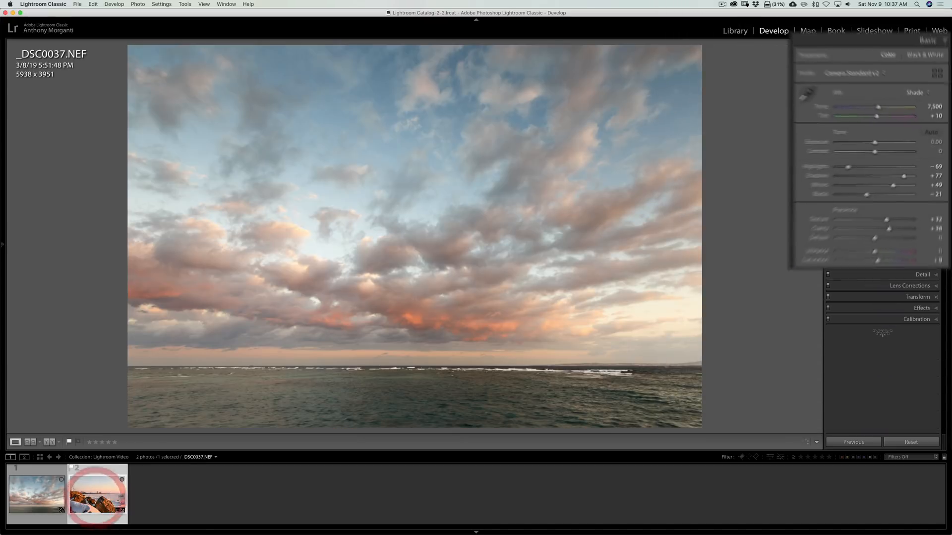
{"action": "left_click", "coordinate": [97, 491]}
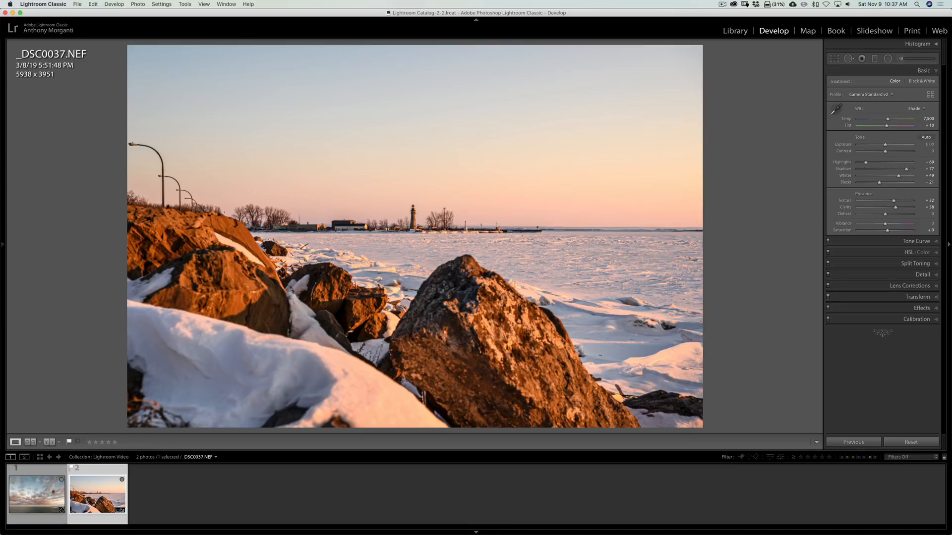
- Select the AdobeStock cloudy seascape thumbnail in the filmstrip
{"action": "left_click", "coordinate": [35, 493]}
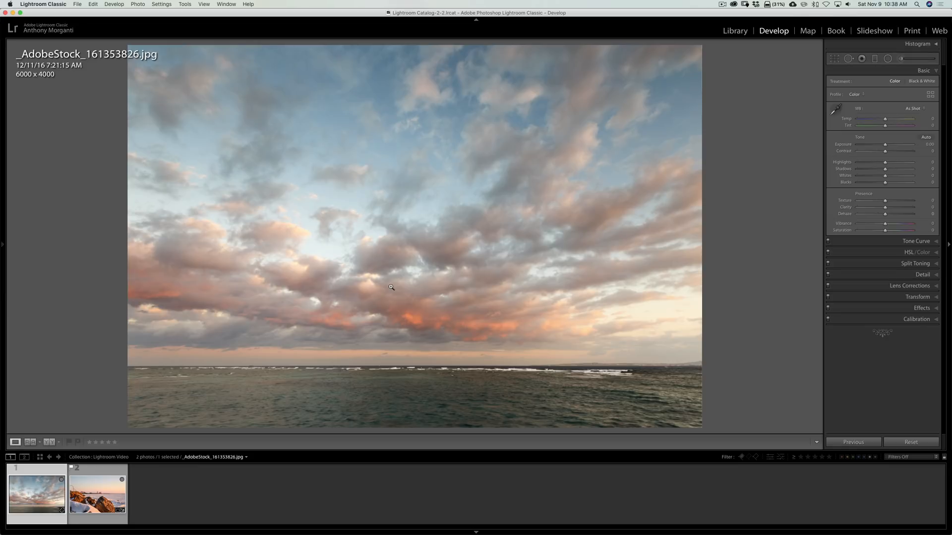
{"action": "mouse_move", "coordinate": [379, 245]}
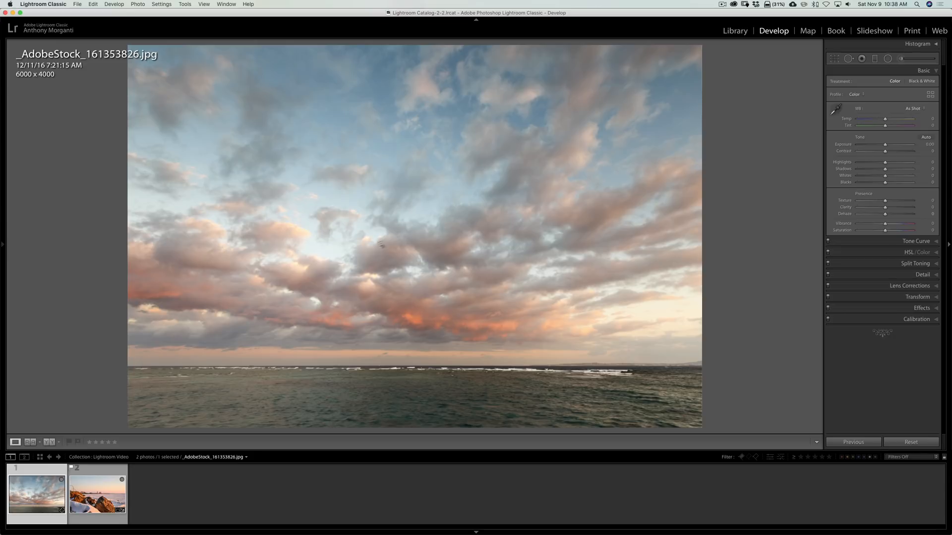
{"action": "mouse_move", "coordinate": [470, 226]}
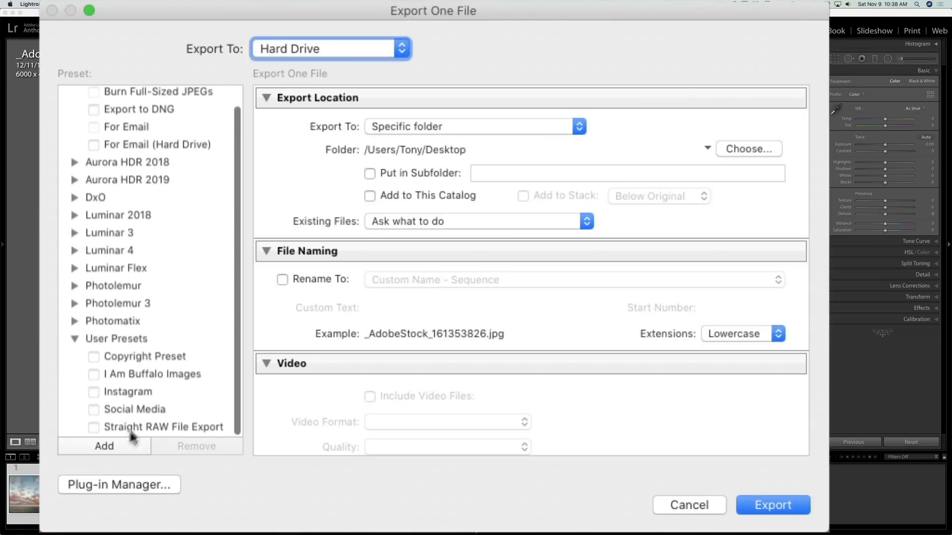
- Export the sky photo to the Desktop using the Straight RAW File Export preset
{"action": "left_click", "coordinate": [164, 427]}
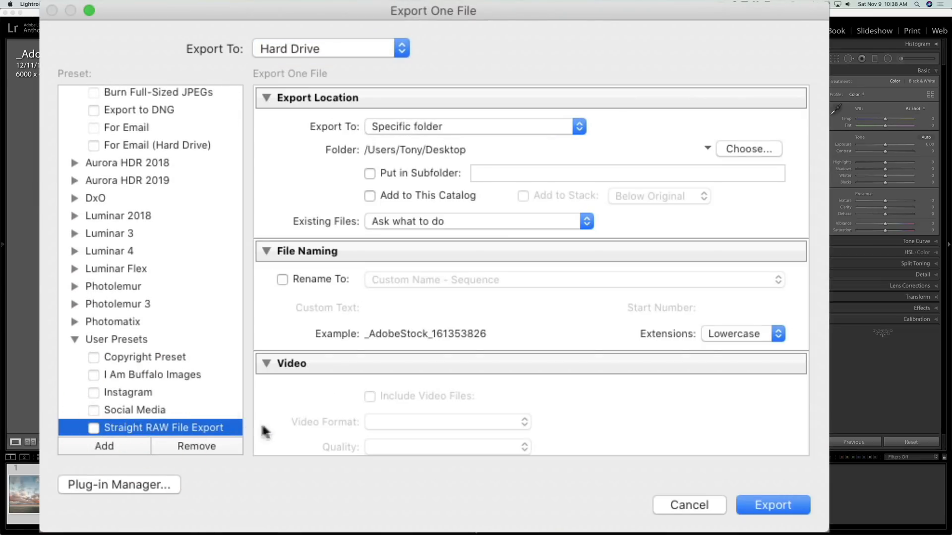
{"action": "mouse_move", "coordinate": [261, 416]}
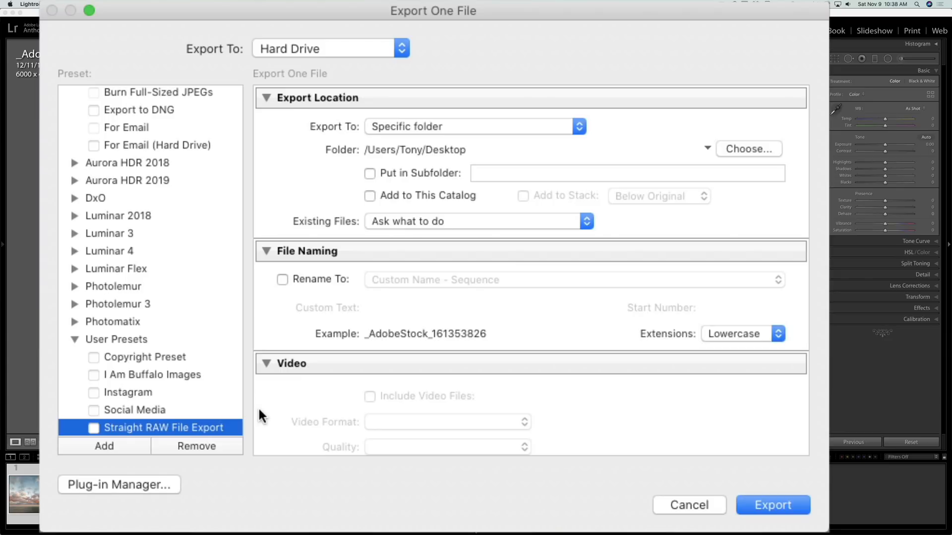
{"action": "mouse_move", "coordinate": [636, 328]}
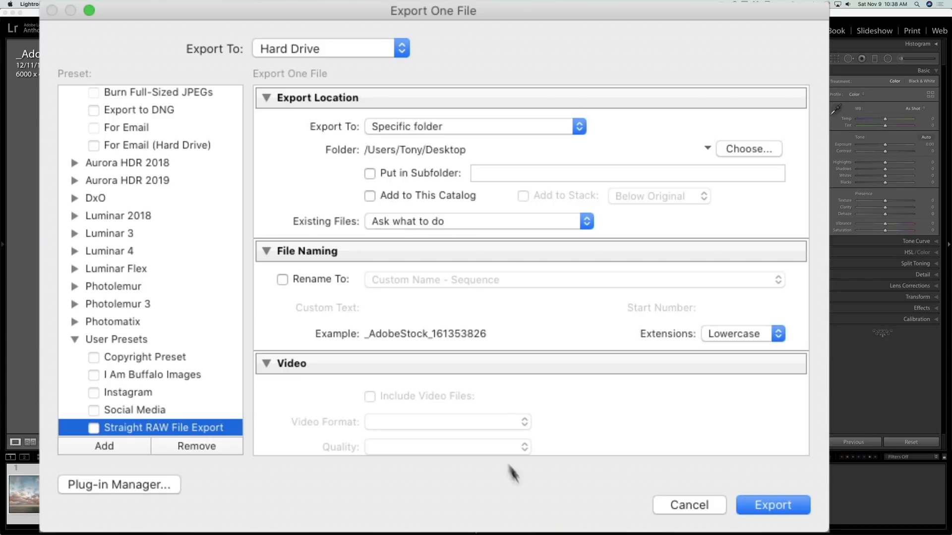
{"action": "mouse_move", "coordinate": [511, 317]}
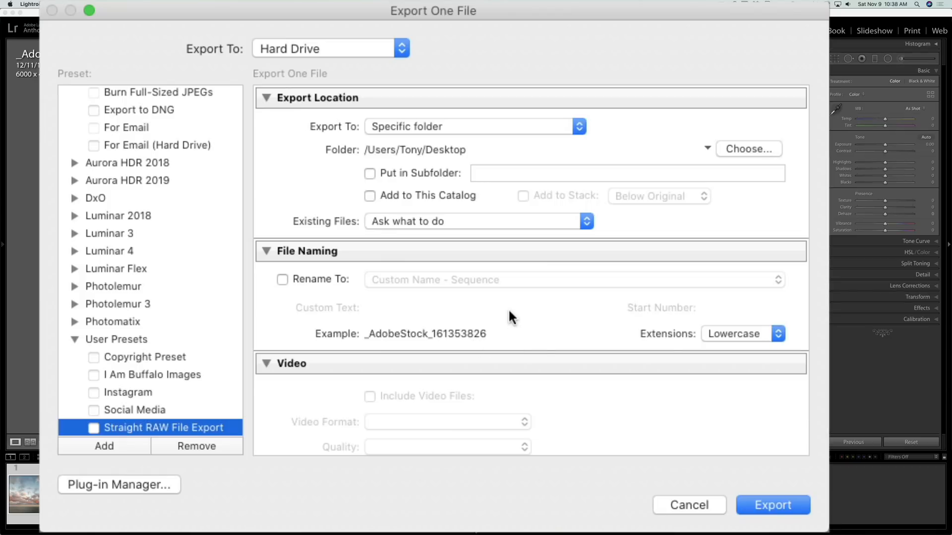
{"action": "mouse_move", "coordinate": [529, 209]}
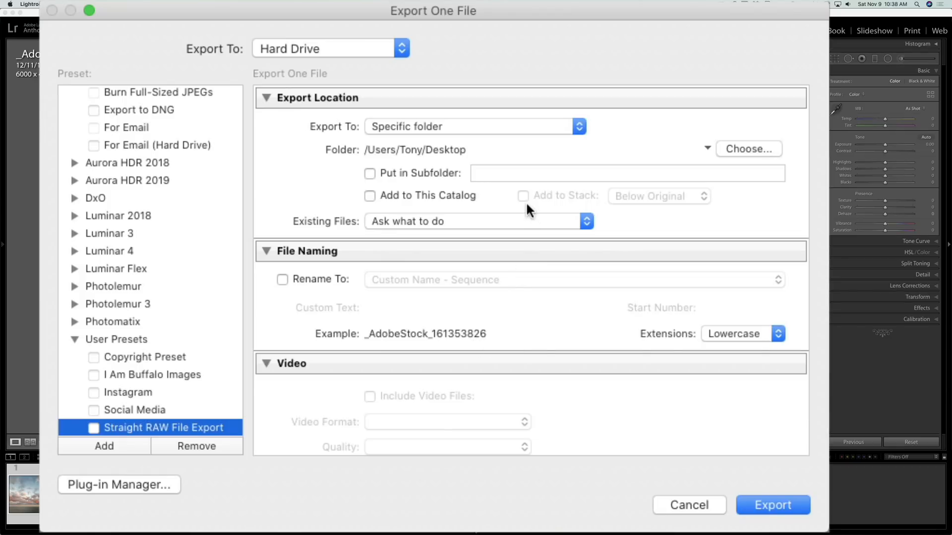
{"action": "mouse_move", "coordinate": [437, 158]}
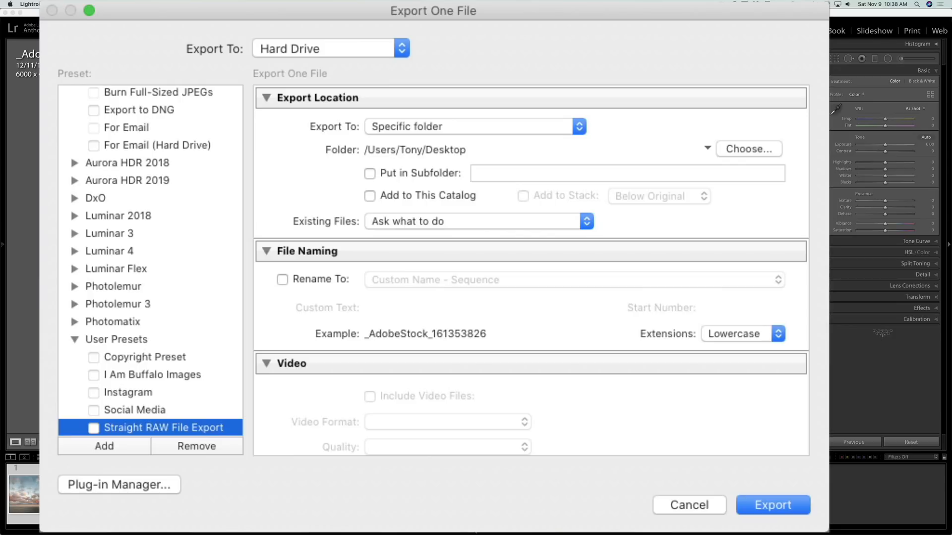
{"action": "scroll", "scroll_direction": "down", "scroll_amount": 3}
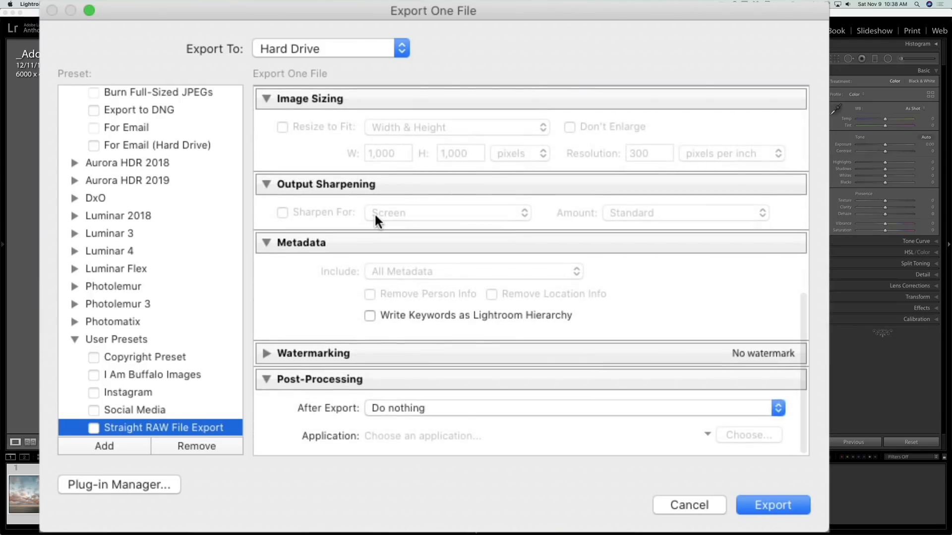
{"action": "scroll", "scroll_direction": "up", "scroll_amount": 3}
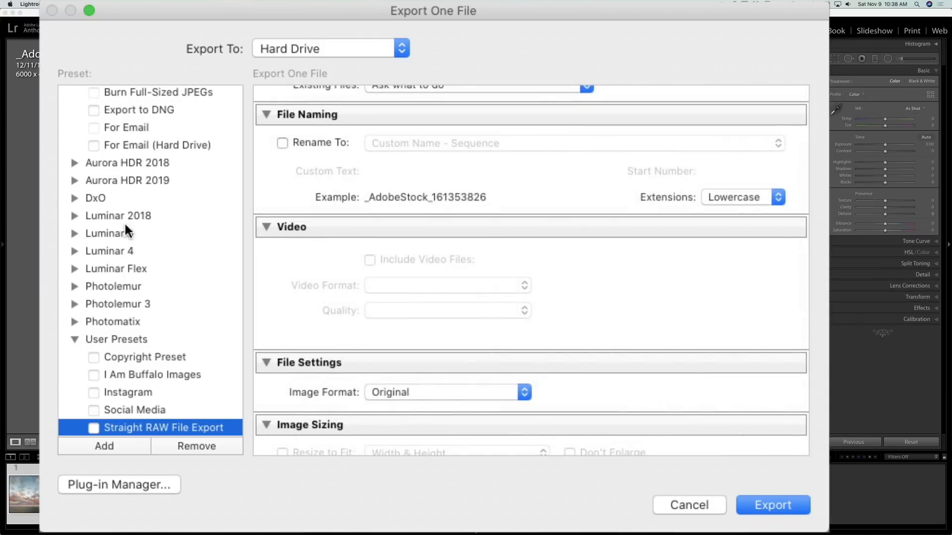
{"action": "left_click", "coordinate": [772, 505]}
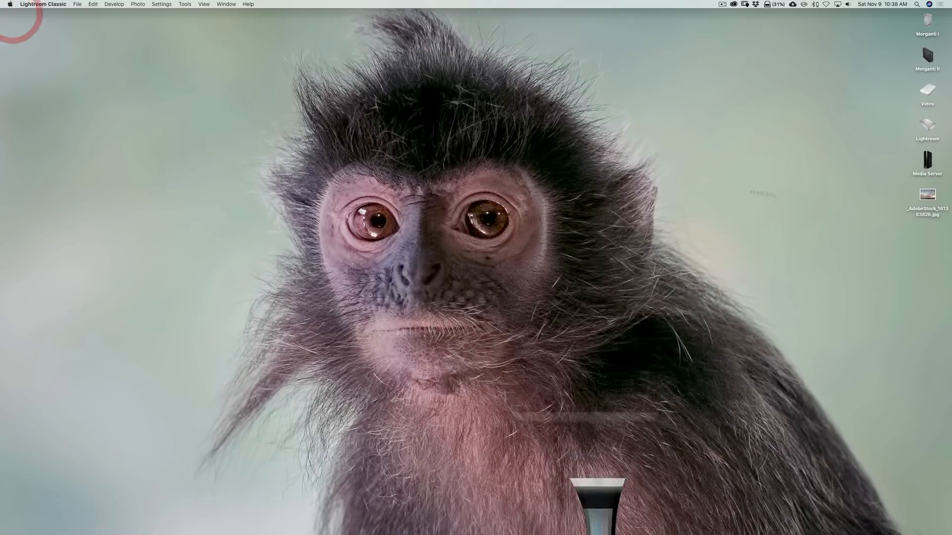
- Open the exported sky JPEG from the desktop, then return to Lightroom Classic
{"action": "double_click", "coordinate": [927, 195]}
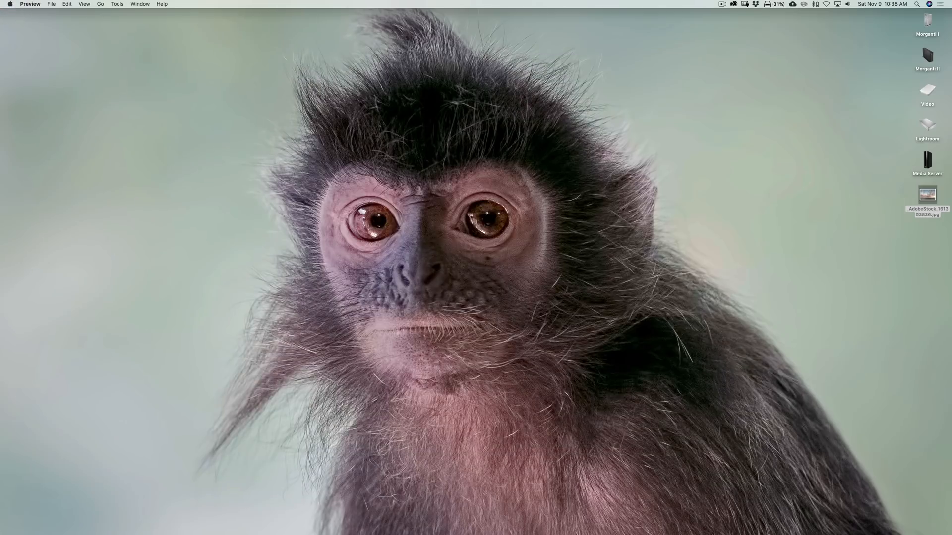
{"action": "left_click", "coordinate": [599, 523]}
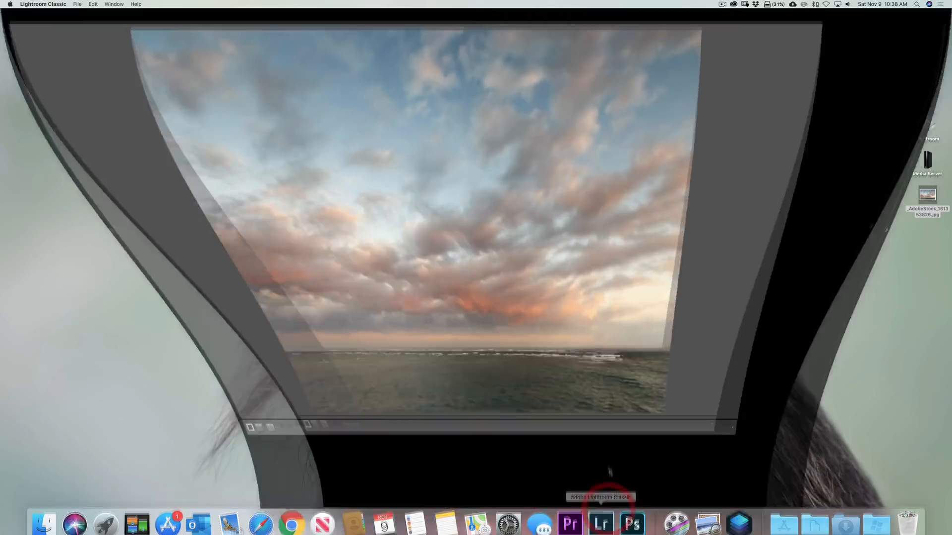
- Select the lakeshore thumbnail and right-click the photo to reach Edit In
{"action": "left_click", "coordinate": [601, 523]}
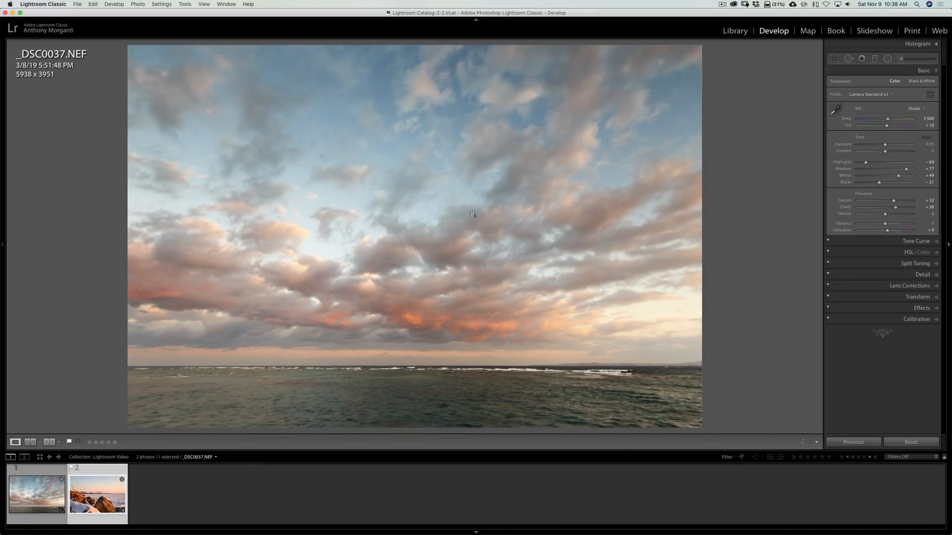
{"action": "left_click", "coordinate": [97, 493]}
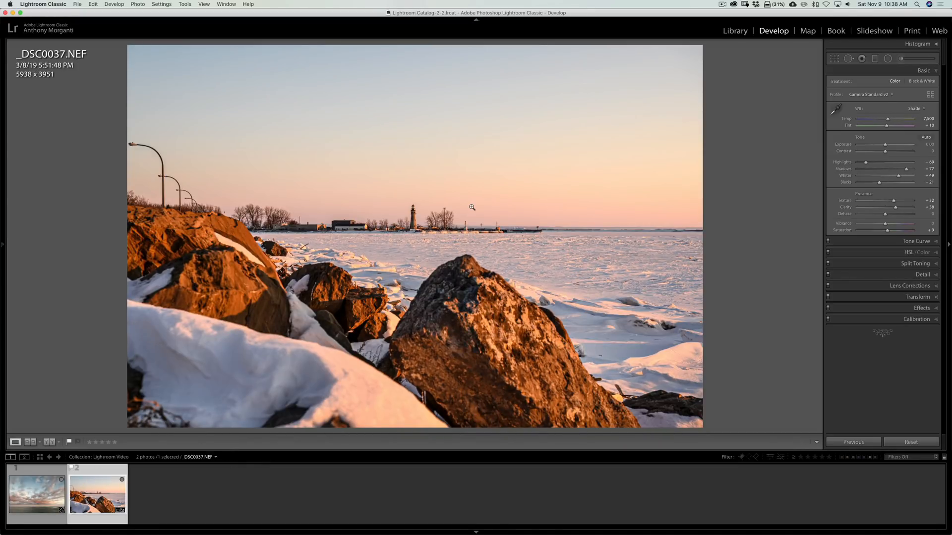
{"action": "right_click", "coordinate": [455, 128]}
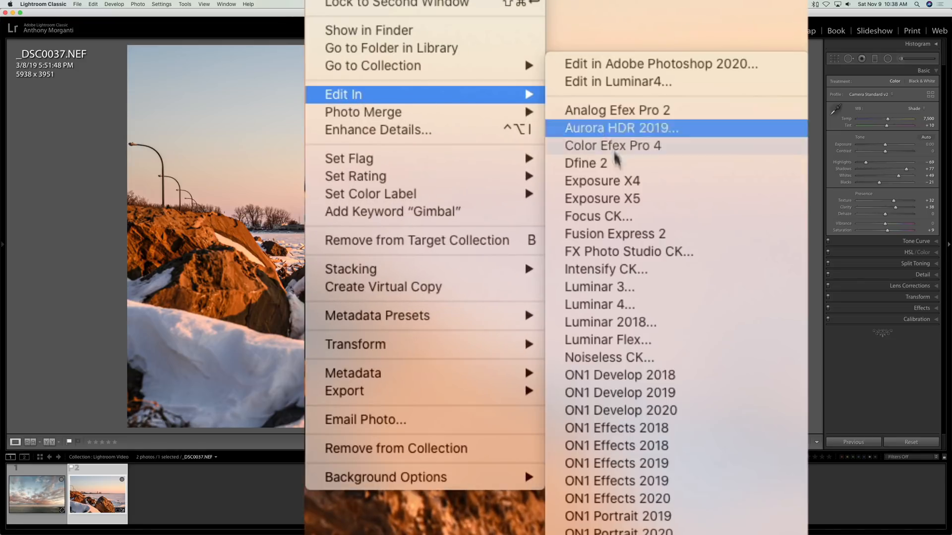
- Edit a TIFF copy with Lightroom adjustments in Luminar 4
{"action": "left_click", "coordinate": [619, 128]}
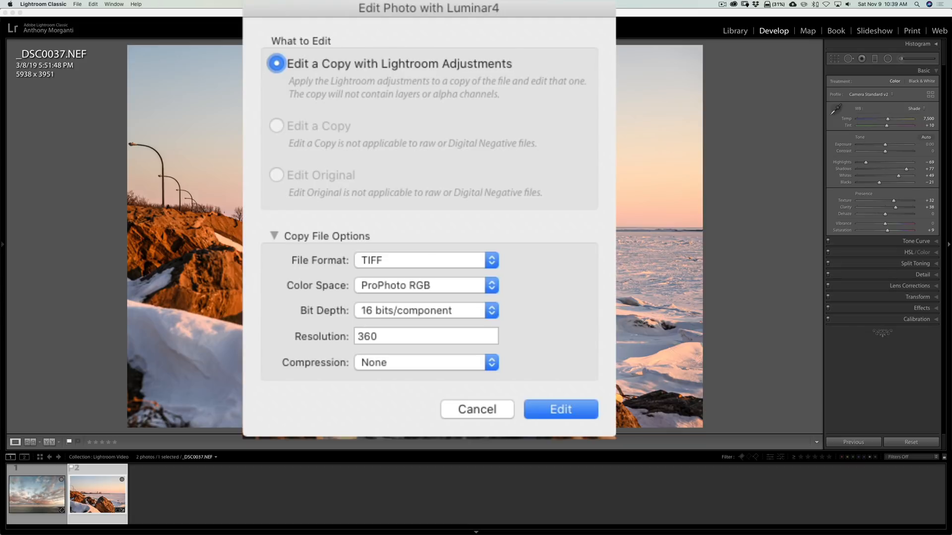
{"action": "mouse_move", "coordinate": [492, 293]}
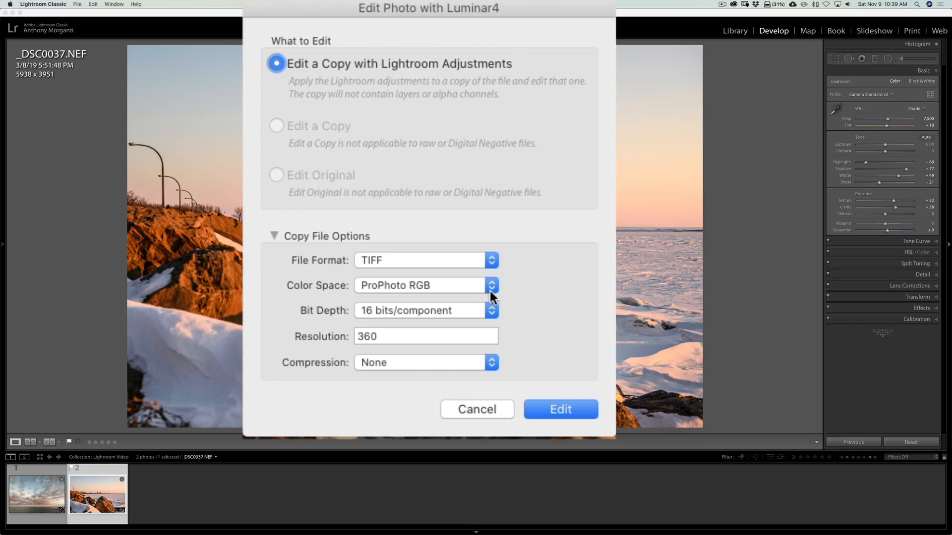
{"action": "mouse_move", "coordinate": [452, 314]}
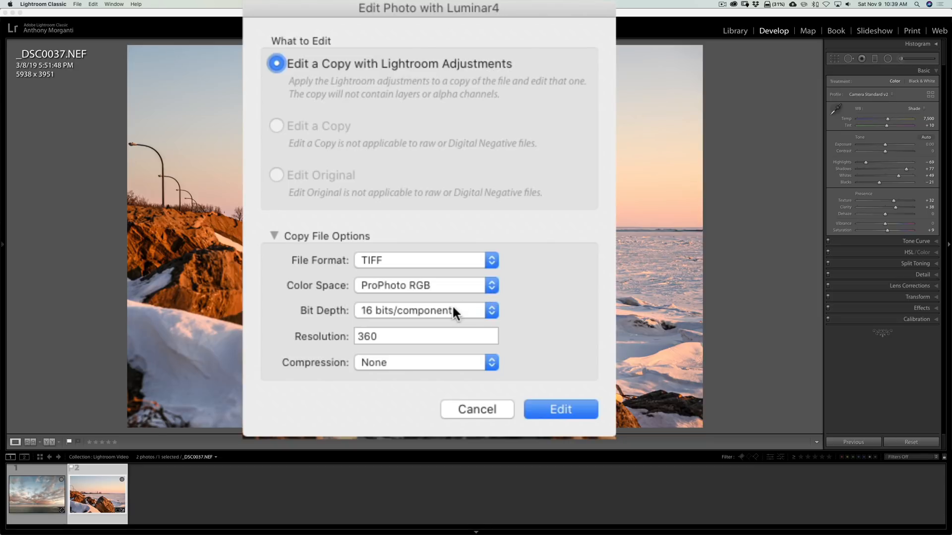
{"action": "mouse_move", "coordinate": [408, 348]}
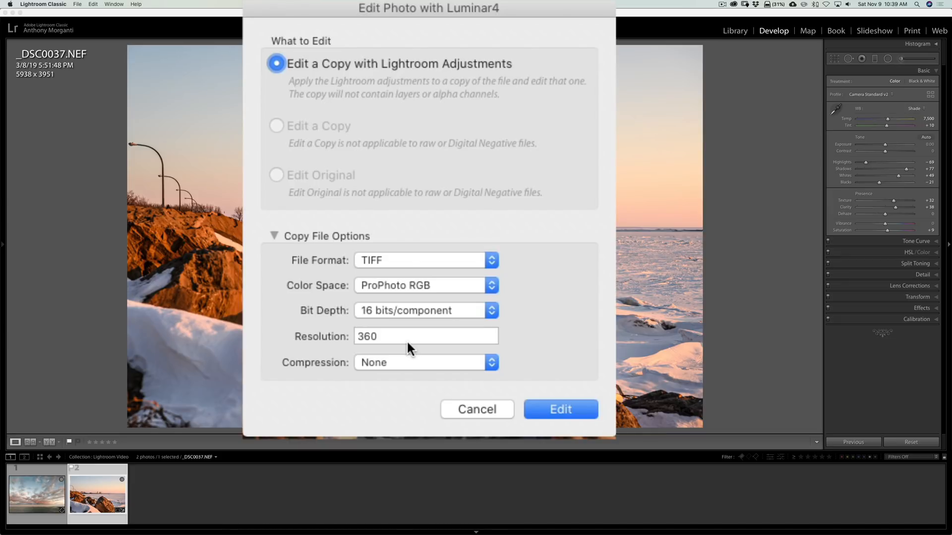
{"action": "mouse_move", "coordinate": [533, 423]}
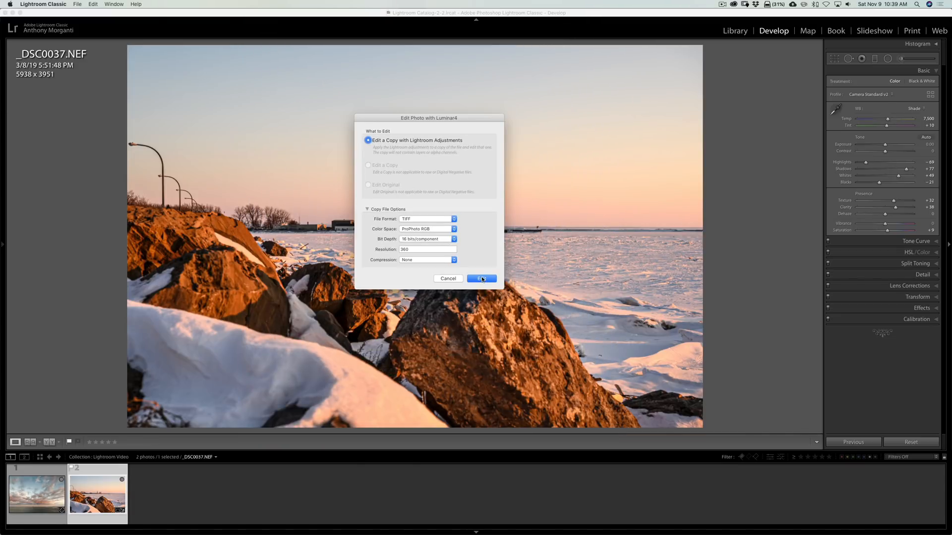
{"action": "left_click", "coordinate": [481, 279]}
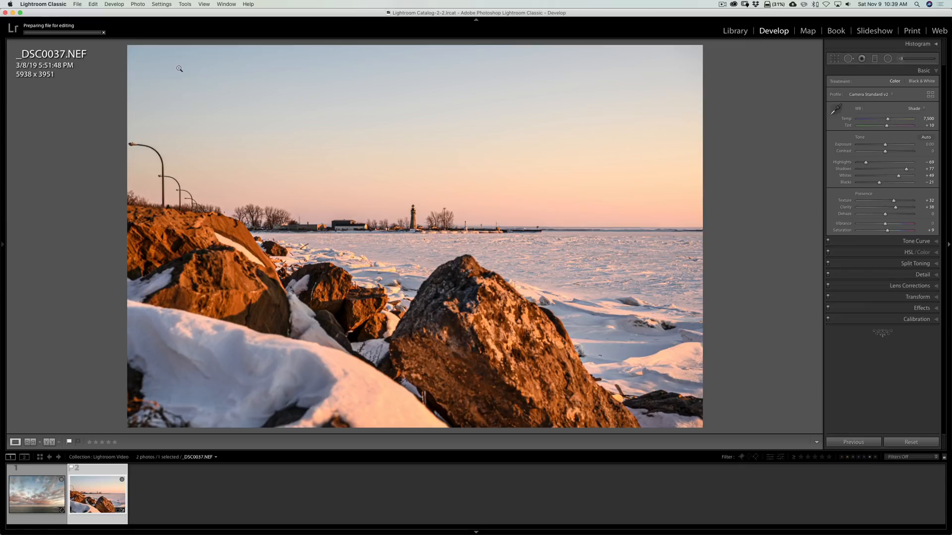
{"action": "mouse_move", "coordinate": [179, 69]}
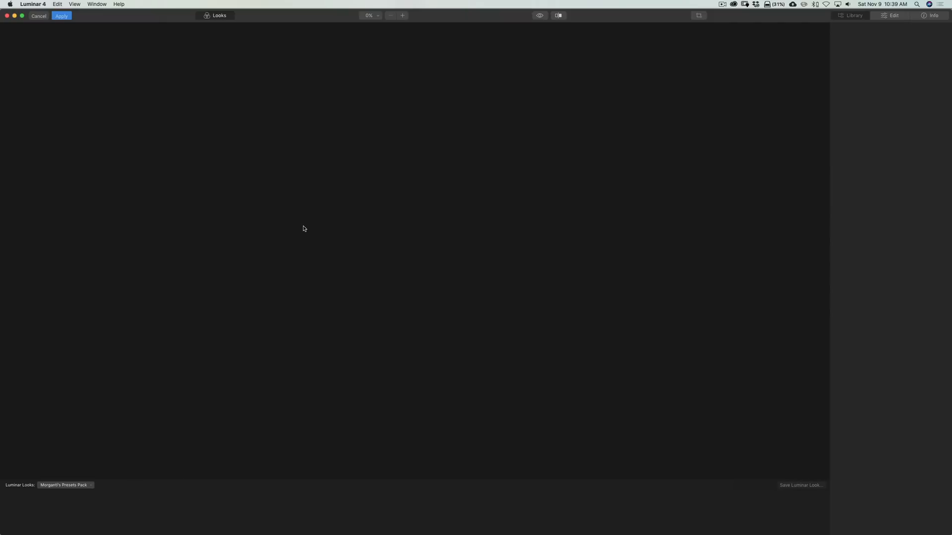
- Bring up the lakeshore copy in Luminar 4 and hide the Looks preset strip
{"action": "left_click", "coordinate": [893, 16]}
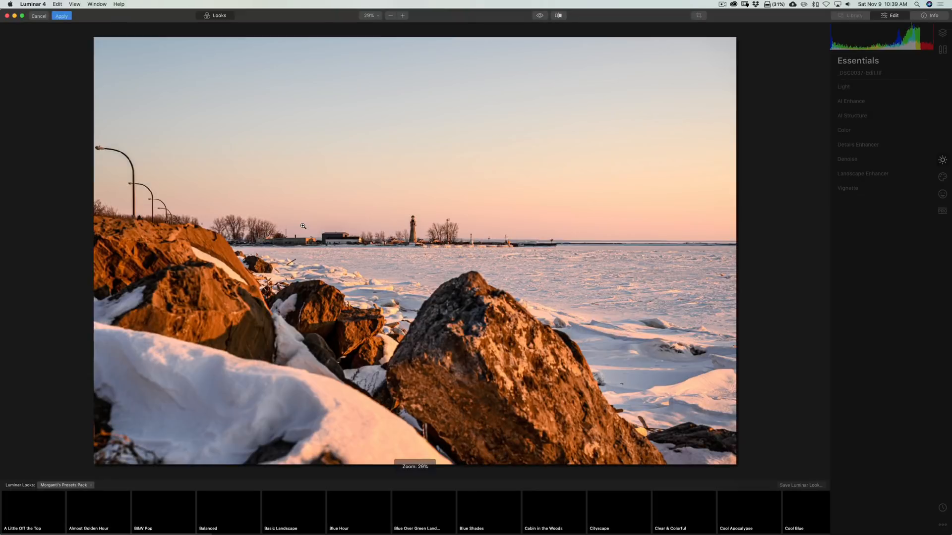
{"action": "left_click", "coordinate": [33, 511]}
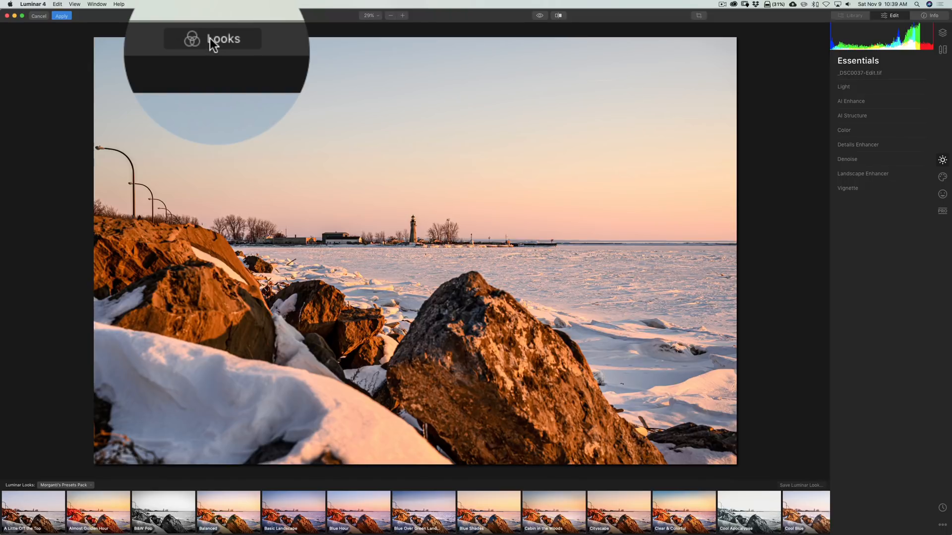
{"action": "left_click", "coordinate": [402, 15]}
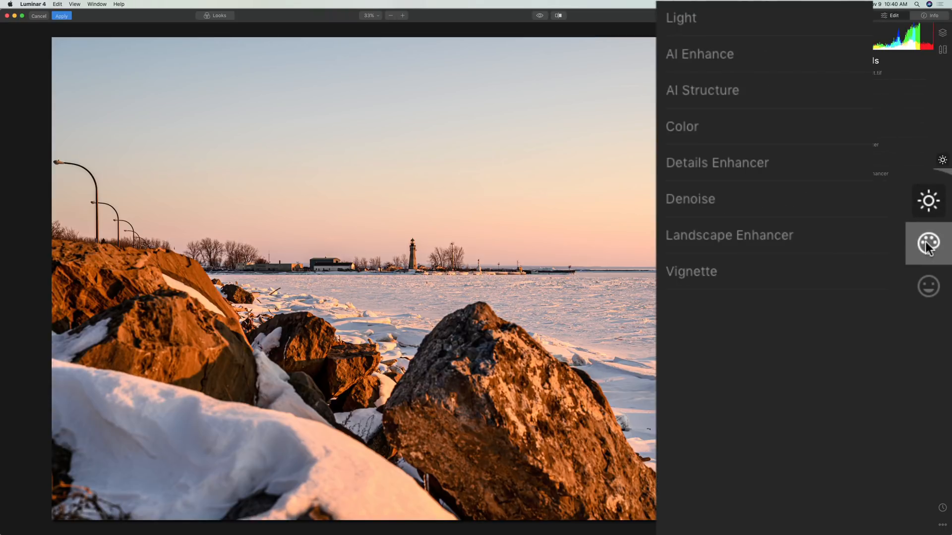
{"action": "mouse_move", "coordinate": [928, 243]}
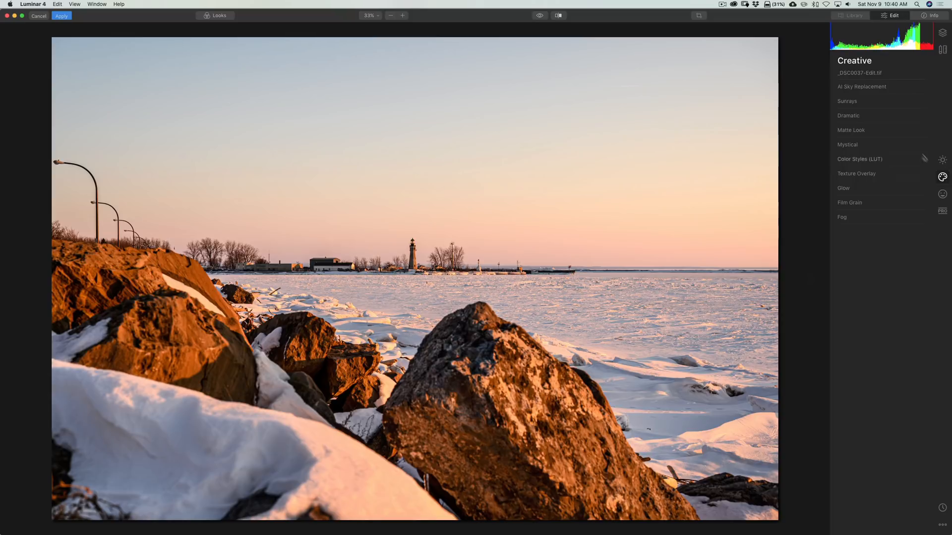
- In AI Sky Replacement, load _AdobeStock_161353826.jpg as a custom sky
{"action": "left_click", "coordinate": [861, 86]}
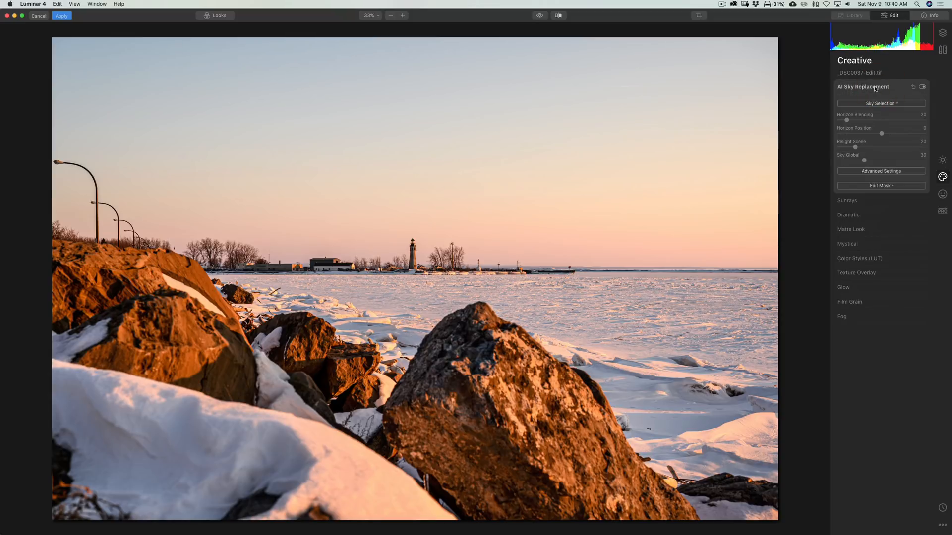
{"action": "left_click", "coordinate": [880, 103]}
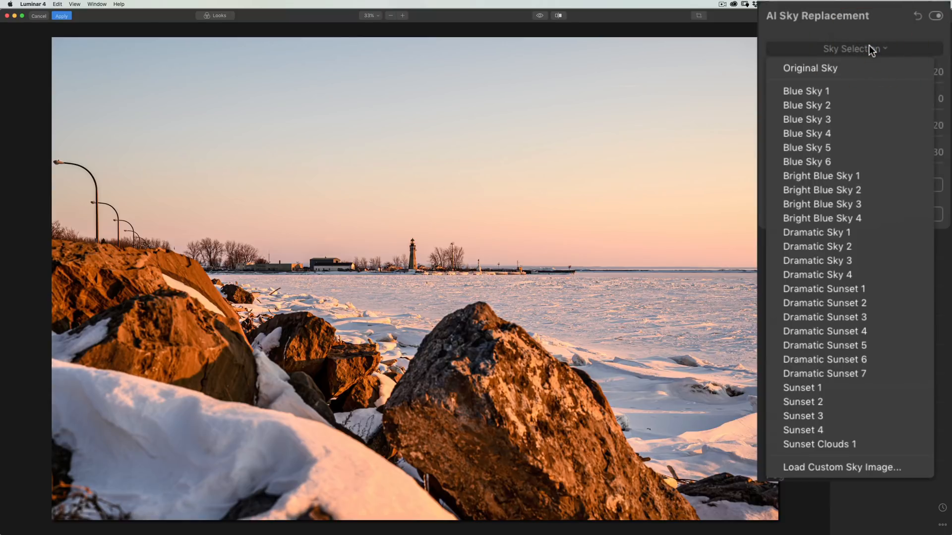
{"action": "mouse_move", "coordinate": [850, 416]}
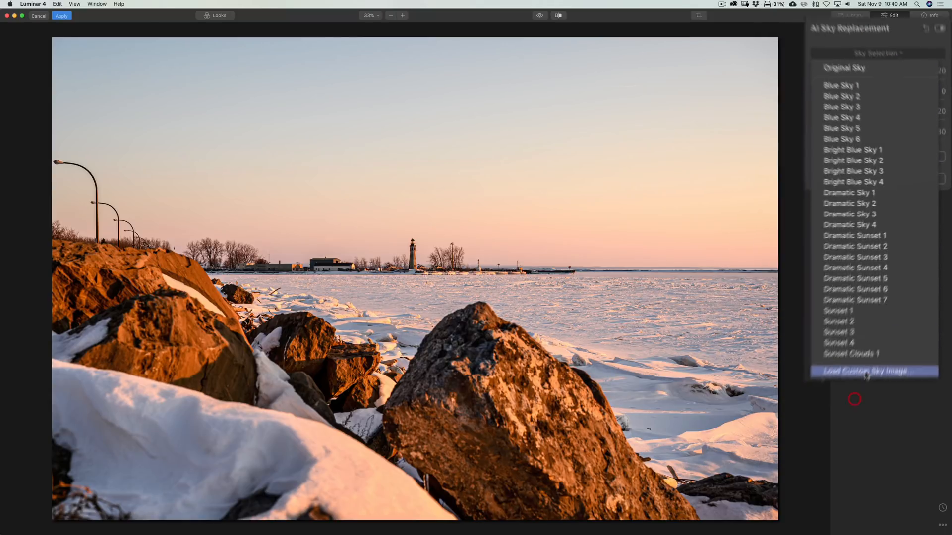
{"action": "left_click", "coordinate": [871, 370]}
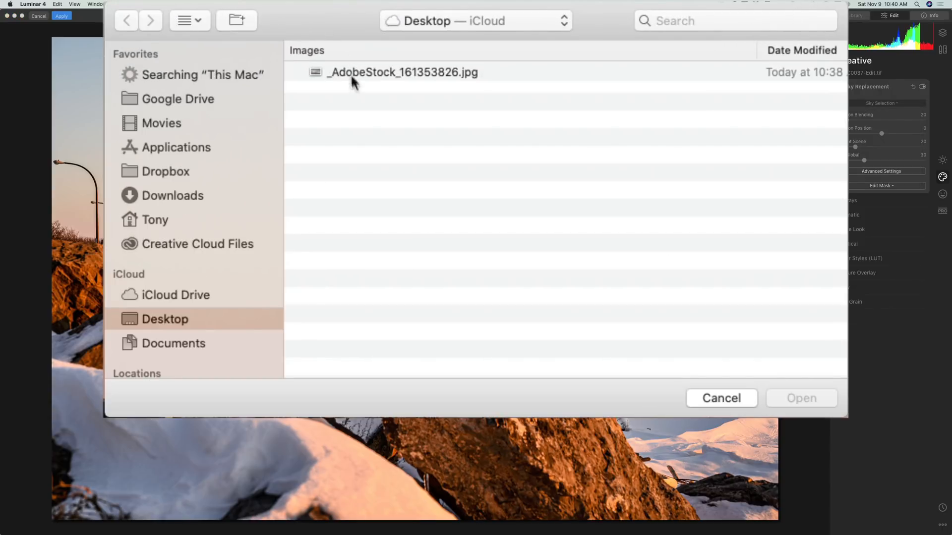
{"action": "left_click", "coordinate": [403, 72]}
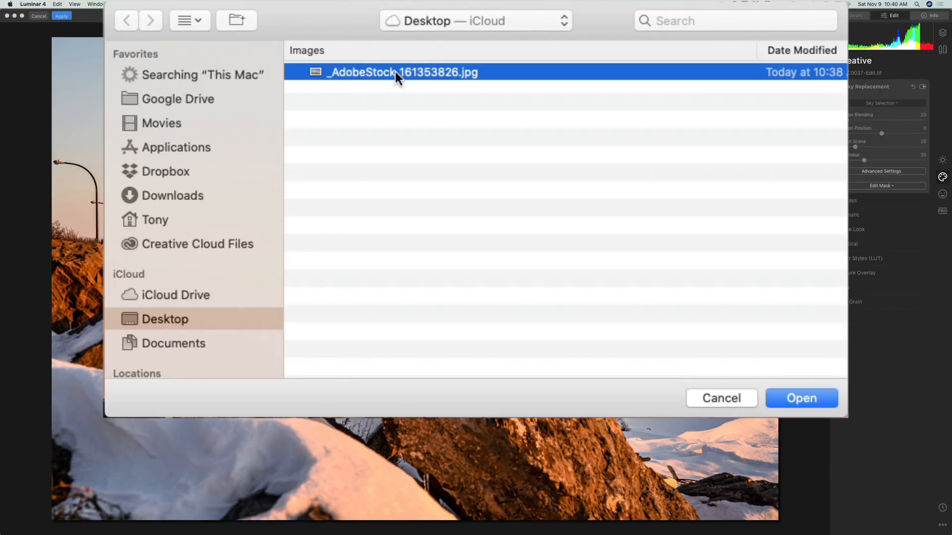
{"action": "left_click", "coordinate": [800, 398]}
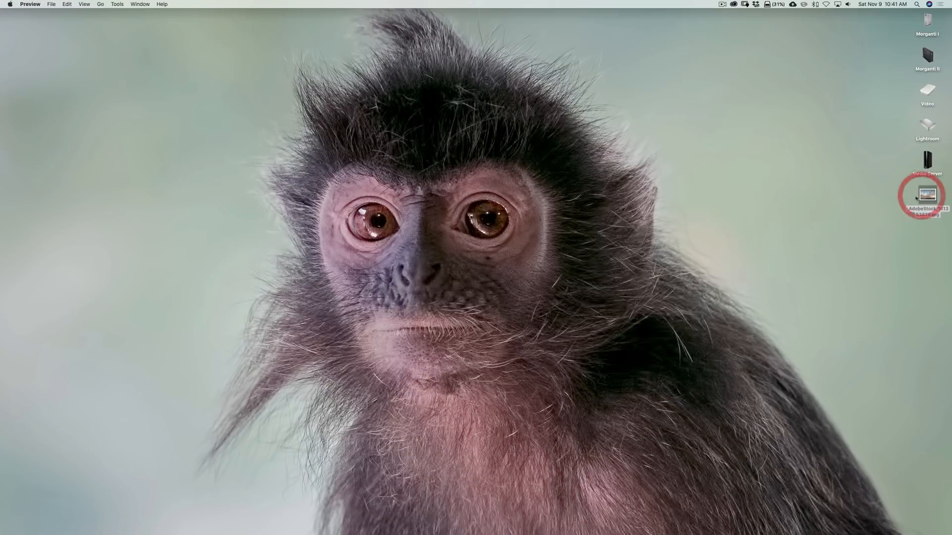
{"action": "double_click", "coordinate": [927, 194]}
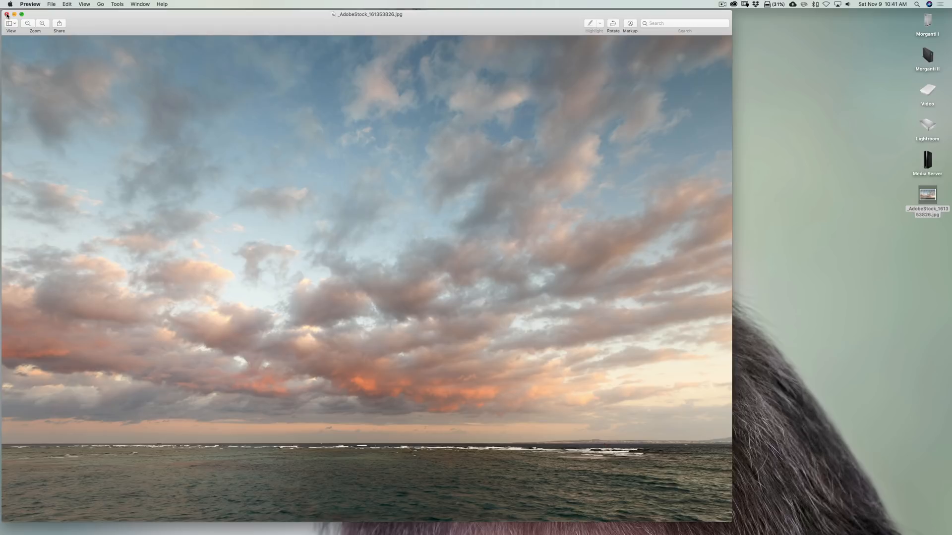
{"action": "left_click", "coordinate": [5, 14]}
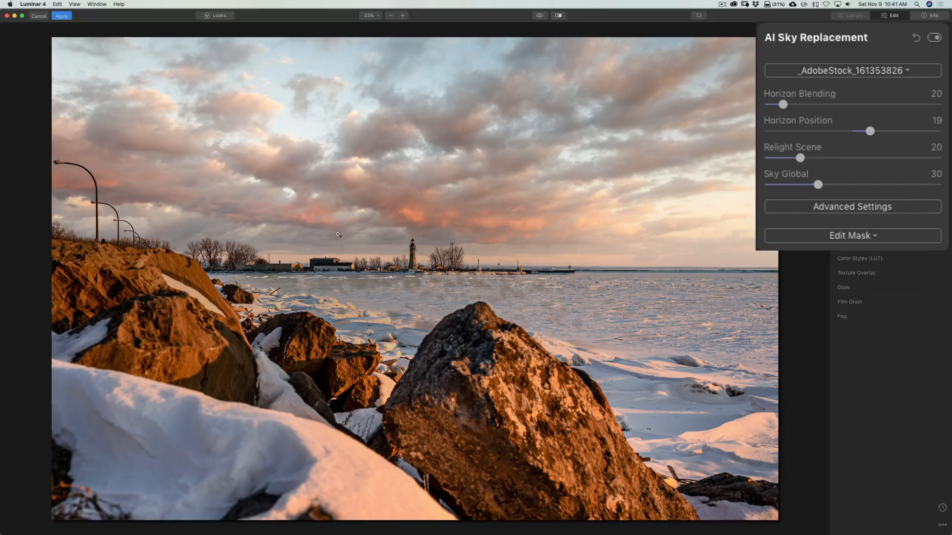
{"action": "mouse_move", "coordinate": [541, 175]}
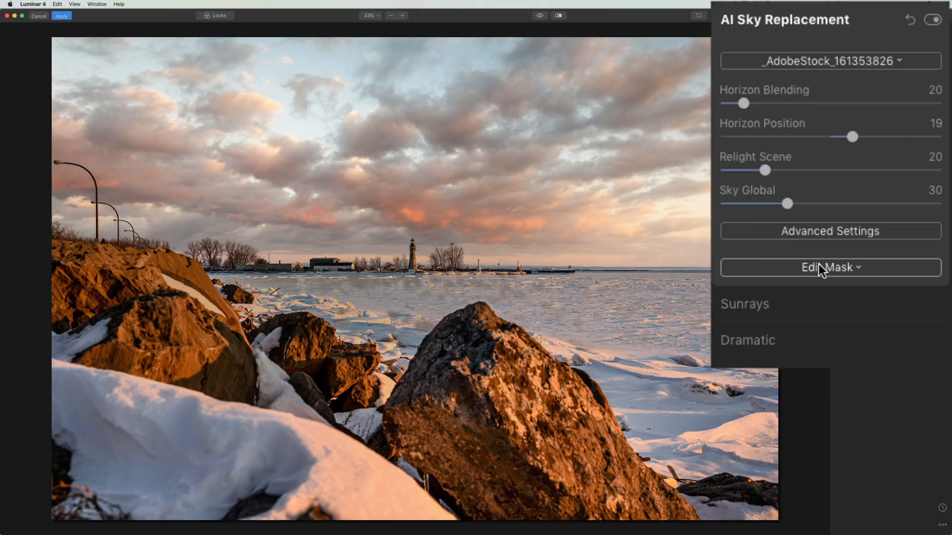
- Switch the sky replacement's mask to Brush in Erase mode
{"action": "left_click", "coordinate": [829, 267]}
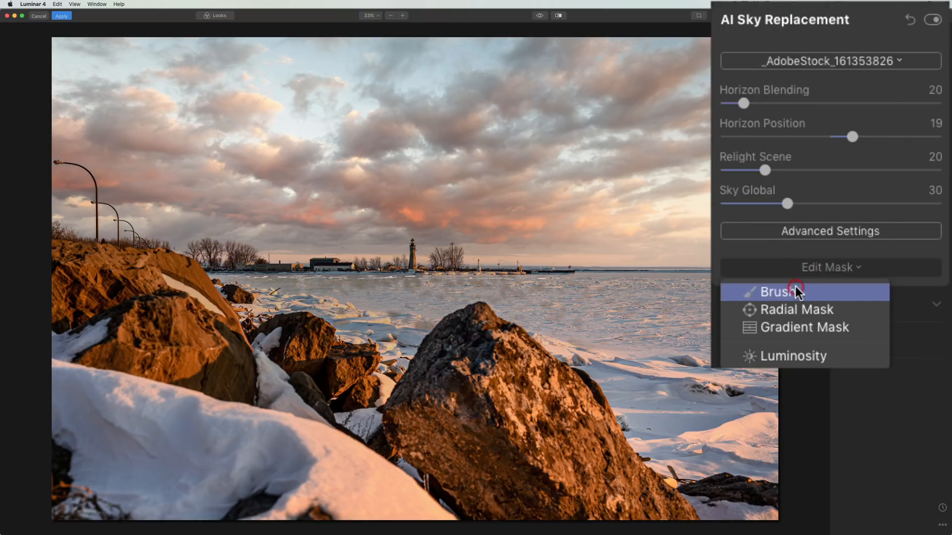
{"action": "left_click", "coordinate": [782, 292]}
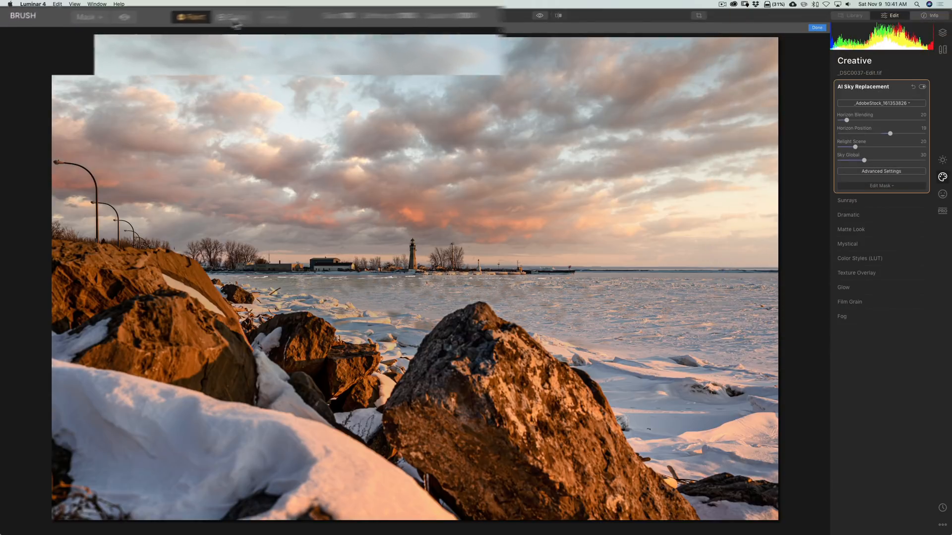
{"action": "left_click", "coordinate": [318, 16]}
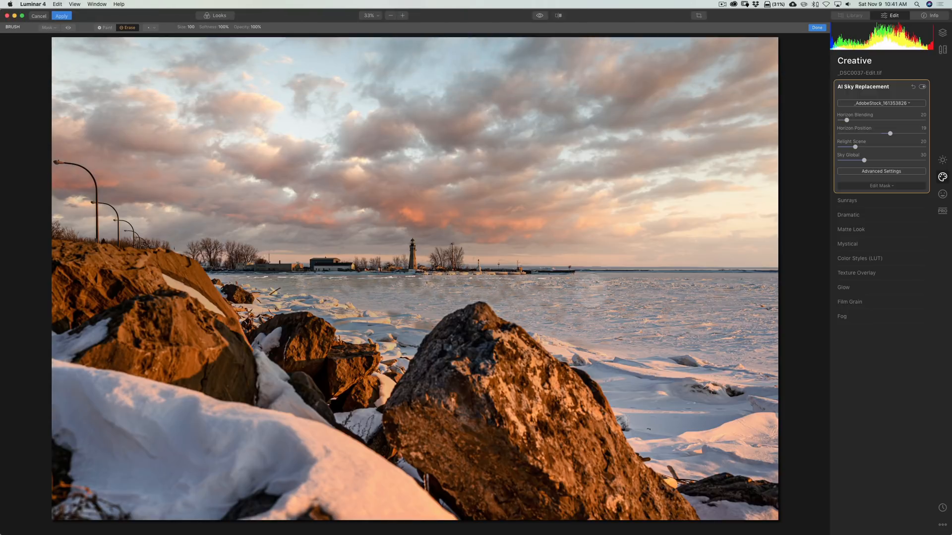
{"action": "mouse_move", "coordinate": [718, 292]}
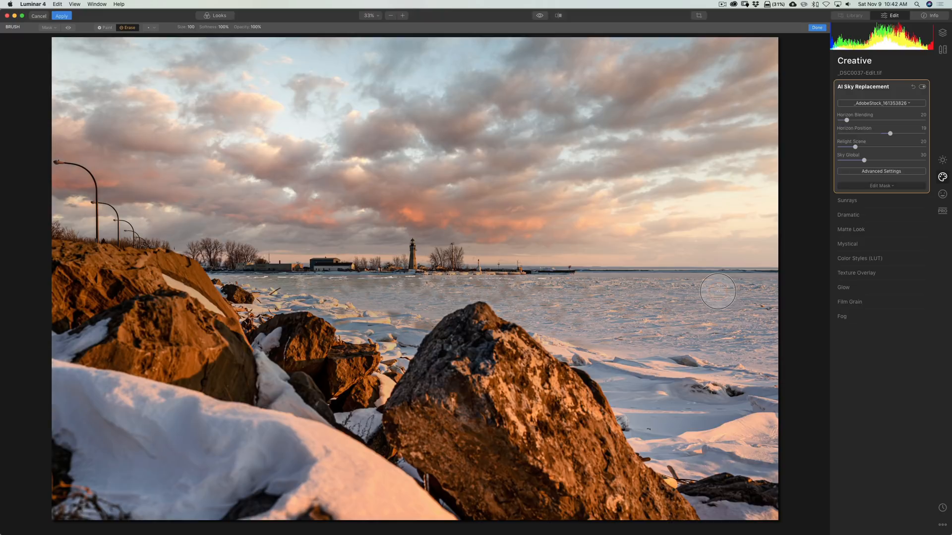
{"action": "mouse_move", "coordinate": [776, 286]}
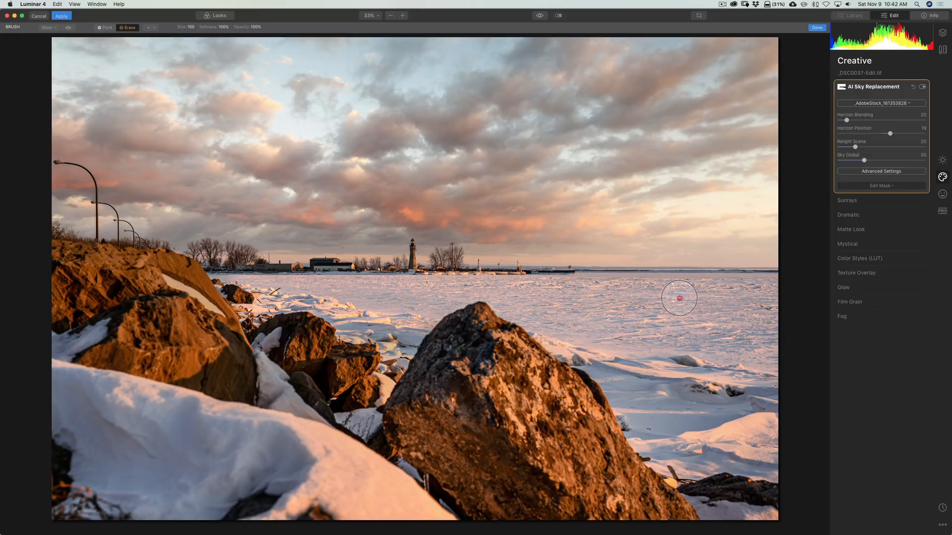
{"action": "mouse_move", "coordinate": [650, 317]}
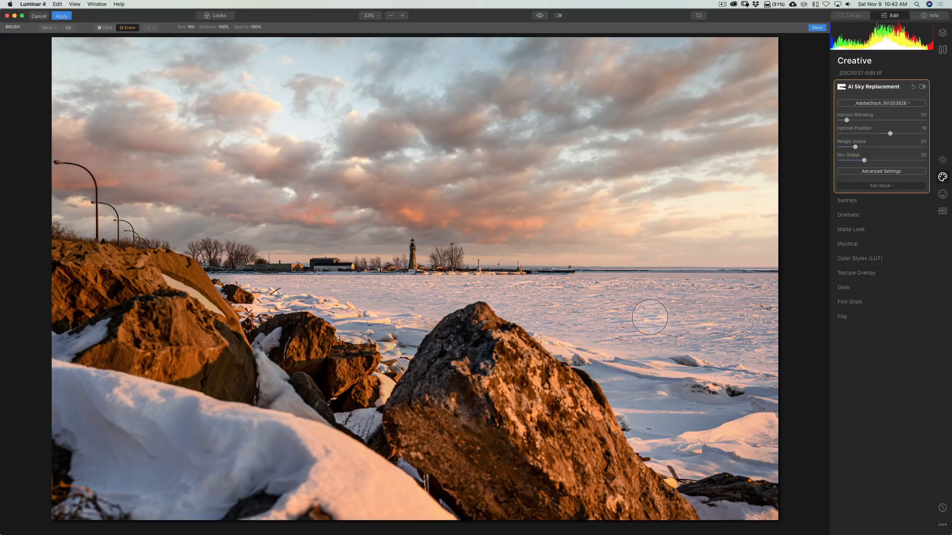
{"action": "mouse_move", "coordinate": [663, 301]}
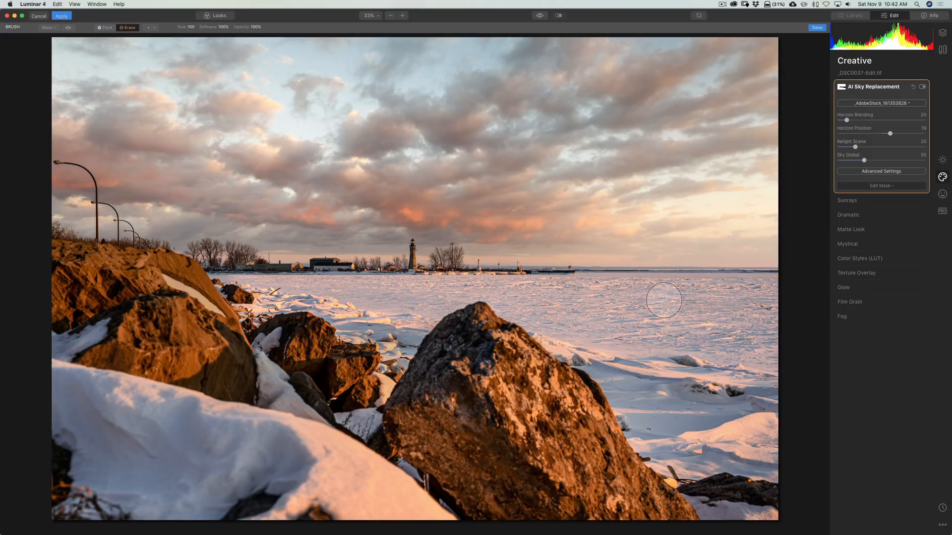
{"action": "mouse_move", "coordinate": [324, 295]}
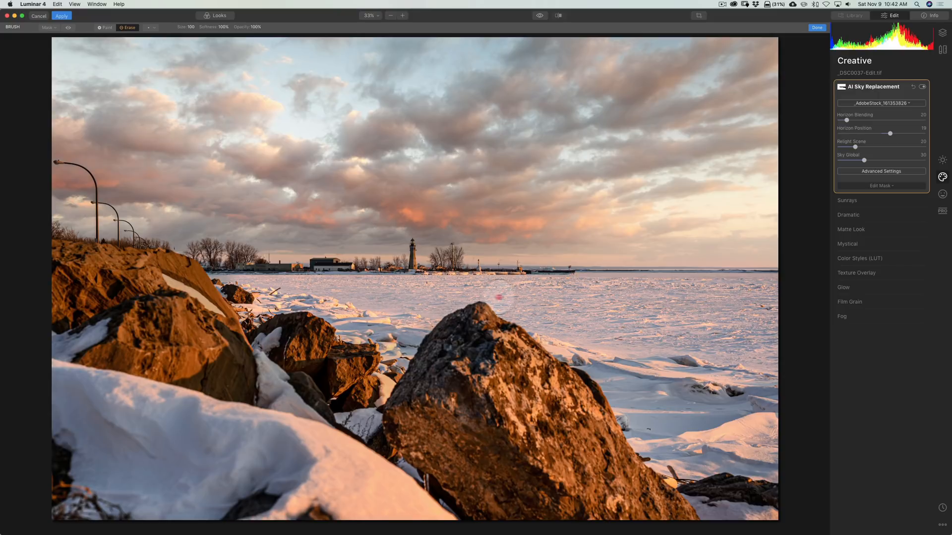
{"action": "mouse_move", "coordinate": [820, 270]}
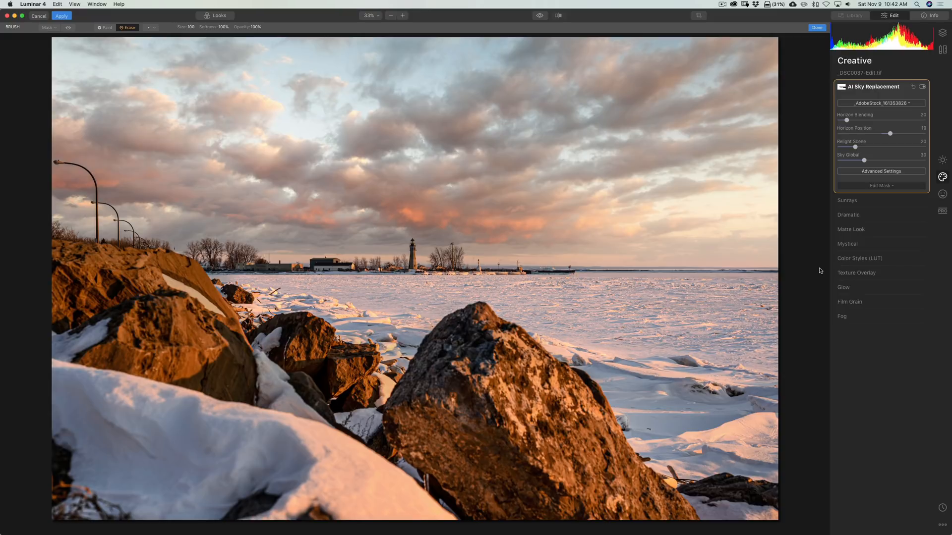
{"action": "mouse_move", "coordinate": [897, 74]}
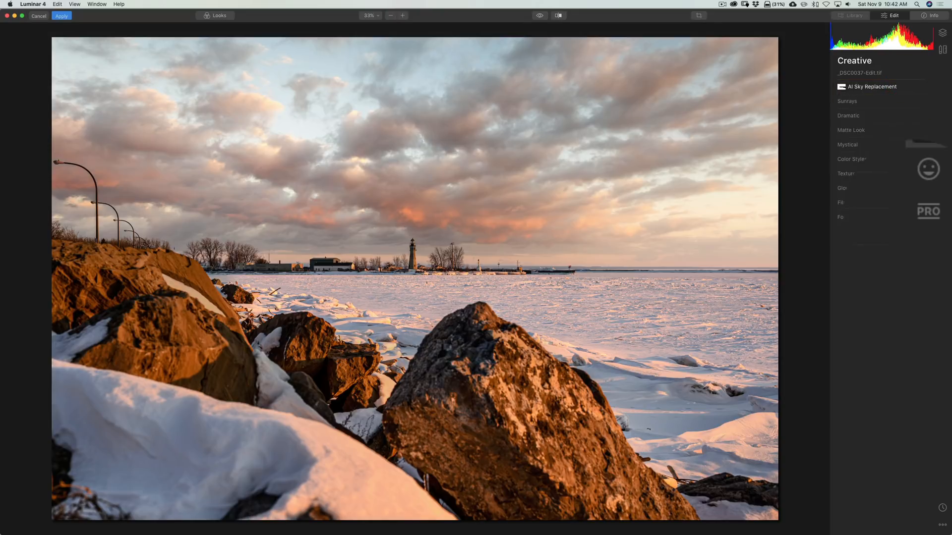
- Start Dodge & Burn painting from the Pro tools, set to Darken at 20% strength
{"action": "left_click", "coordinate": [941, 211]}
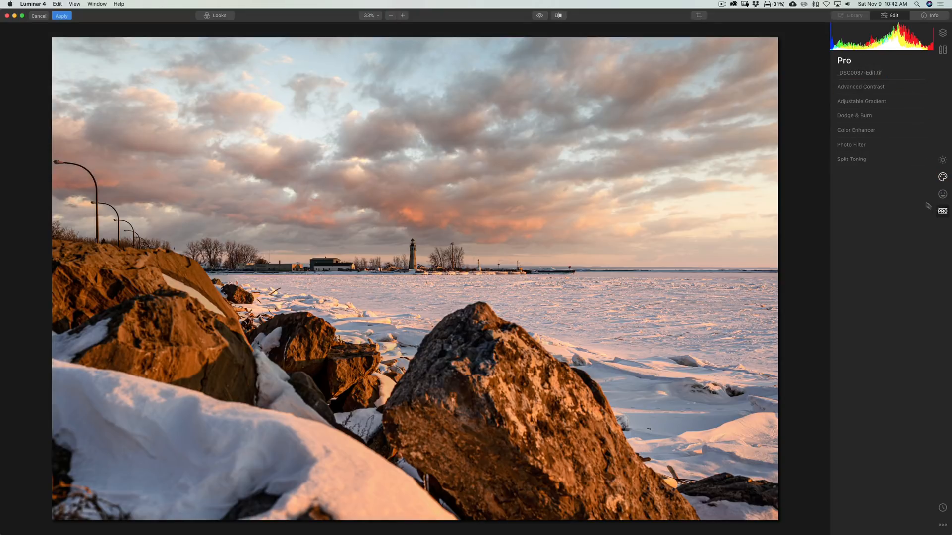
{"action": "left_click", "coordinate": [854, 116]}
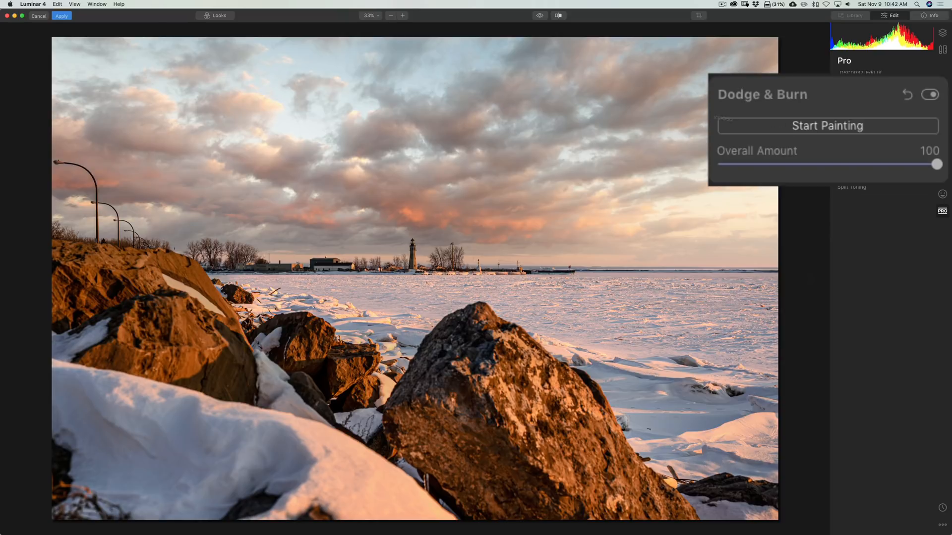
{"action": "left_click", "coordinate": [827, 126]}
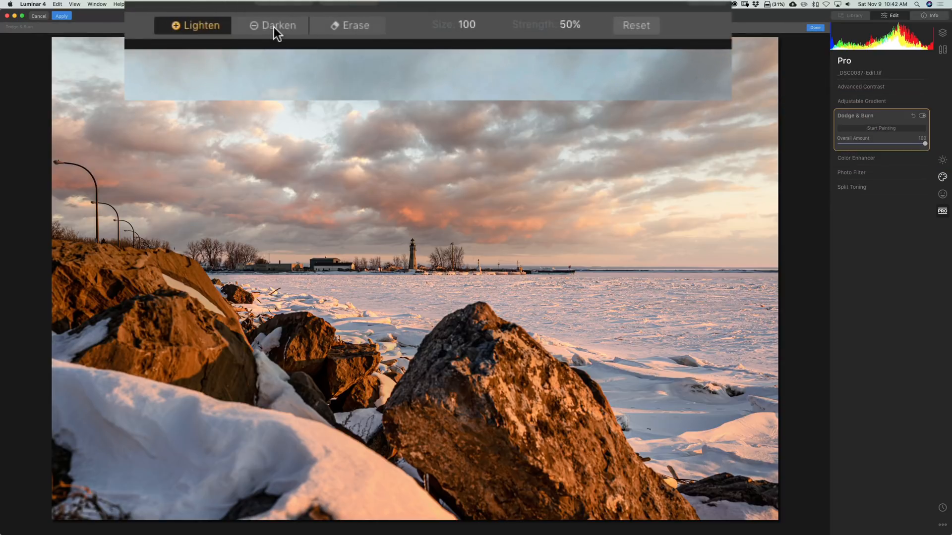
{"action": "left_click", "coordinate": [277, 25]}
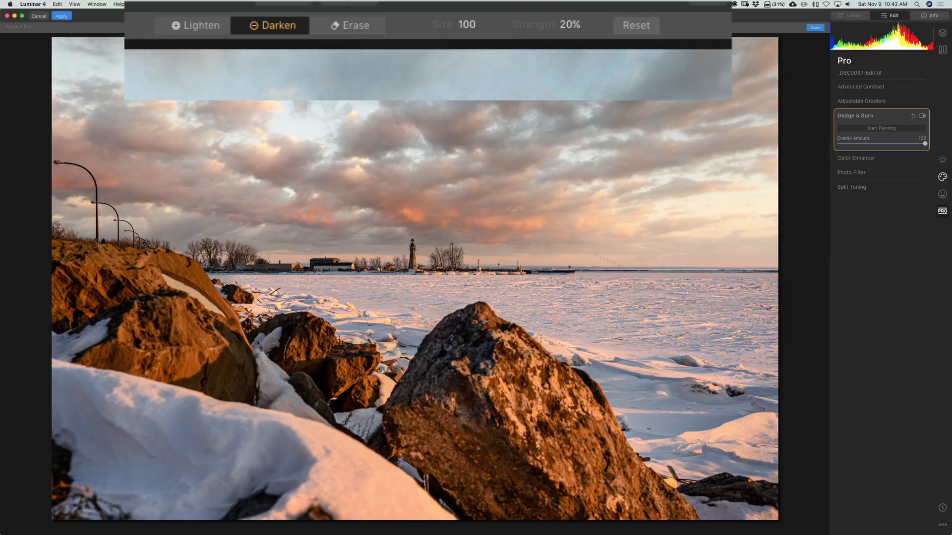
{"action": "mouse_move", "coordinate": [643, 270]}
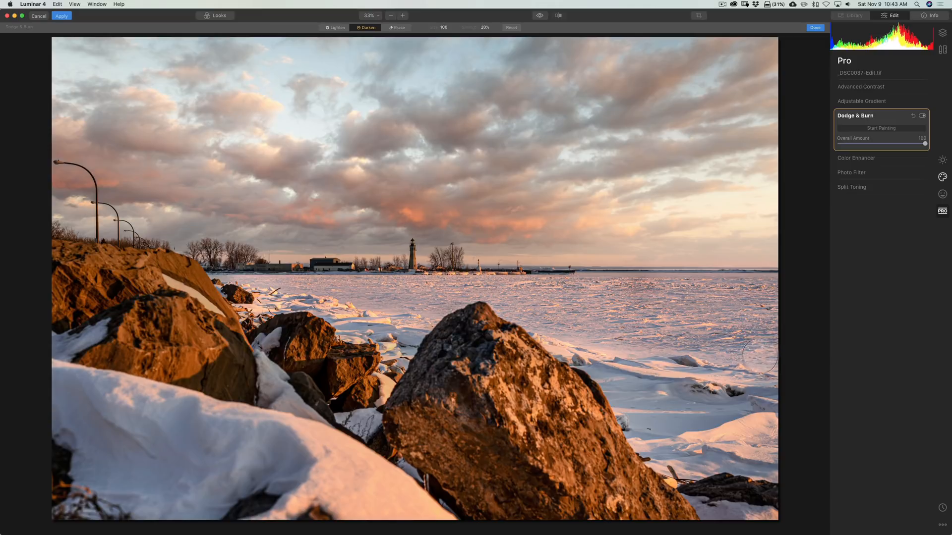
{"action": "mouse_move", "coordinate": [729, 288]}
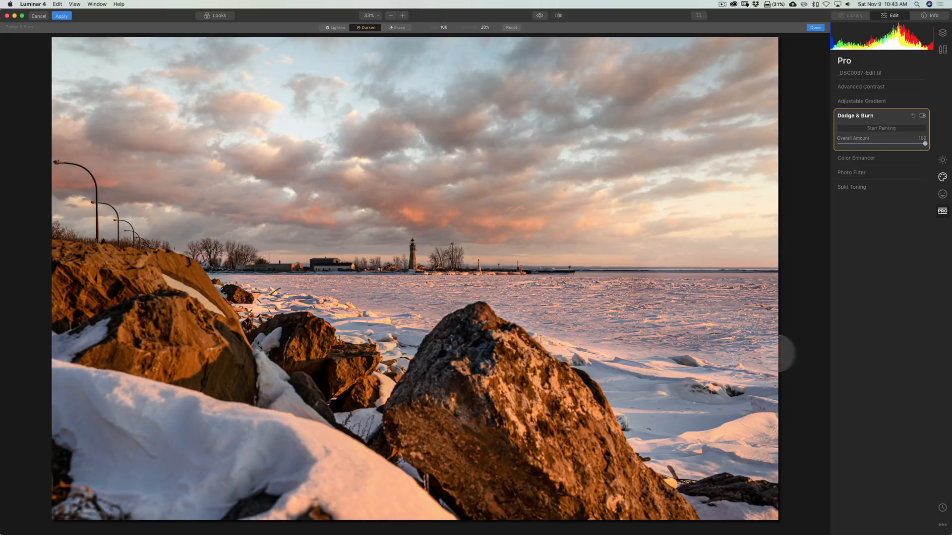
{"action": "mouse_move", "coordinate": [755, 447]}
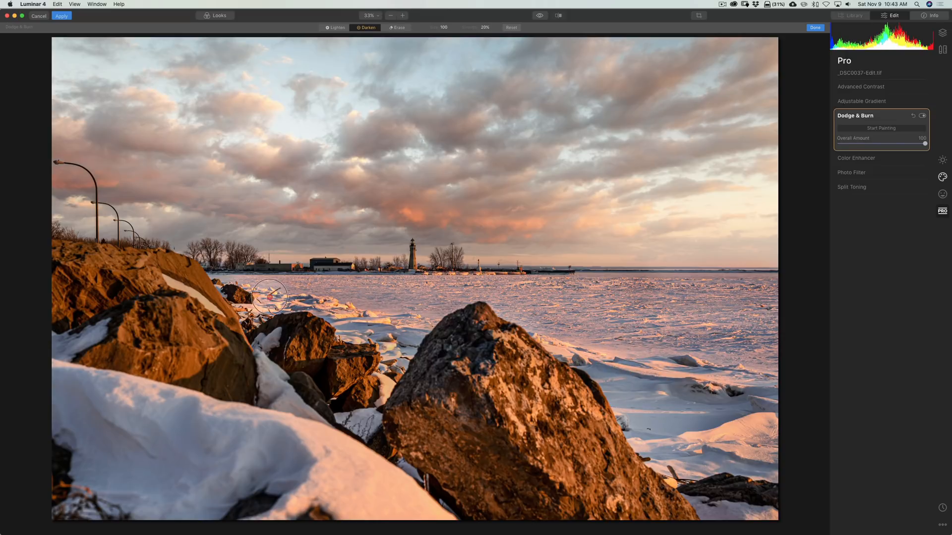
{"action": "mouse_move", "coordinate": [838, 263]}
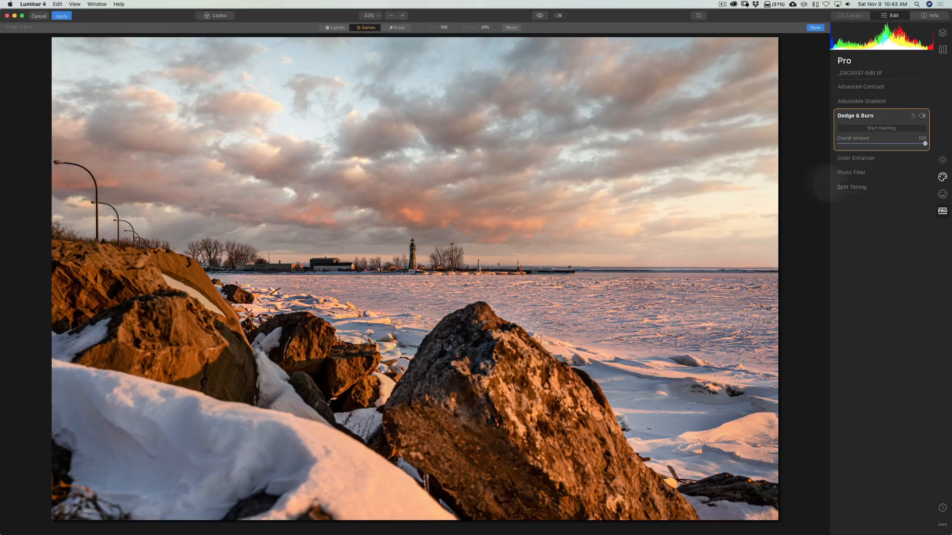
{"action": "mouse_move", "coordinate": [920, 69]}
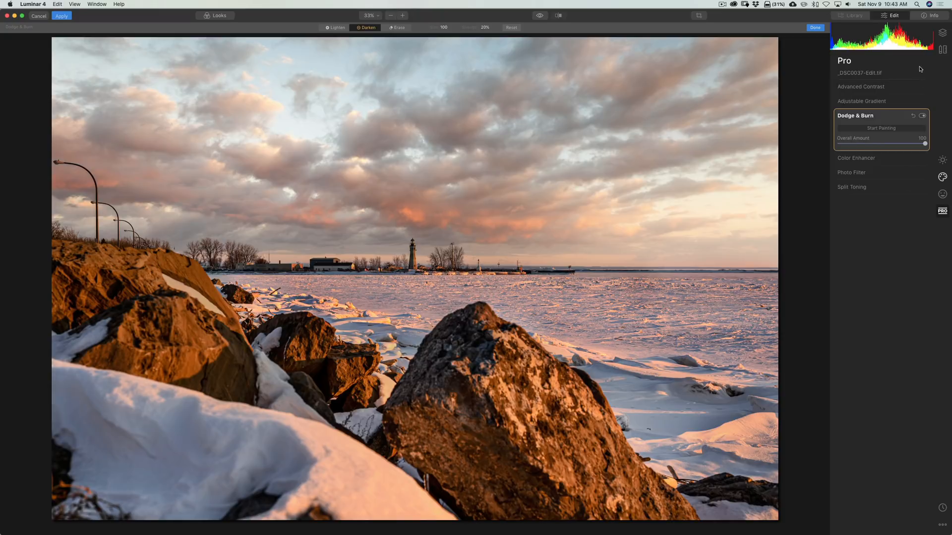
- Compare Dodge & Burn off and on, then apply the Luminar edits and close the editor
{"action": "left_click", "coordinate": [922, 117]}
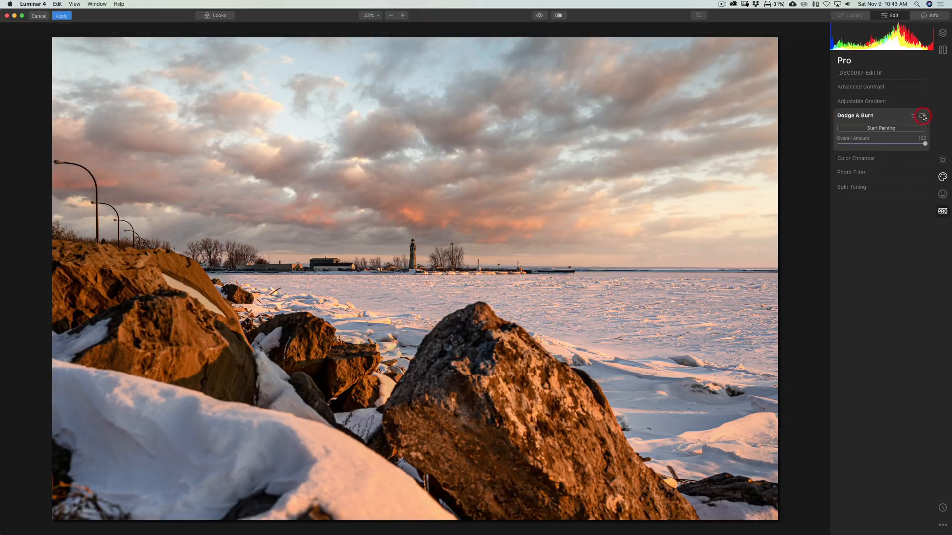
{"action": "left_click", "coordinate": [922, 116]}
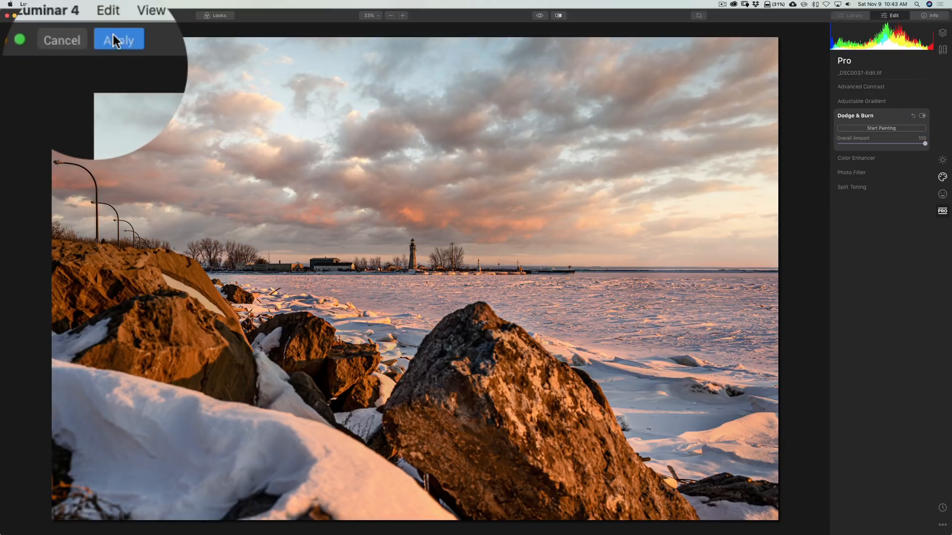
{"action": "left_click", "coordinate": [118, 39]}
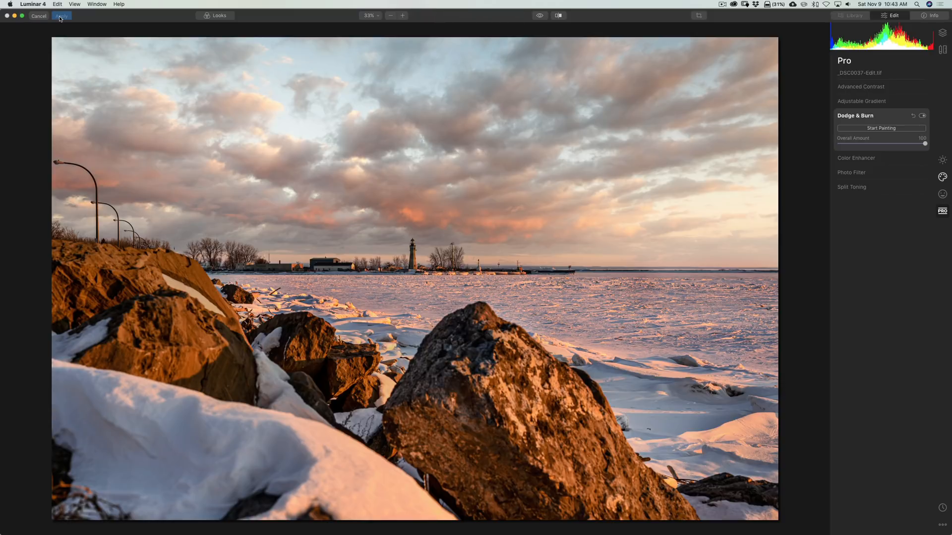
{"action": "left_click", "coordinate": [60, 16]}
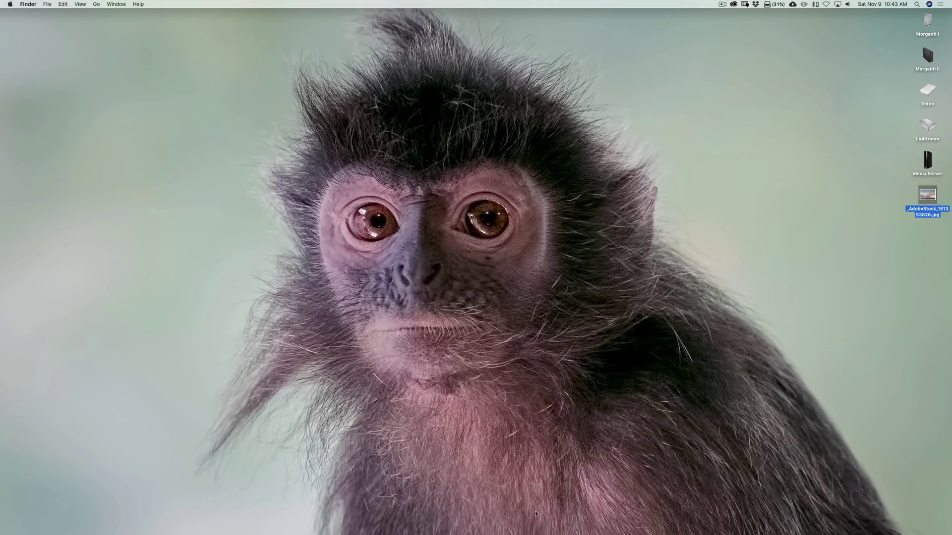
{"action": "mouse_move", "coordinate": [600, 517]}
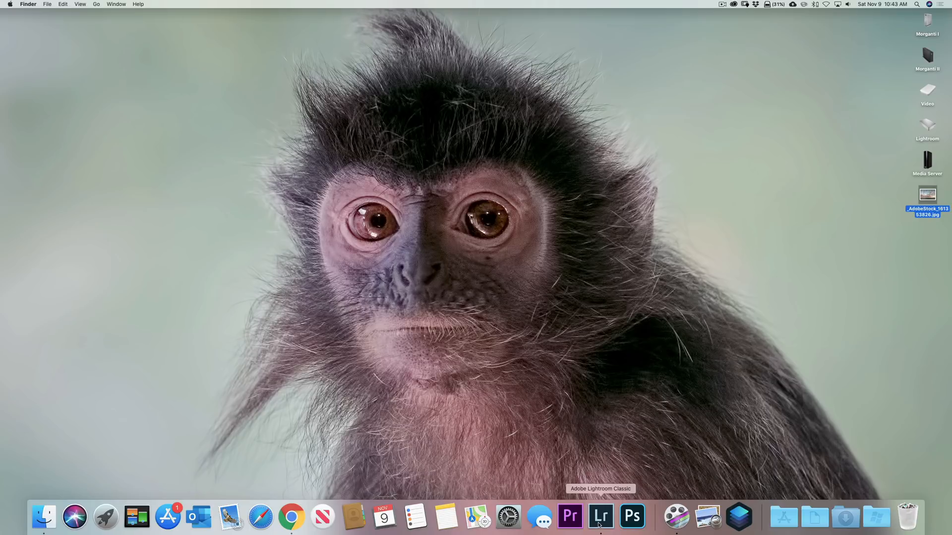
- Back in Lightroom, resolve the edited TIFF's metadata conflict by importing settings from disk
{"action": "left_click", "coordinate": [600, 517]}
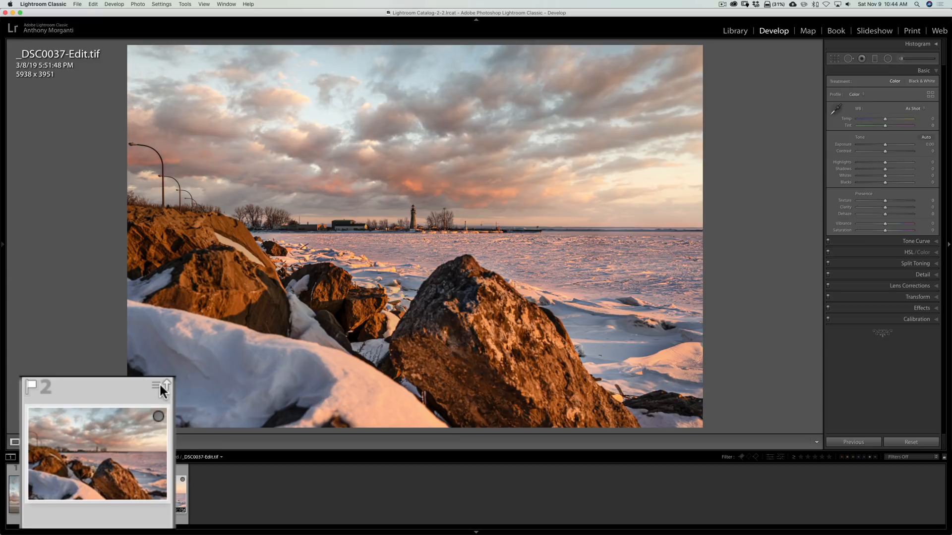
{"action": "left_click", "coordinate": [161, 387]}
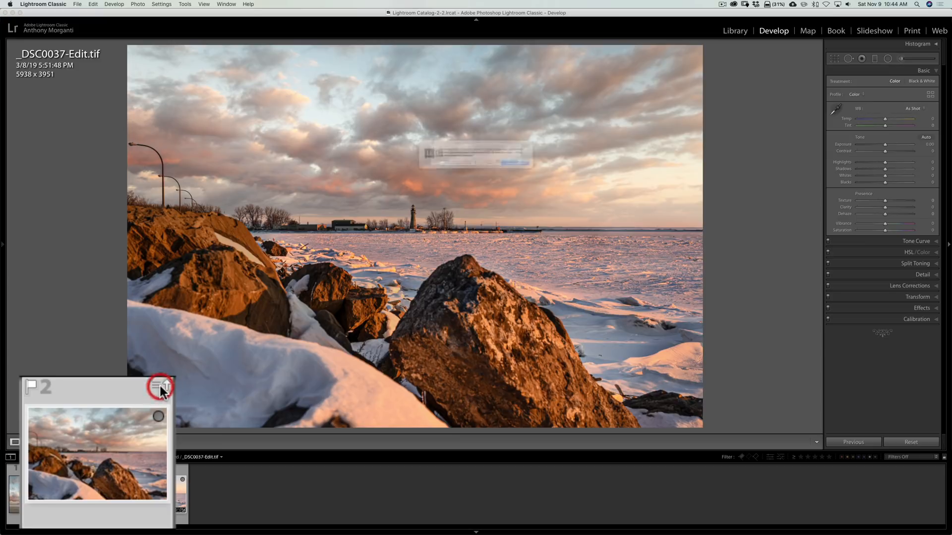
{"action": "left_click", "coordinate": [161, 387]}
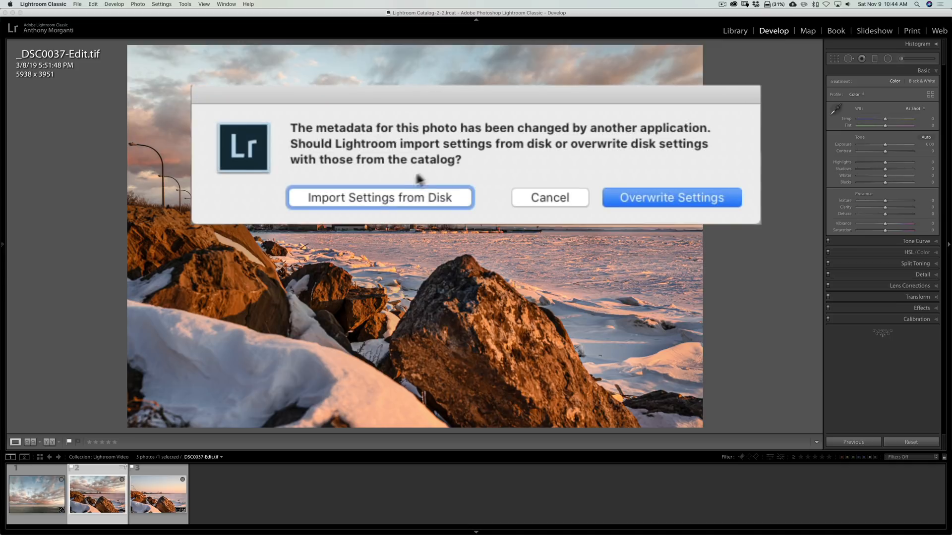
{"action": "mouse_move", "coordinate": [405, 206]}
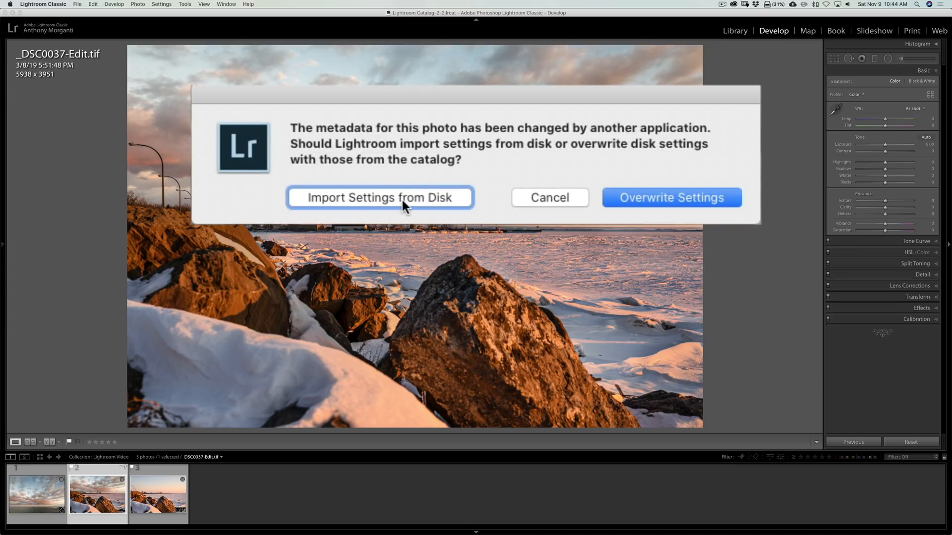
{"action": "left_click", "coordinate": [378, 197]}
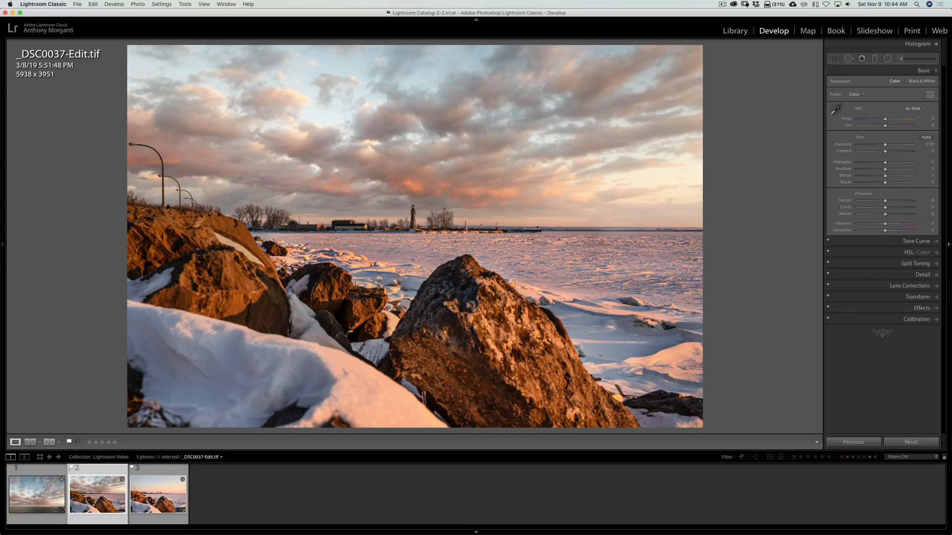
{"action": "mouse_move", "coordinate": [305, 370]}
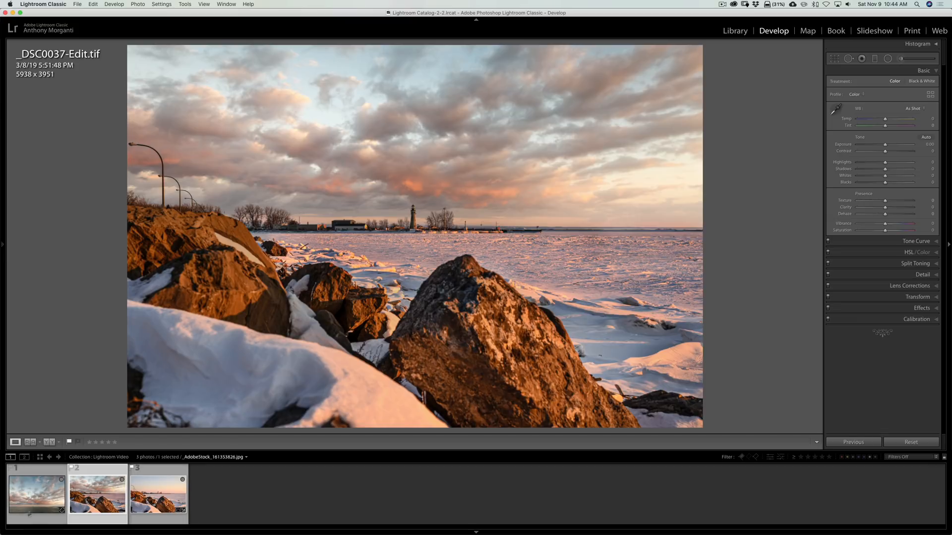
- Crop the AdobeStock sky photo freely to 6000 × 3275, trimming the sea off the bottom
{"action": "left_click", "coordinate": [35, 490]}
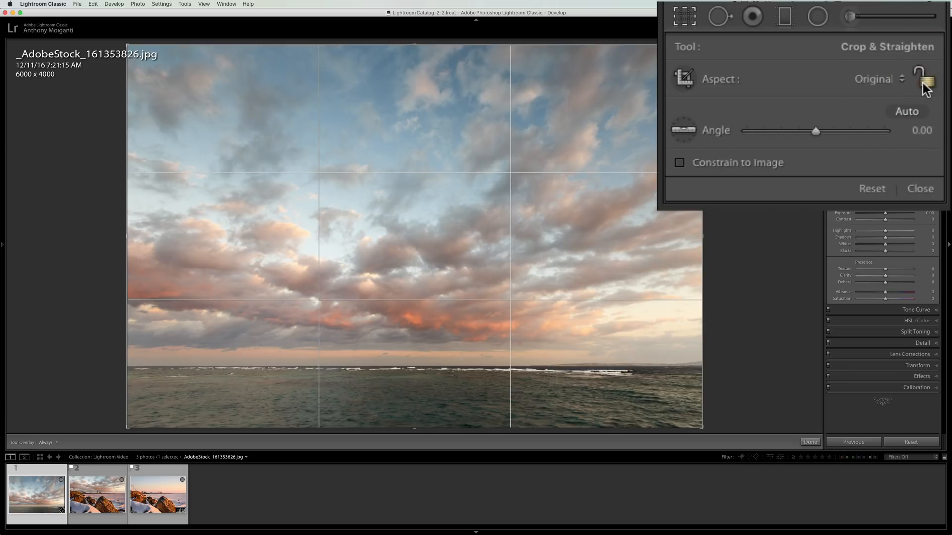
{"action": "left_click", "coordinate": [926, 78]}
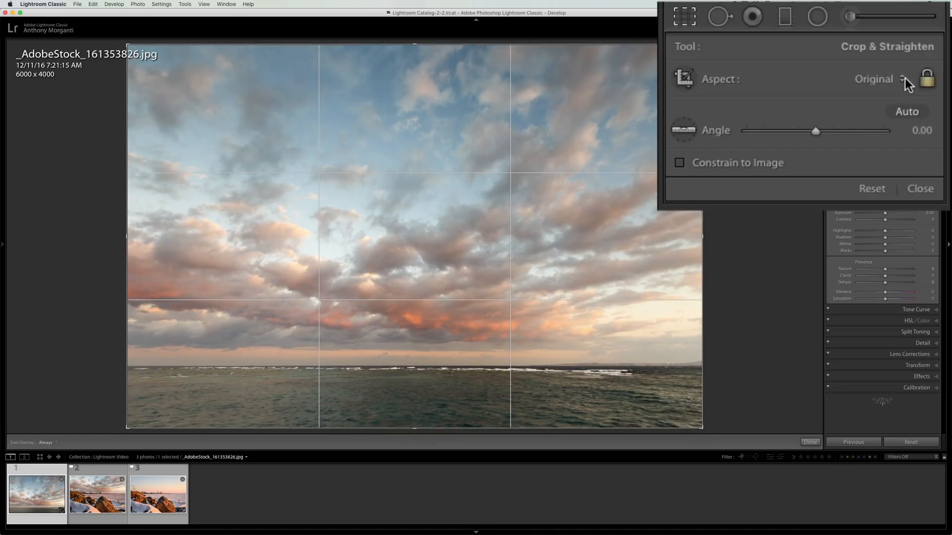
{"action": "left_click", "coordinate": [927, 78]}
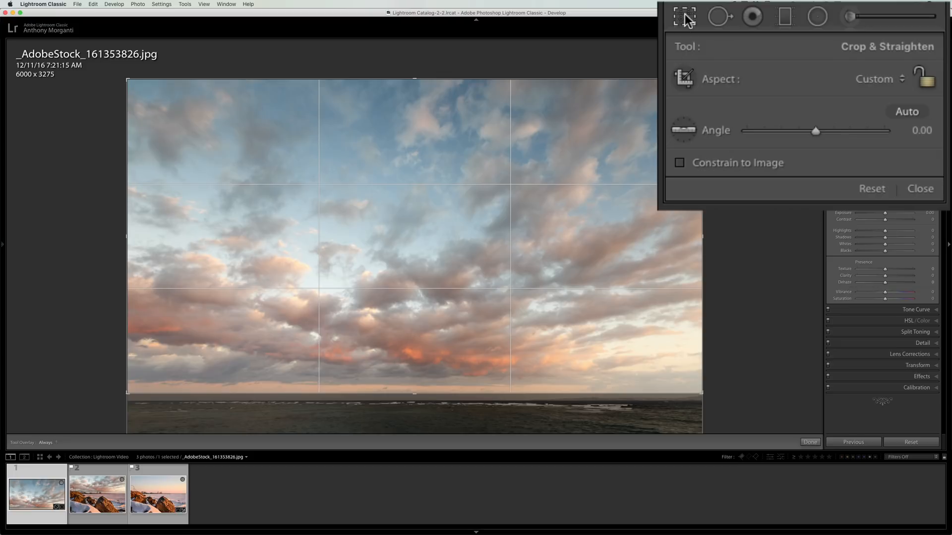
{"action": "left_click", "coordinate": [920, 189]}
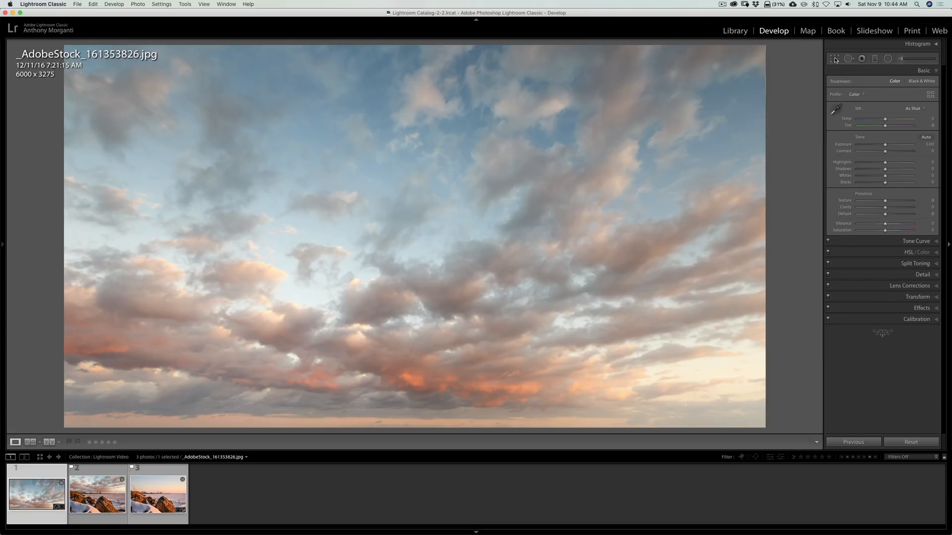
{"action": "mouse_move", "coordinate": [836, 59]}
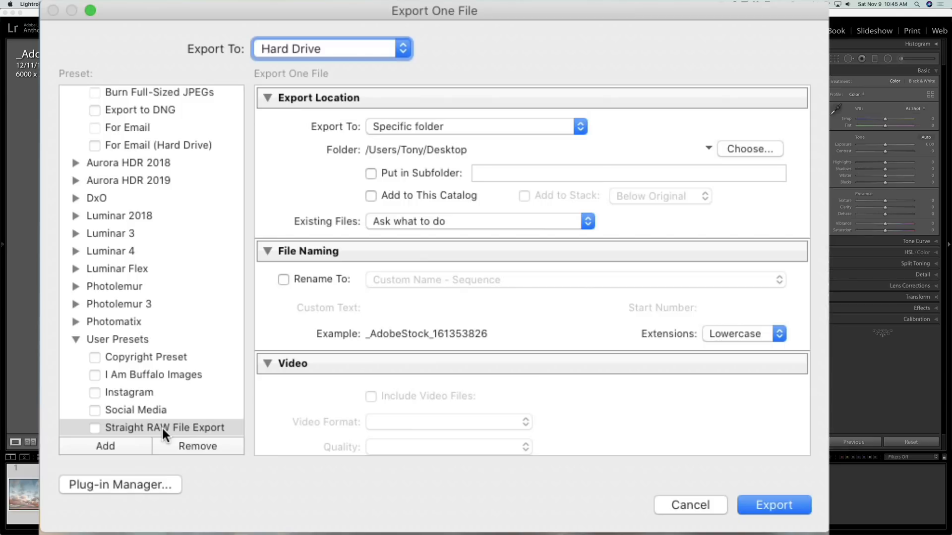
- Export the cropped sky to the Desktop as a JPEG at quality 100 and 360 ppi
{"action": "scroll", "scroll_direction": "down", "scroll_amount": 3}
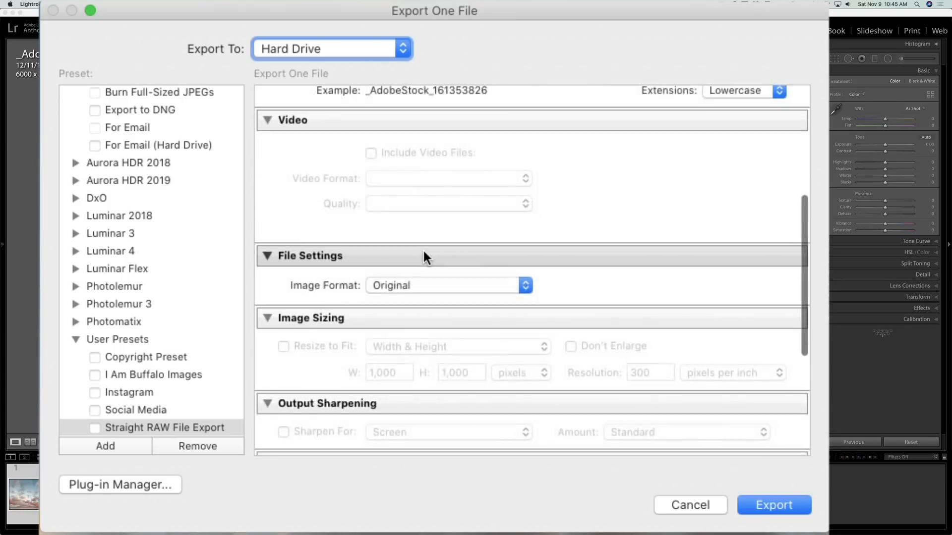
{"action": "scroll", "scroll_direction": "down", "scroll_amount": 3}
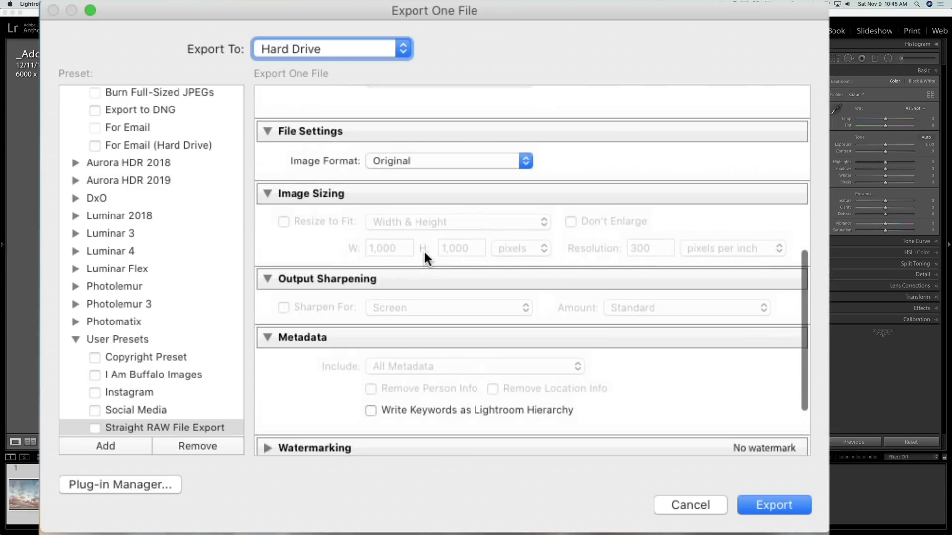
{"action": "scroll", "scroll_direction": "up", "scroll_amount": 3}
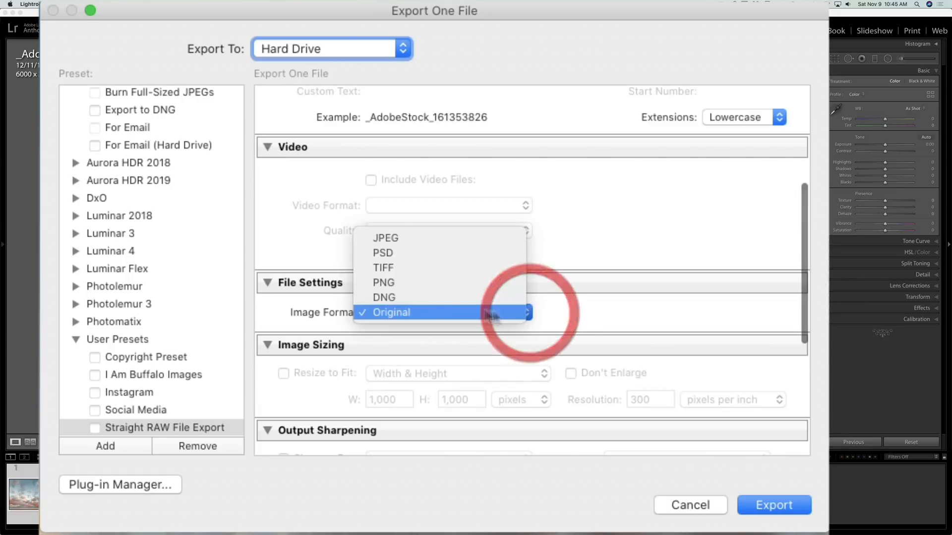
{"action": "mouse_move", "coordinate": [422, 238]}
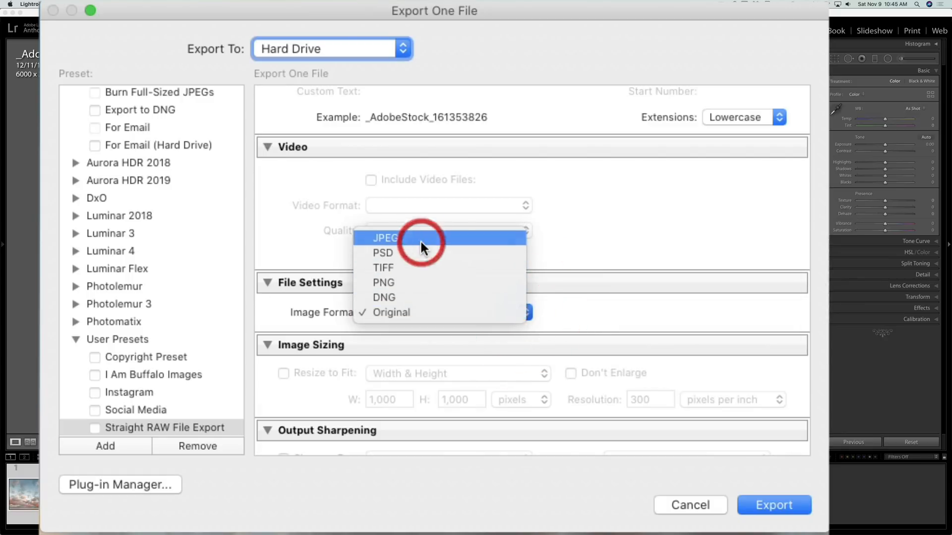
{"action": "left_click", "coordinate": [384, 237]}
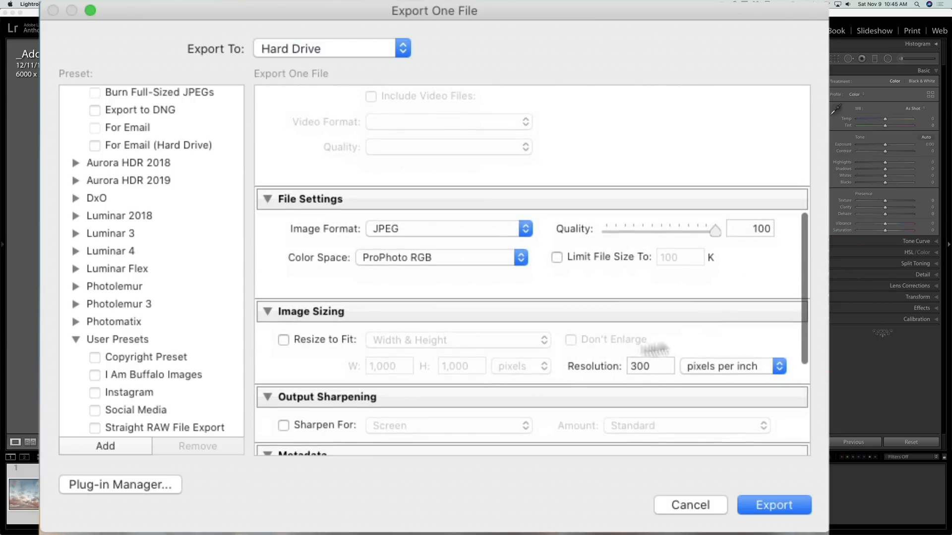
{"action": "mouse_move", "coordinate": [524, 392]}
{"action": "type", "text": "3"}
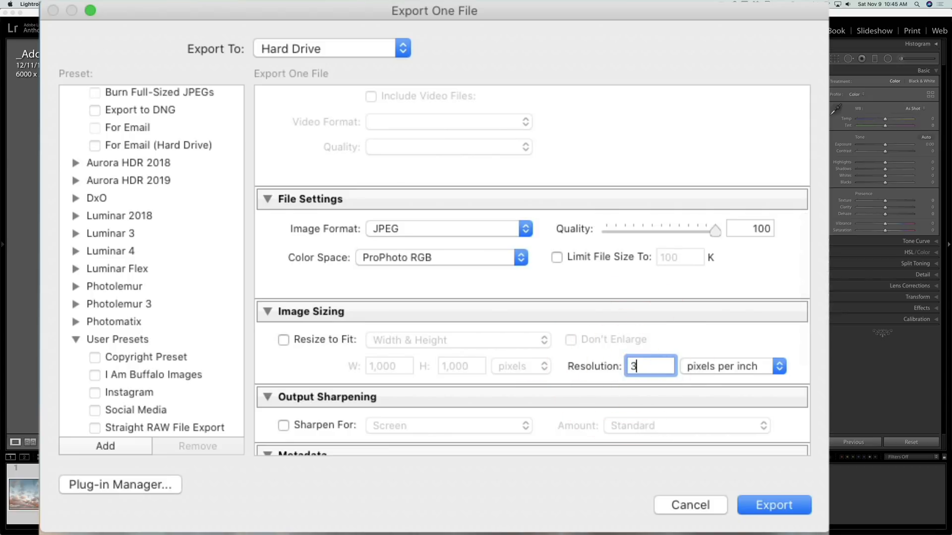
{"action": "type", "text": "60"}
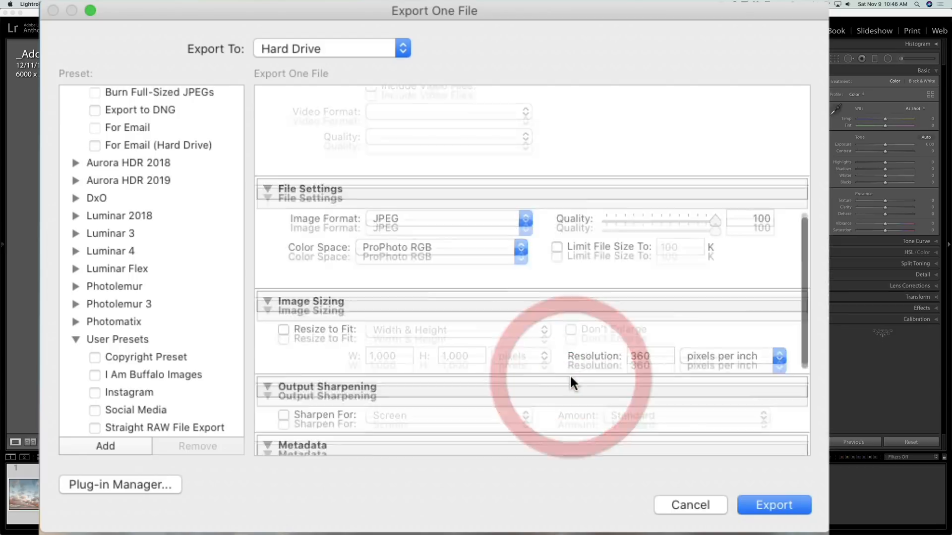
{"action": "scroll", "scroll_direction": "down", "scroll_amount": 3}
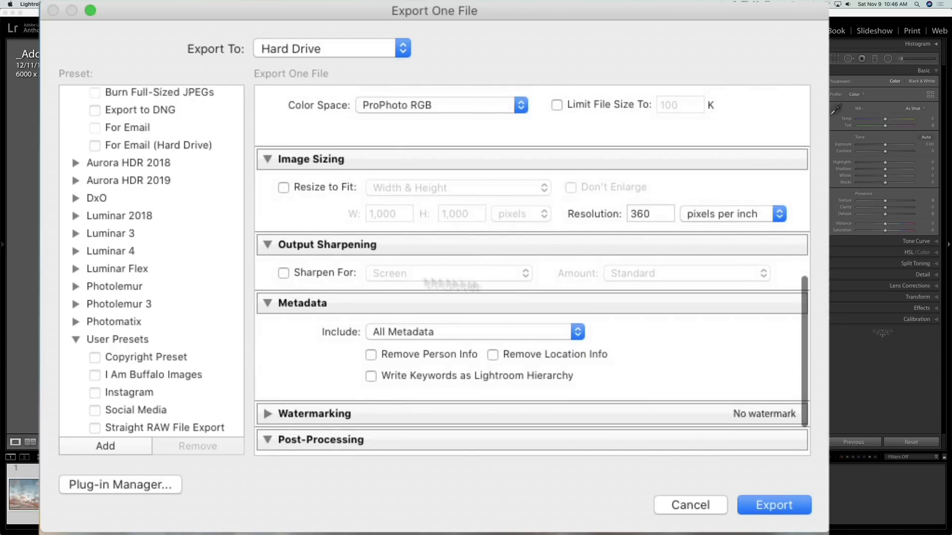
{"action": "scroll", "scroll_direction": "up", "scroll_amount": 3}
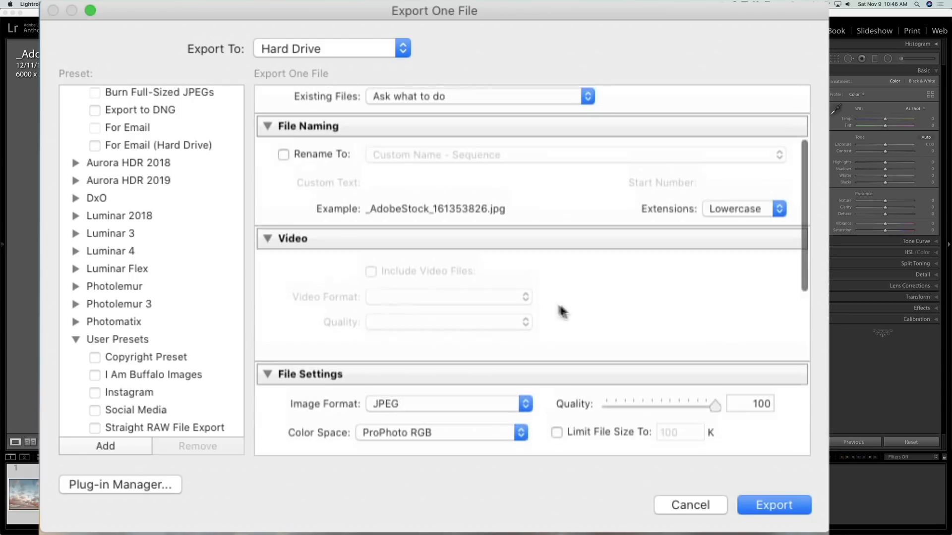
{"action": "scroll", "scroll_direction": "up", "scroll_amount": 3}
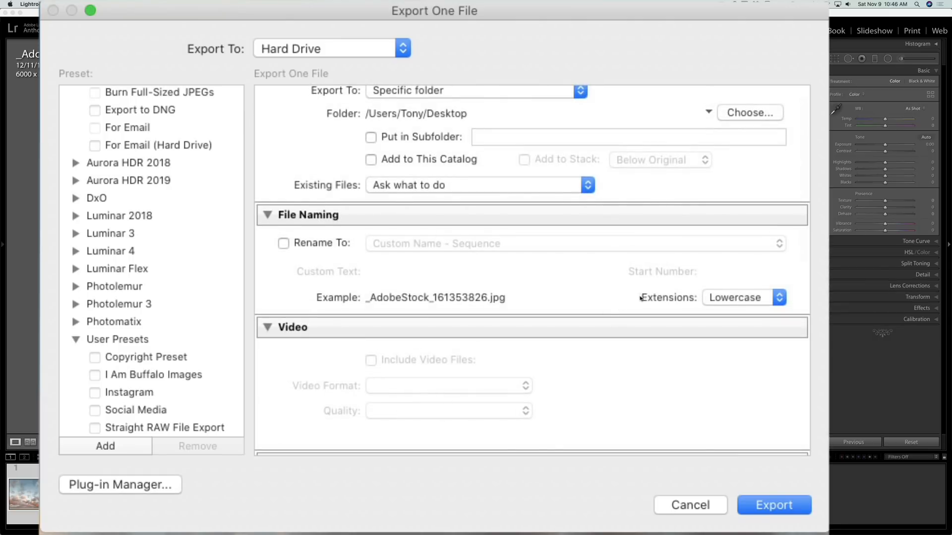
{"action": "mouse_move", "coordinate": [636, 300]}
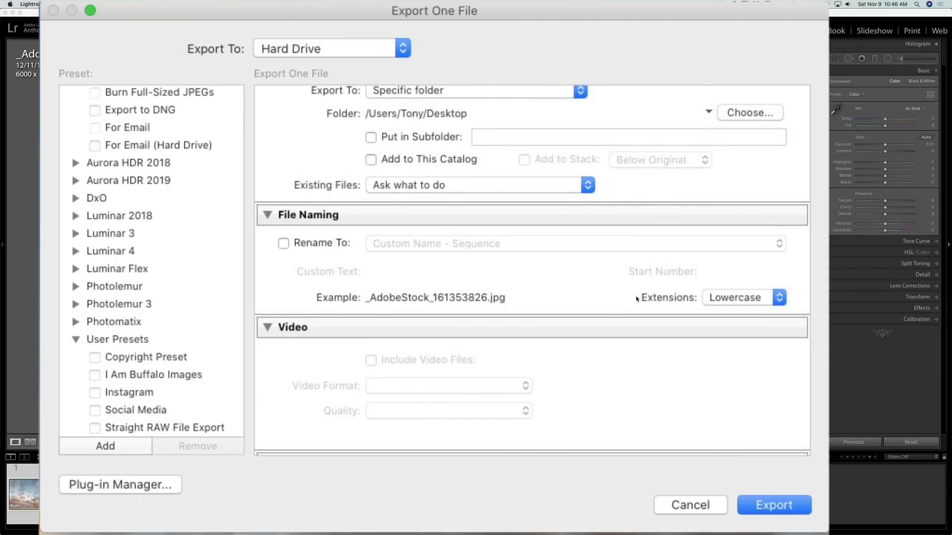
{"action": "scroll", "scroll_direction": "up", "scroll_amount": 3}
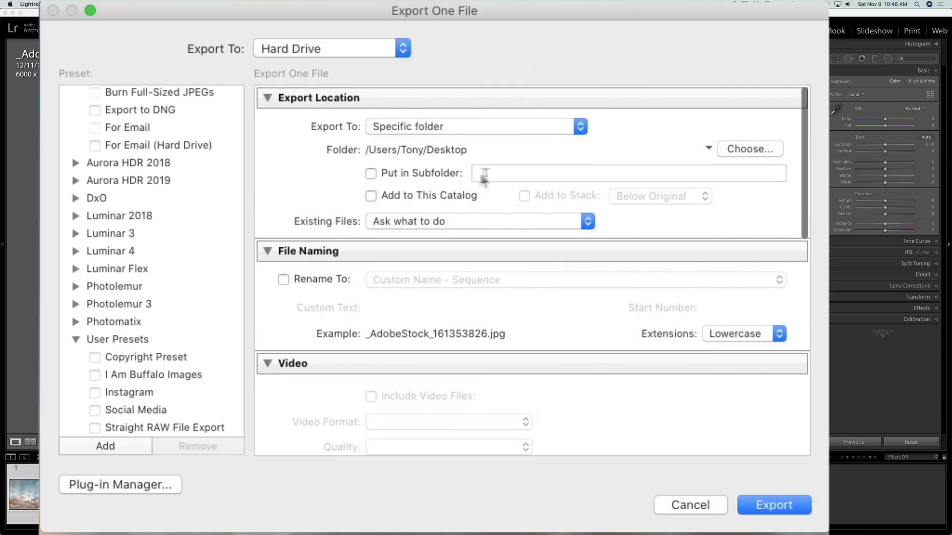
{"action": "mouse_move", "coordinate": [773, 505]}
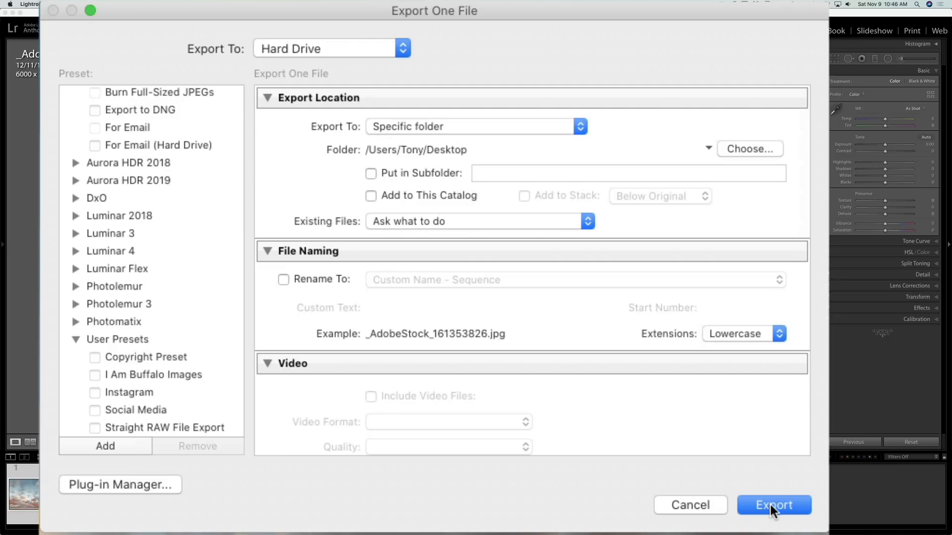
{"action": "left_click", "coordinate": [773, 505]}
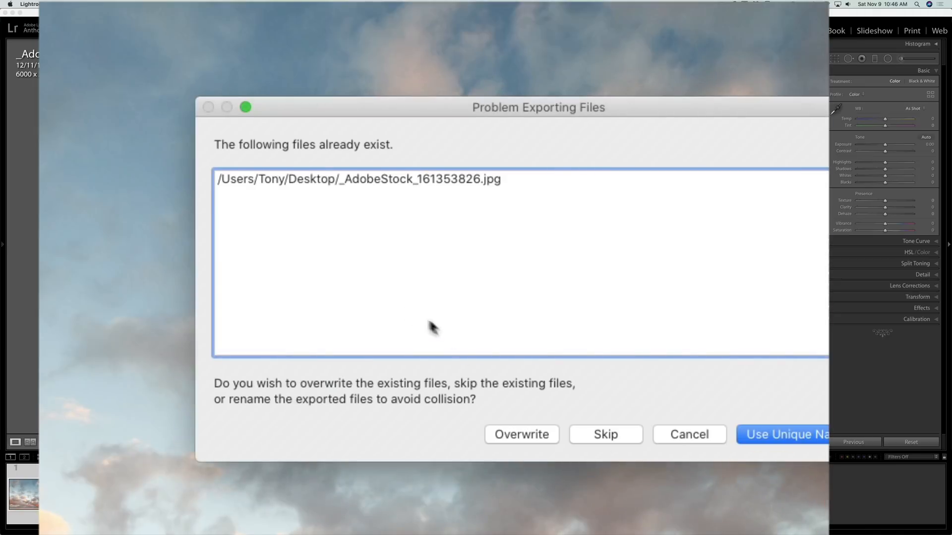
{"action": "mouse_move", "coordinate": [471, 205]}
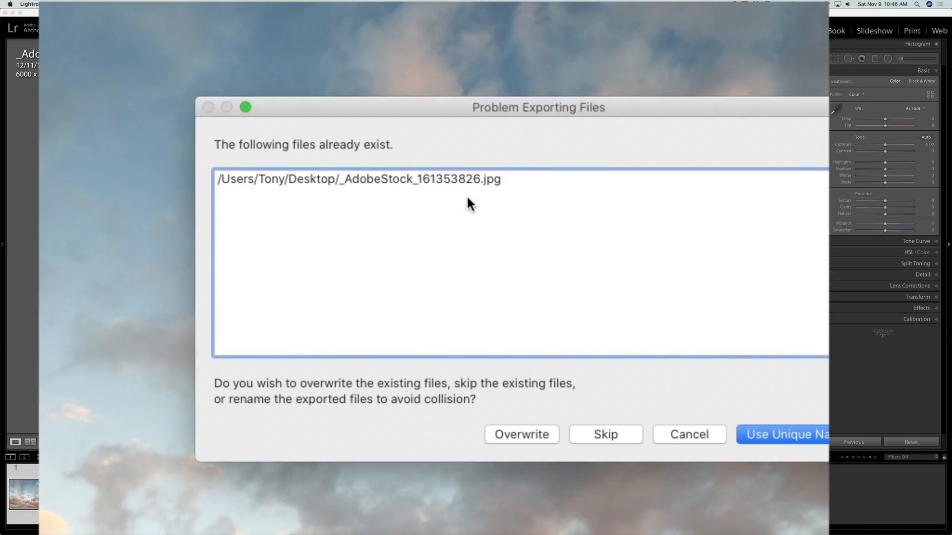
- Overwrite the existing sky JPEG, then select the original _DSC0037.NEF lakeshore photo
{"action": "left_click", "coordinate": [521, 435]}
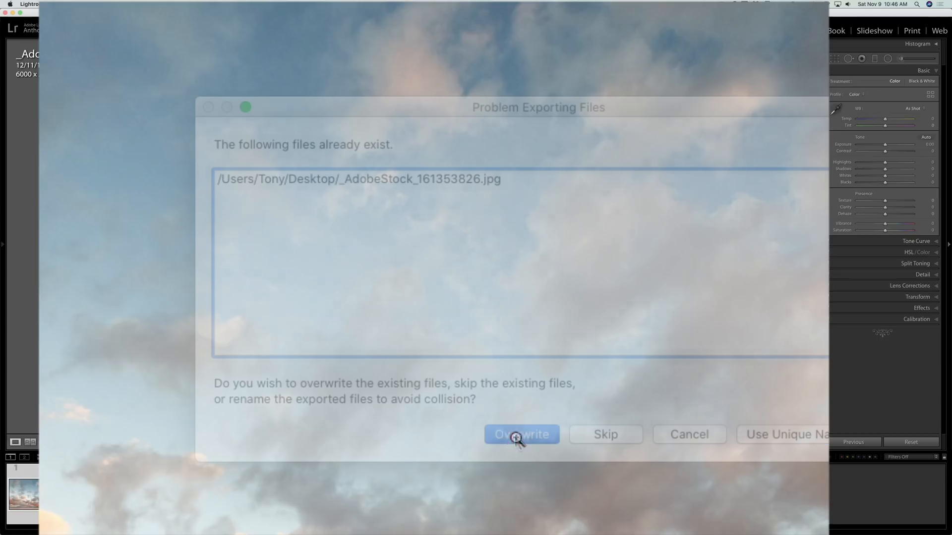
{"action": "left_click", "coordinate": [521, 435]}
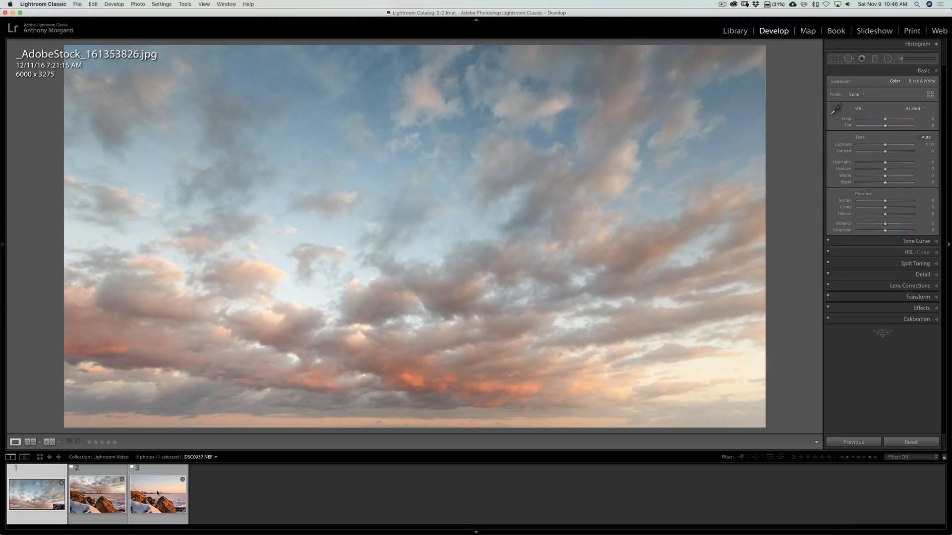
{"action": "left_click", "coordinate": [158, 491]}
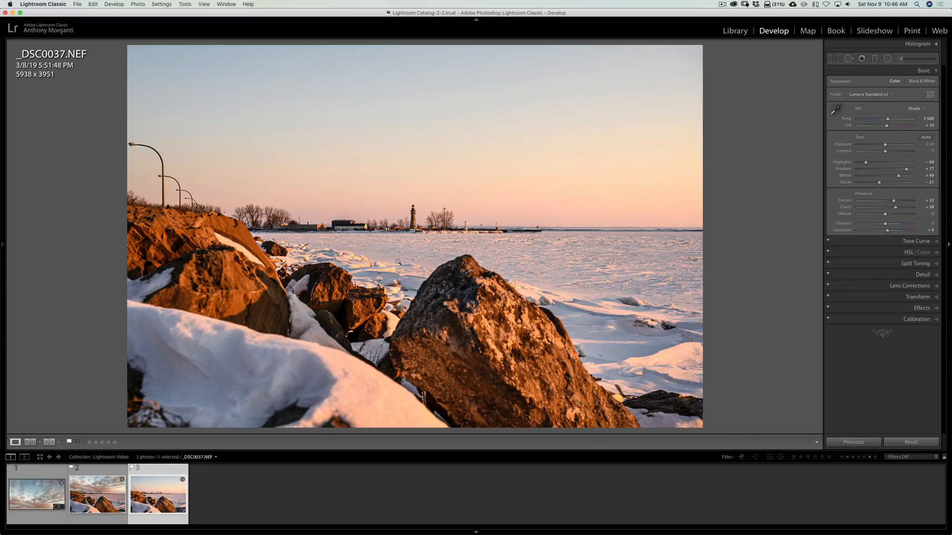
{"action": "mouse_move", "coordinate": [432, 197]}
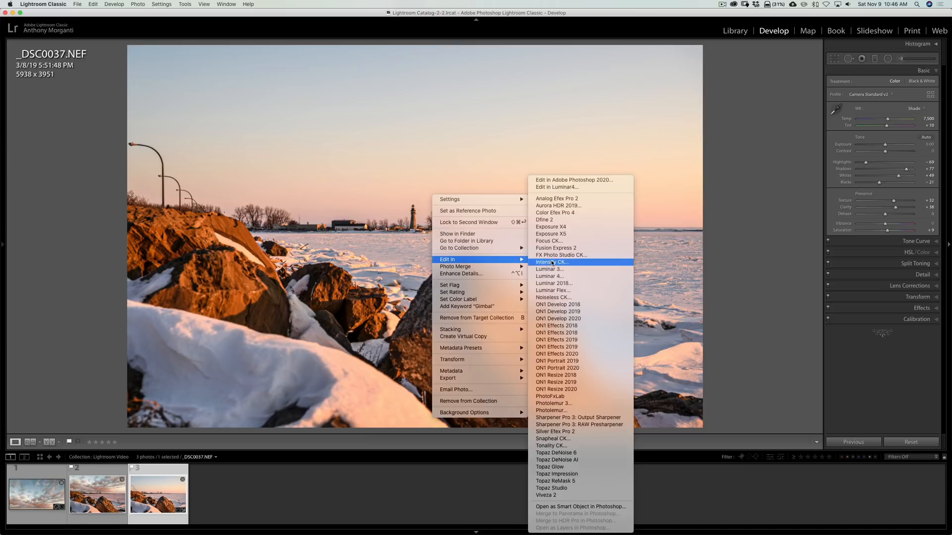
- Send a copy with Lightroom adjustments of _DSC0037.NEF to Luminar 4
{"action": "left_click", "coordinate": [549, 270]}
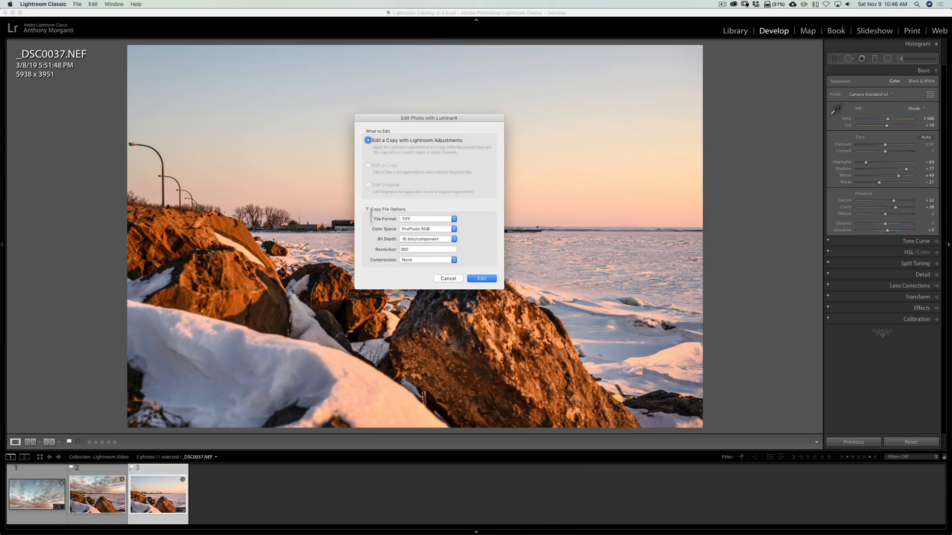
{"action": "left_click", "coordinate": [481, 278]}
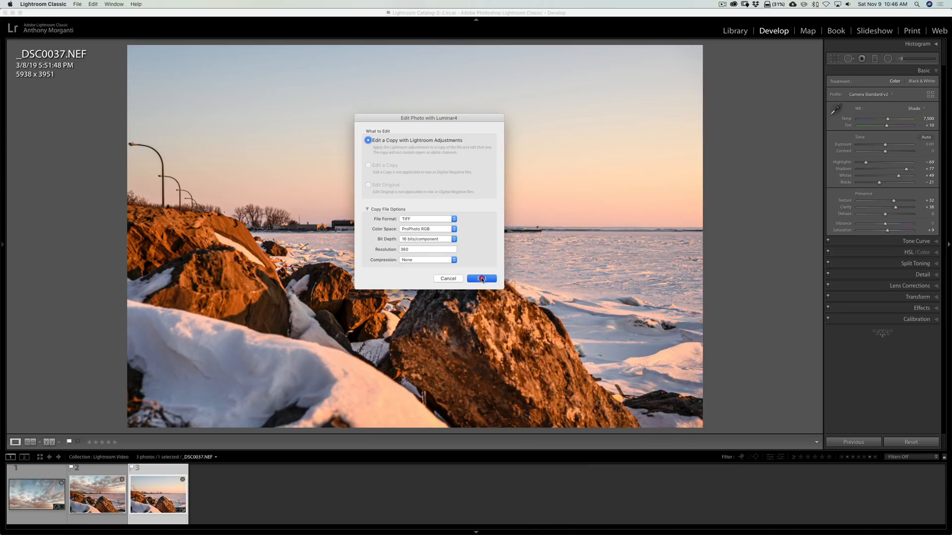
{"action": "left_click", "coordinate": [480, 278]}
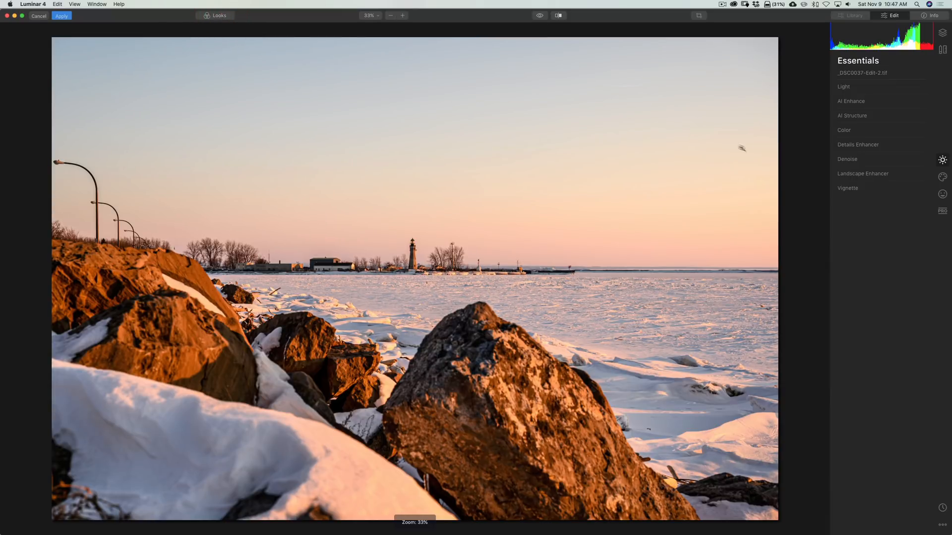
{"action": "mouse_move", "coordinate": [943, 176]}
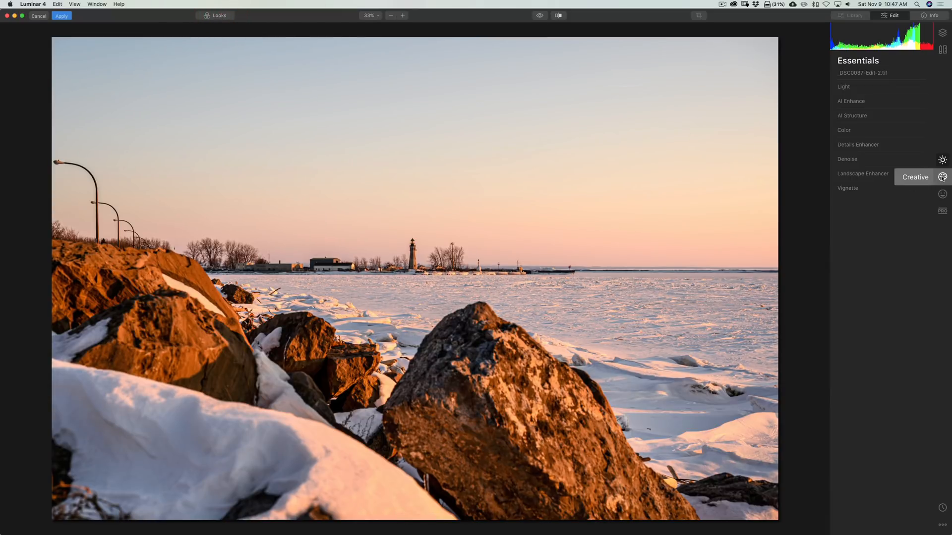
- In AI Sky Replacement, load the AdobeStock image from the Desktop as a custom sky
{"action": "left_click", "coordinate": [942, 176]}
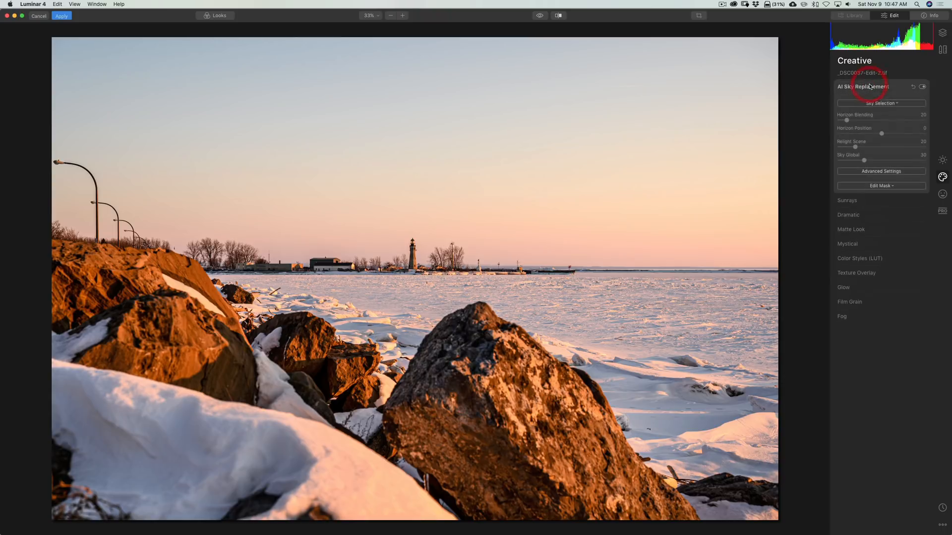
{"action": "left_click", "coordinate": [880, 171]}
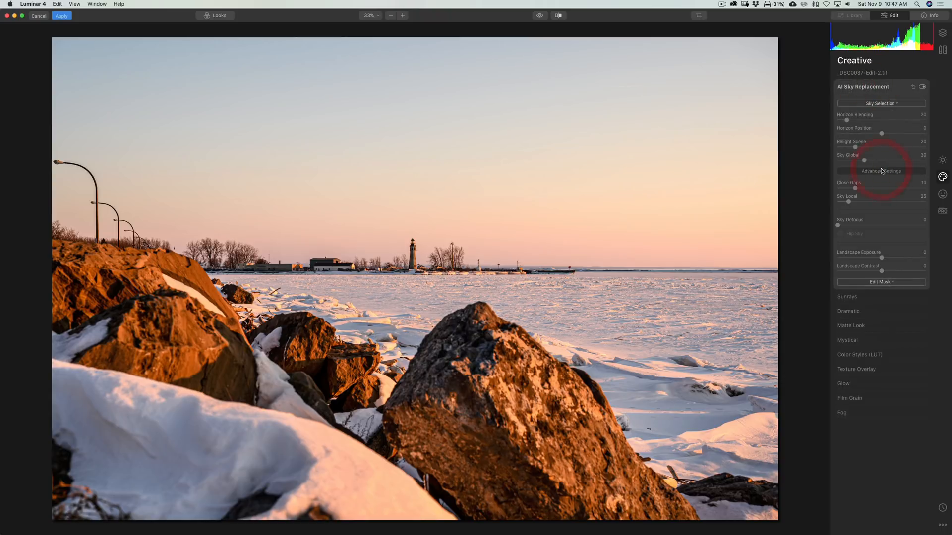
{"action": "left_click", "coordinate": [881, 103]}
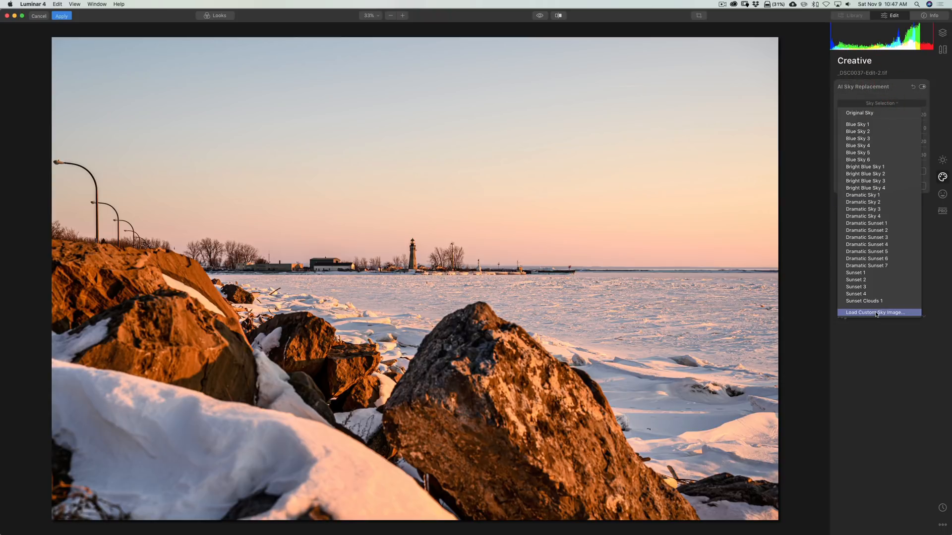
{"action": "left_click", "coordinate": [873, 312]}
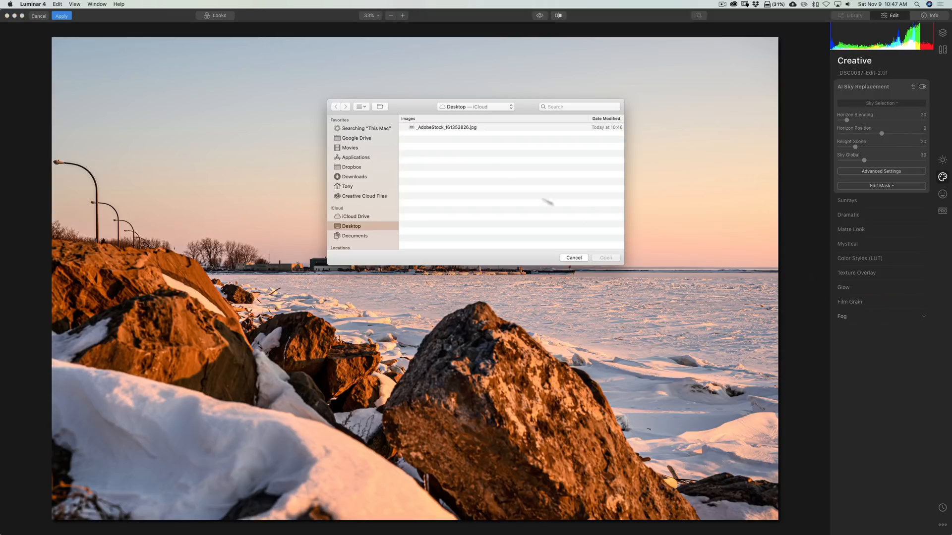
{"action": "left_click", "coordinate": [446, 127]}
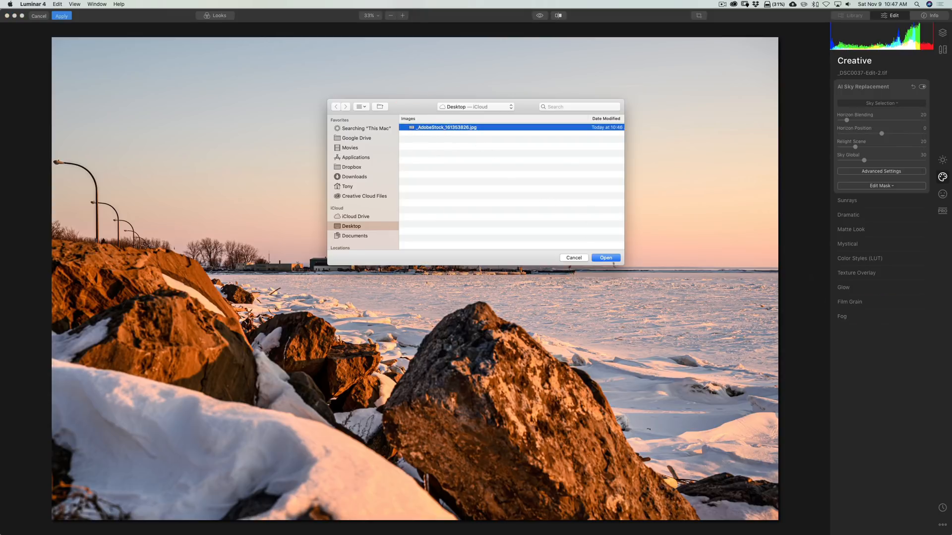
{"action": "left_click", "coordinate": [605, 258]}
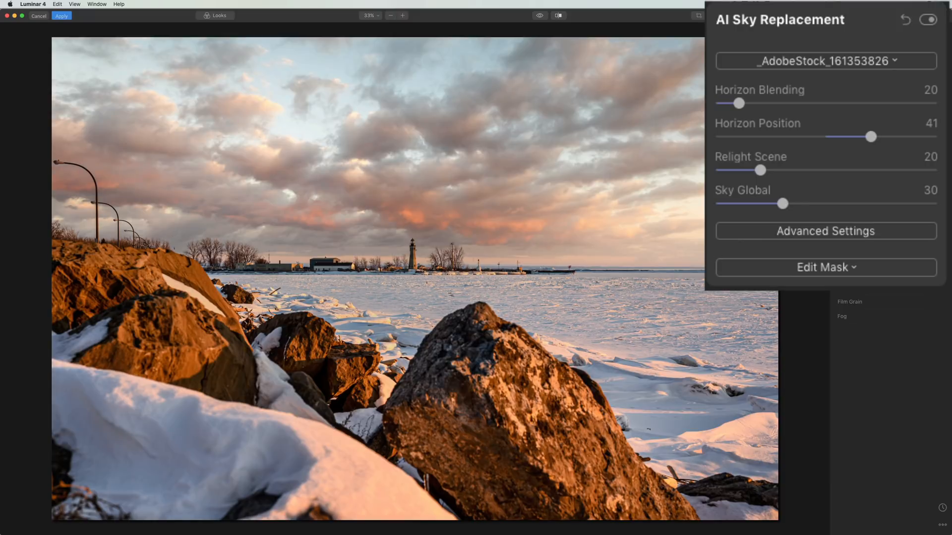
{"action": "mouse_move", "coordinate": [381, 303]}
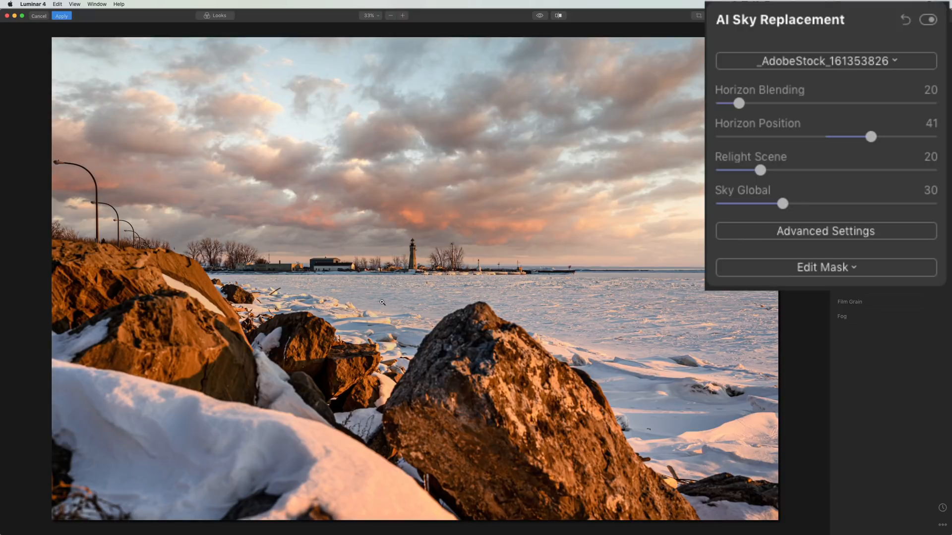
{"action": "mouse_move", "coordinate": [687, 303]}
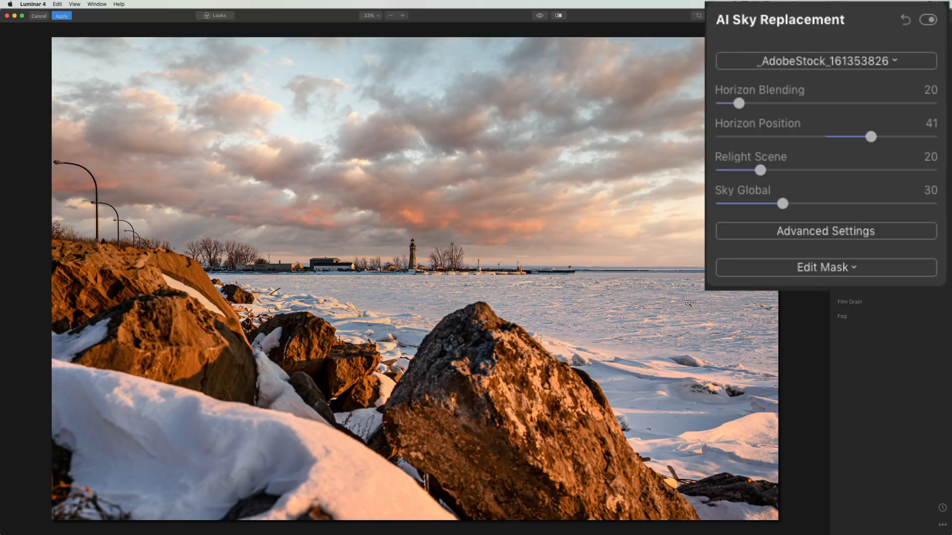
{"action": "mouse_move", "coordinate": [678, 303]}
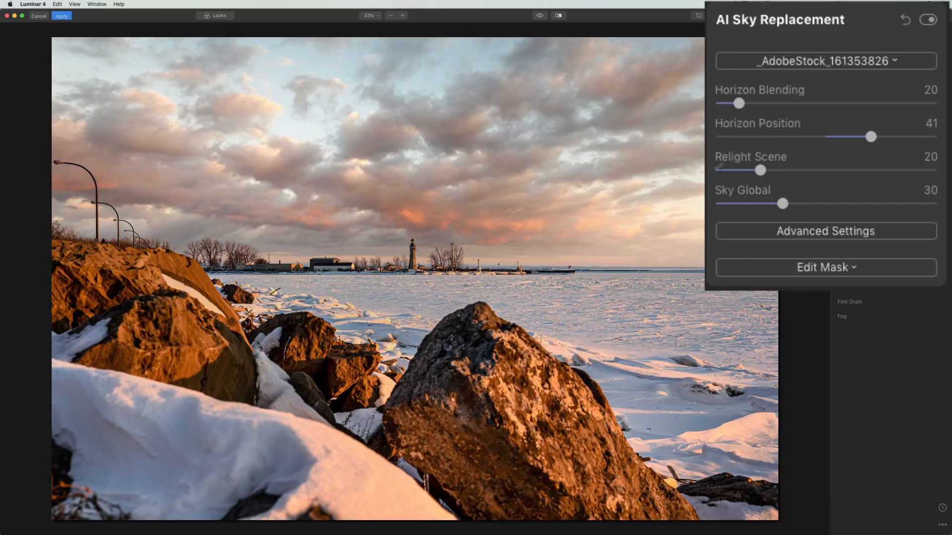
{"action": "mouse_move", "coordinate": [682, 200]}
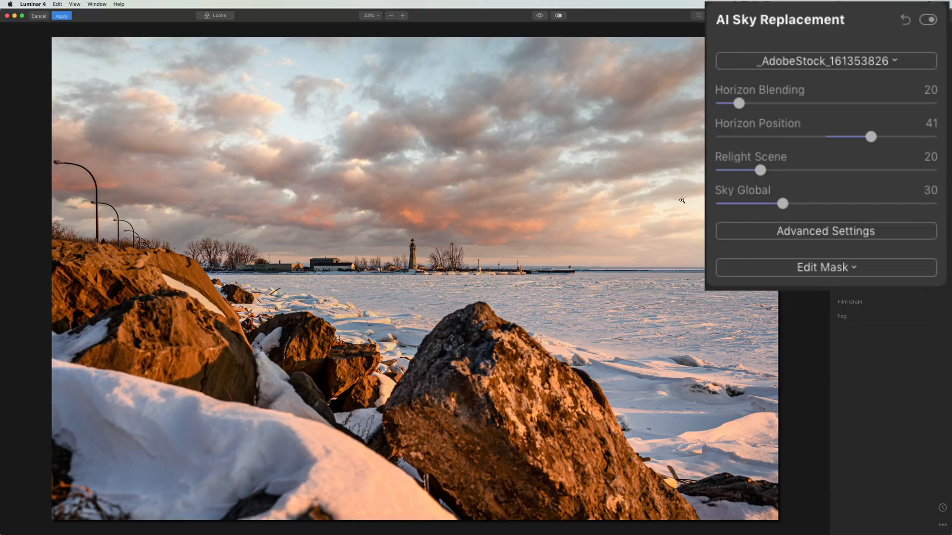
{"action": "mouse_move", "coordinate": [673, 247]}
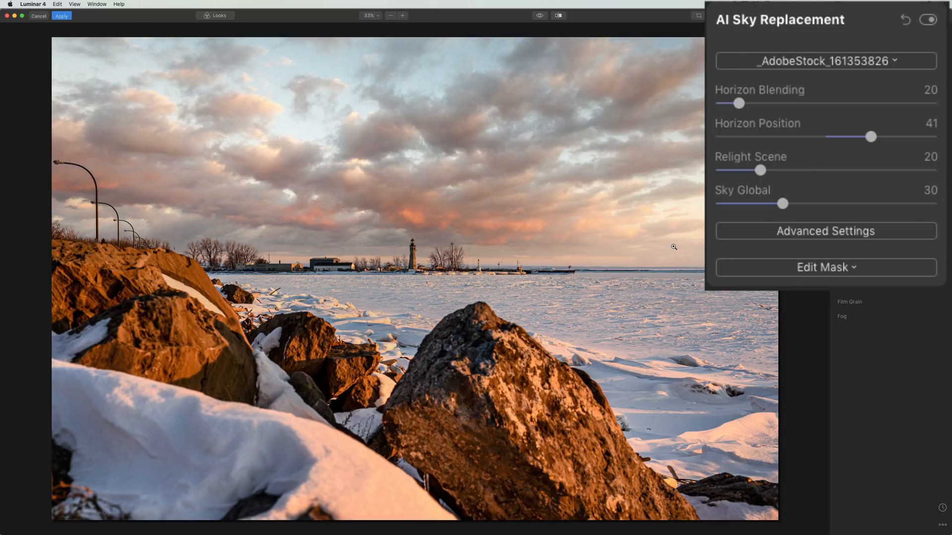
{"action": "mouse_move", "coordinate": [666, 275]}
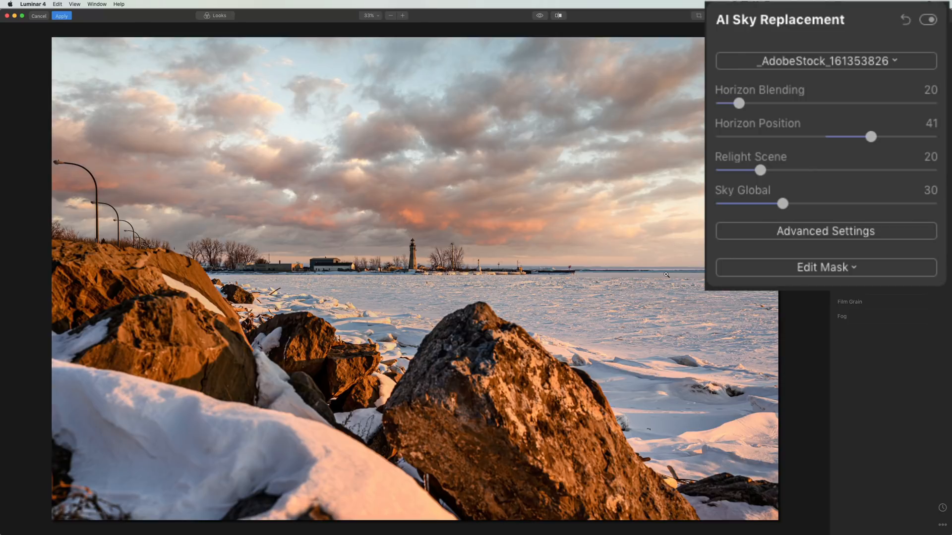
{"action": "mouse_move", "coordinate": [637, 257]}
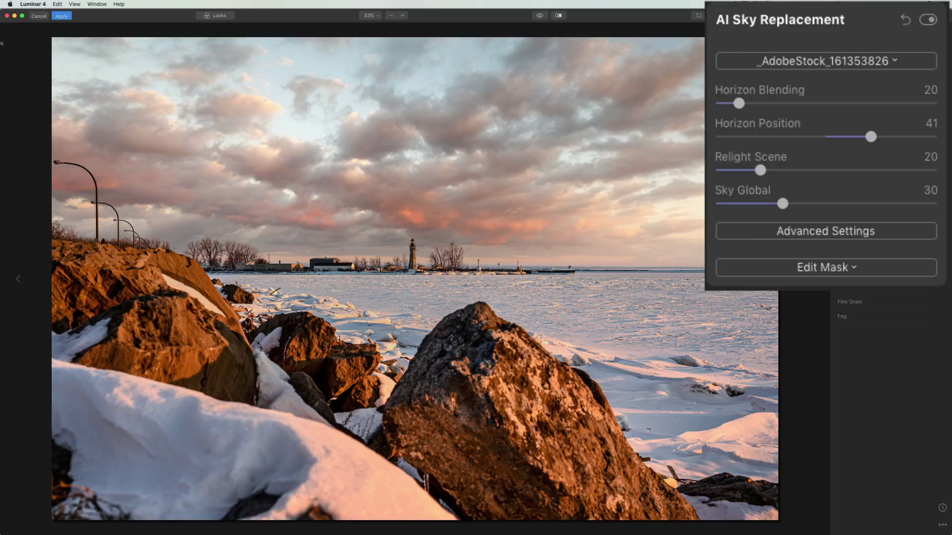
- Apply the sky replacement with horizon position 41 and return to Lightroom
{"action": "left_click", "coordinate": [60, 16]}
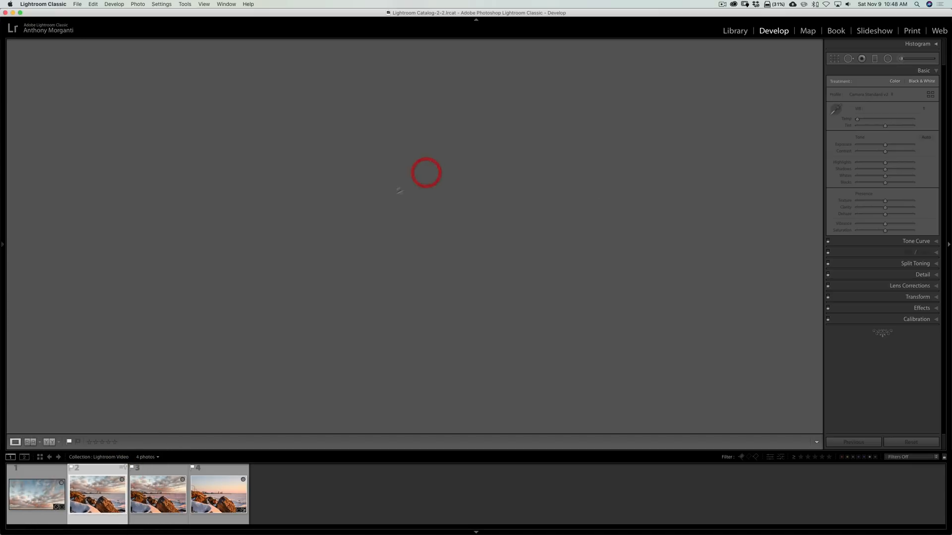
- Compare _DSC0037-Edit-2.tif against the other photo versions in the filmstrip, ending on Edit-2
{"action": "left_click", "coordinate": [97, 493]}
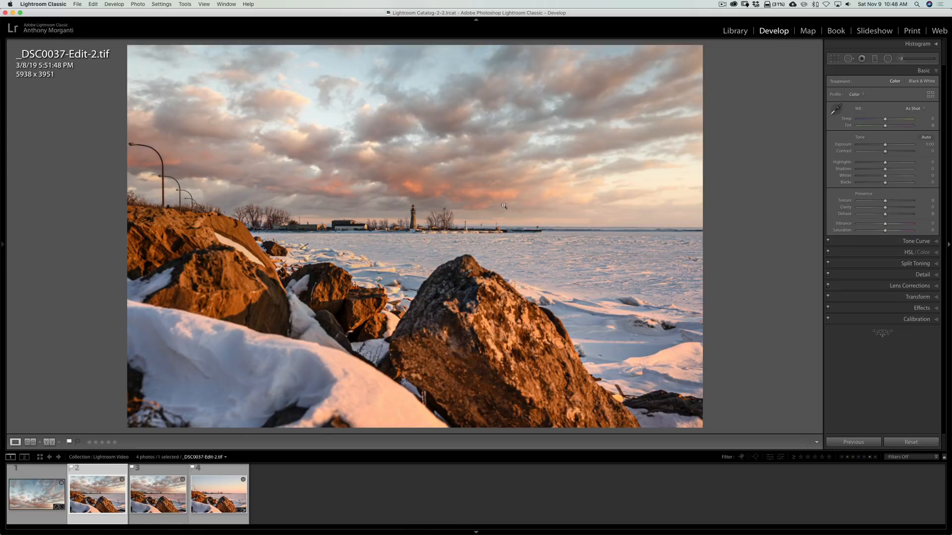
{"action": "mouse_move", "coordinate": [557, 214]}
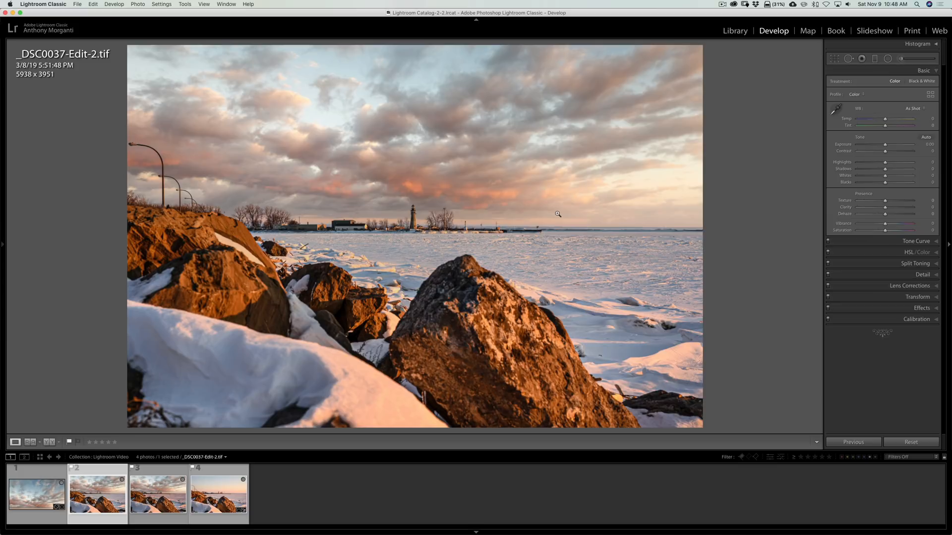
{"action": "mouse_move", "coordinate": [534, 219]}
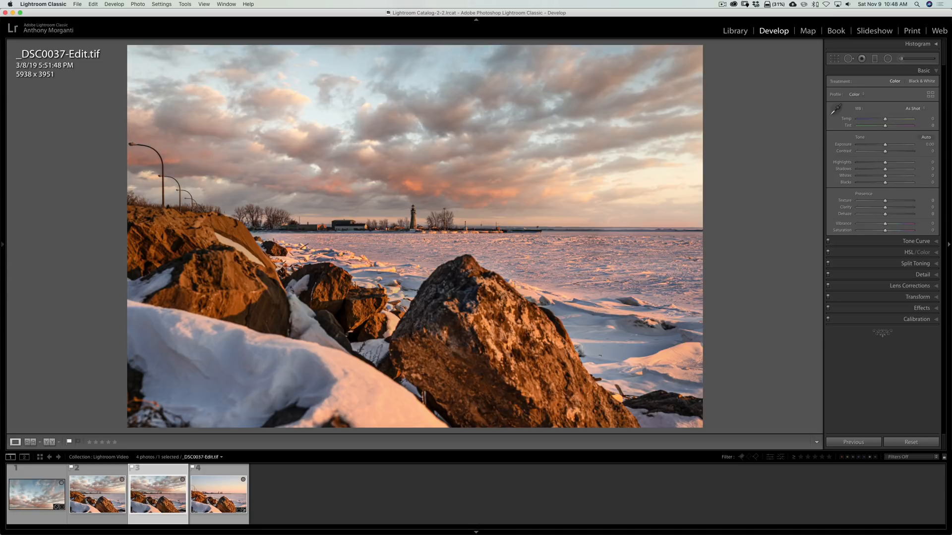
{"action": "left_click", "coordinate": [96, 493]}
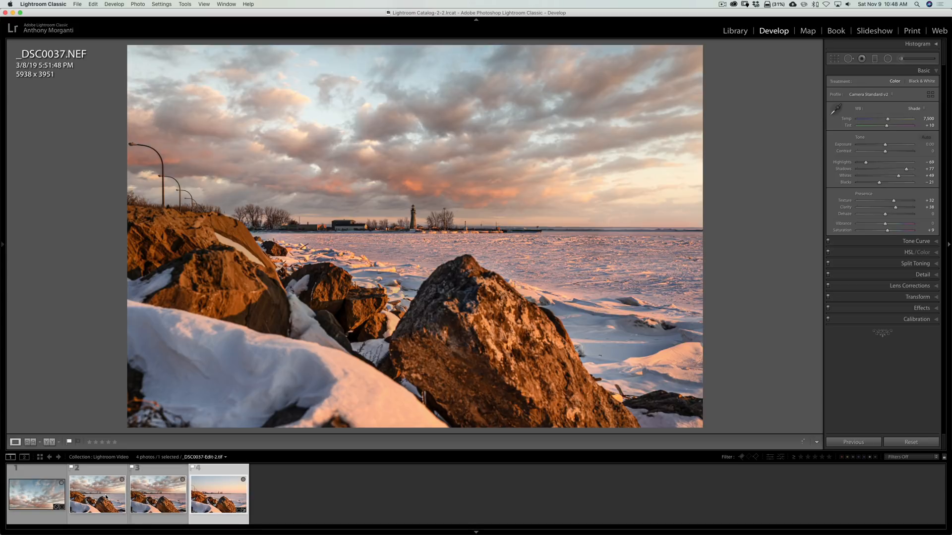
{"action": "left_click", "coordinate": [158, 491]}
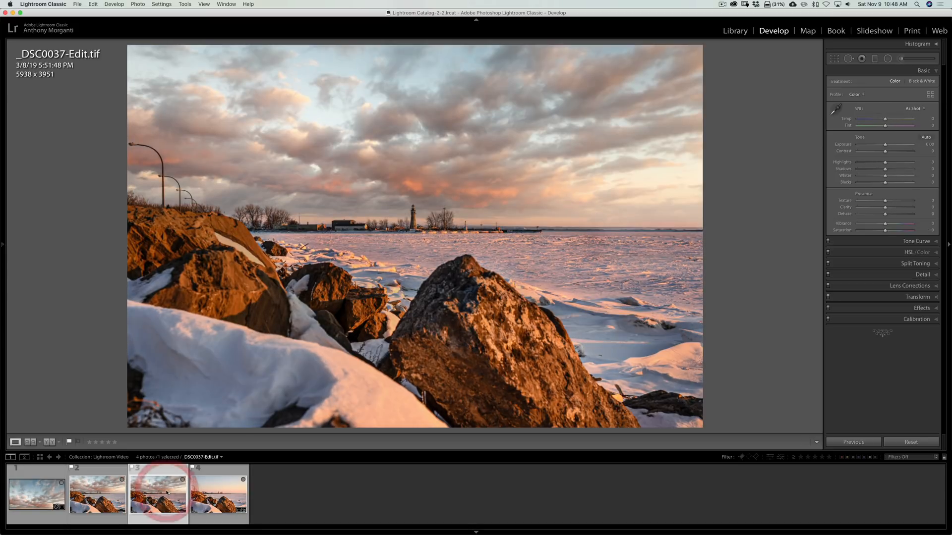
{"action": "left_click", "coordinate": [97, 492]}
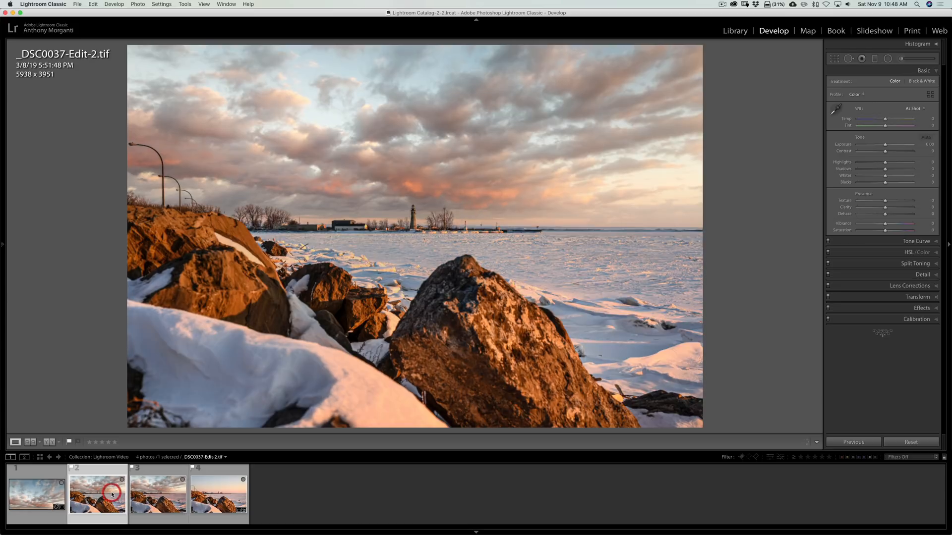
{"action": "left_click", "coordinate": [926, 137]}
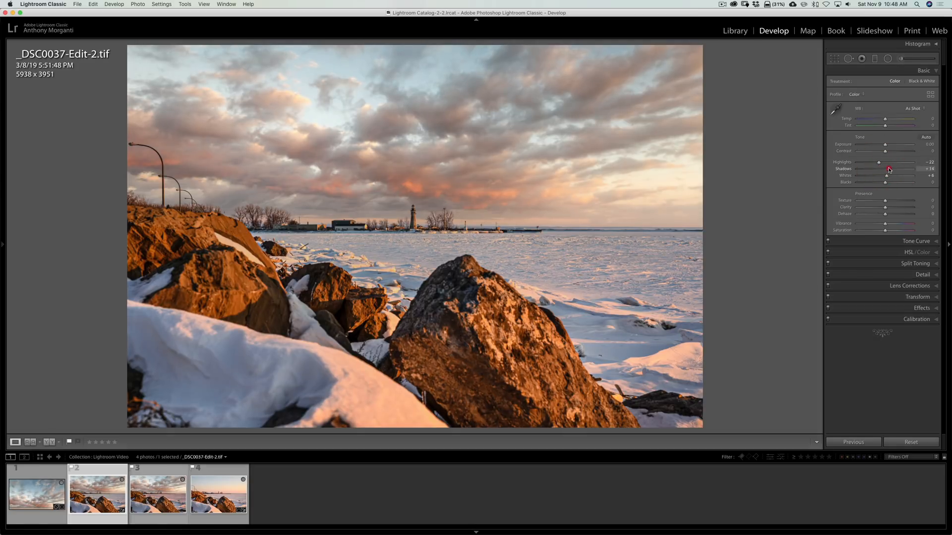
- Lower Highlights, raise Shadows and Whites, and add a −14 post-crop vignette
{"action": "left_click", "coordinate": [922, 307]}
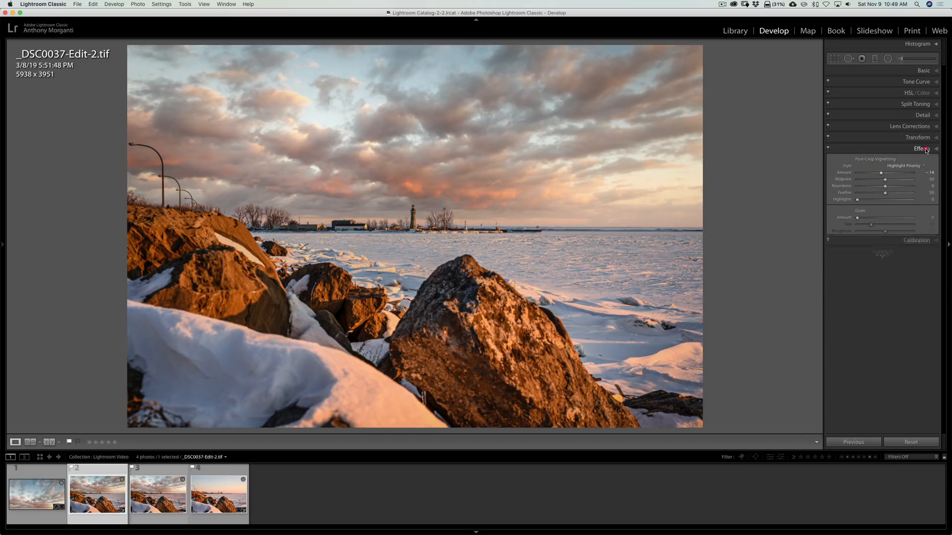
{"action": "left_click", "coordinate": [921, 149]}
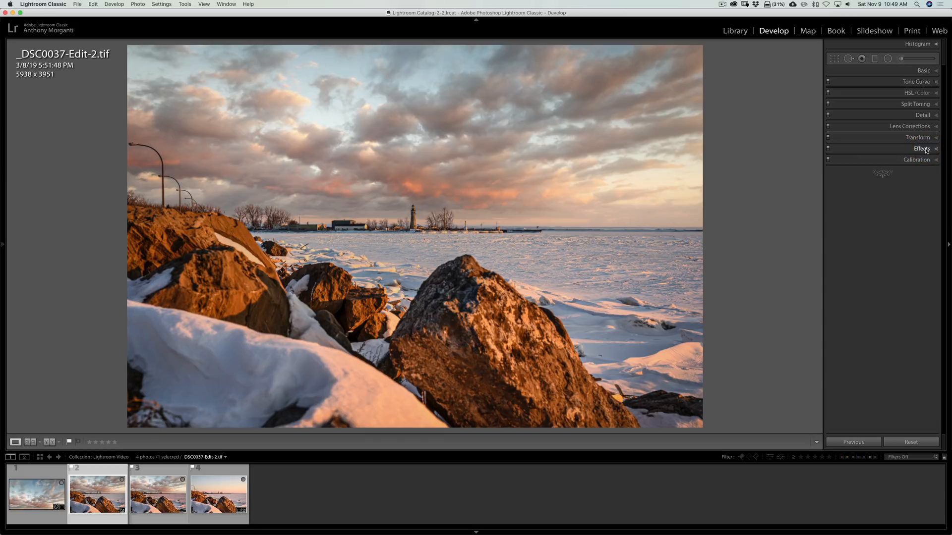